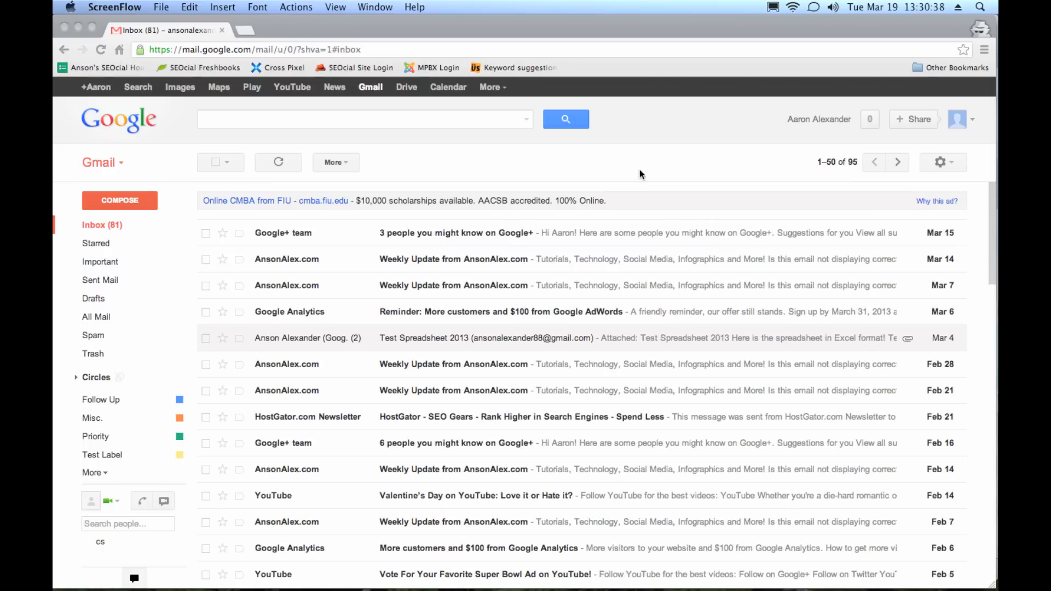
{"action": "mouse_move", "coordinate": [409, 94]}
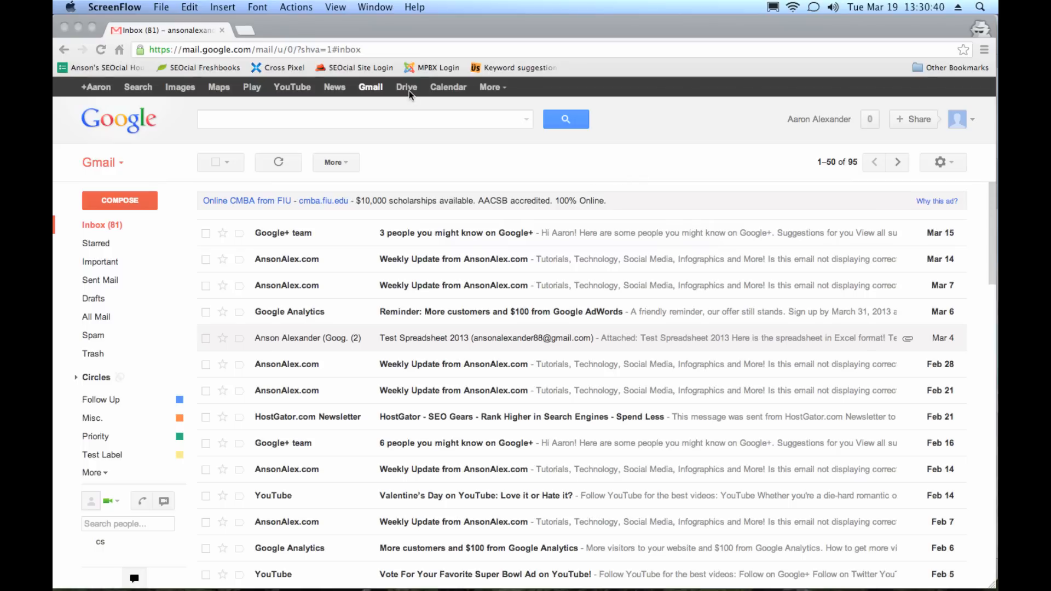
Create a new blank spreadsheet from Google Drive's Create menu
{"action": "left_click", "coordinate": [406, 87]}
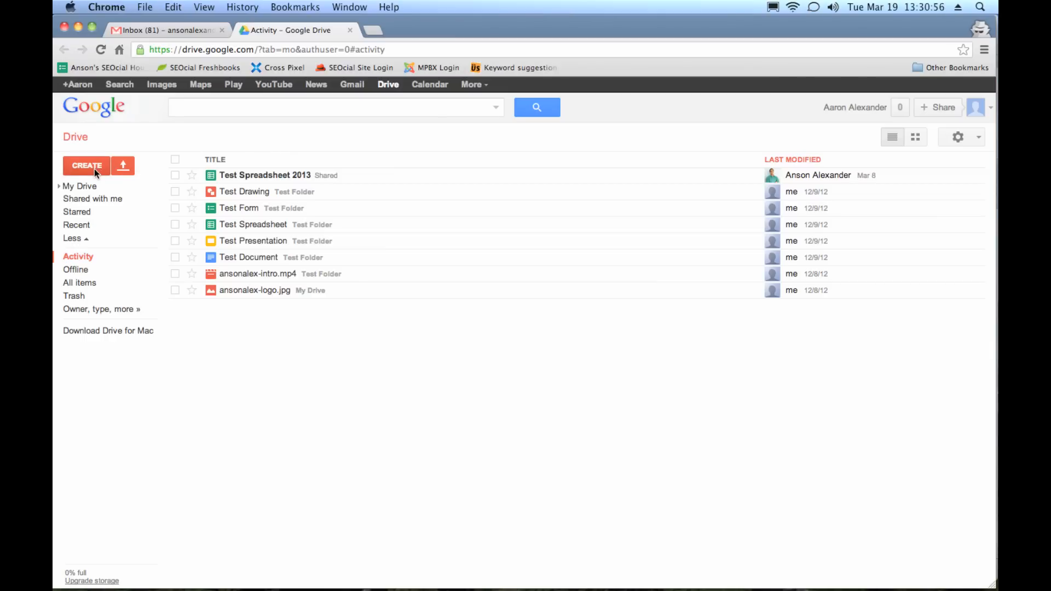
{"action": "left_click", "coordinate": [86, 165]}
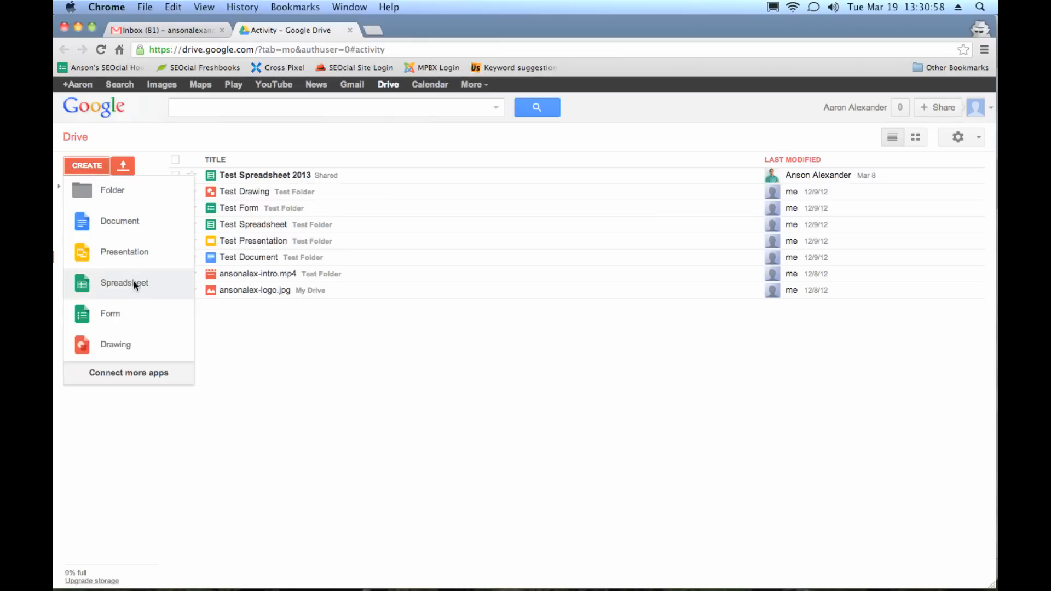
{"action": "left_click", "coordinate": [124, 283]}
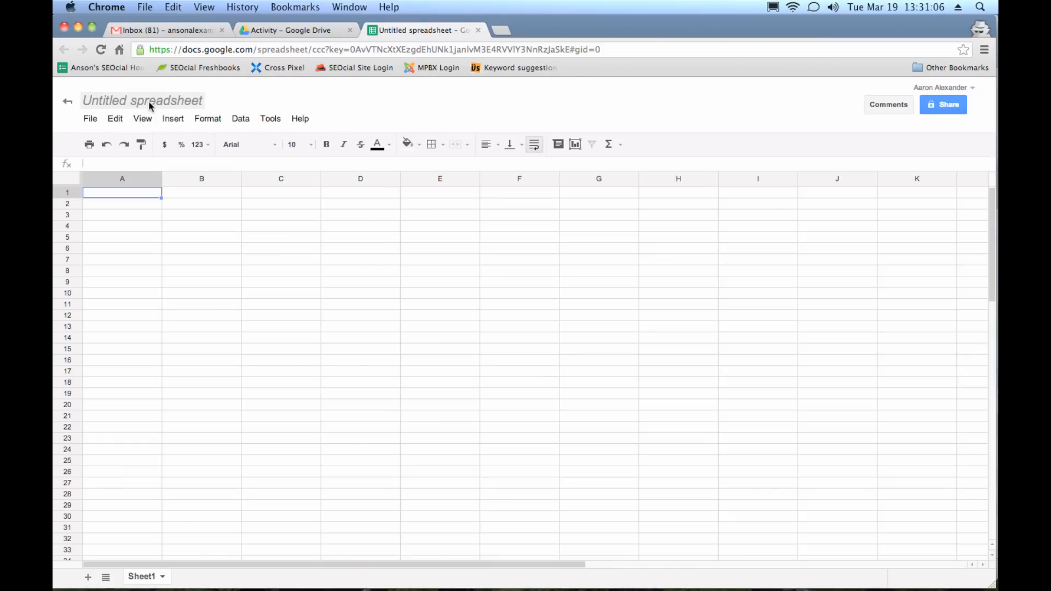
Change the spreadsheet's title from 'Untitled spreadsheet' to 'Mail Merge Test'
{"action": "left_click", "coordinate": [142, 101]}
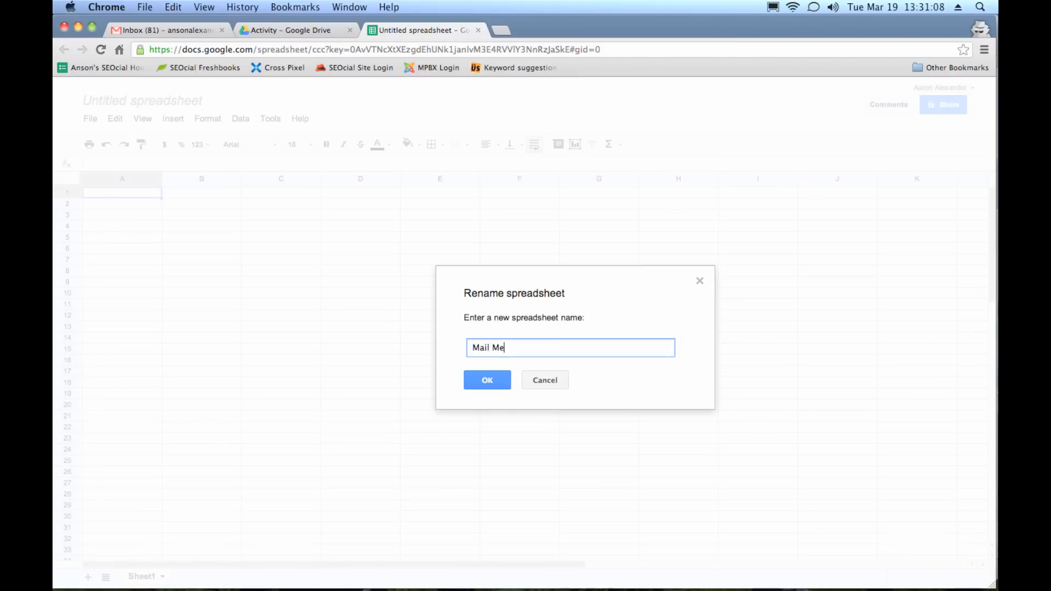
{"action": "left_click", "coordinate": [487, 380]}
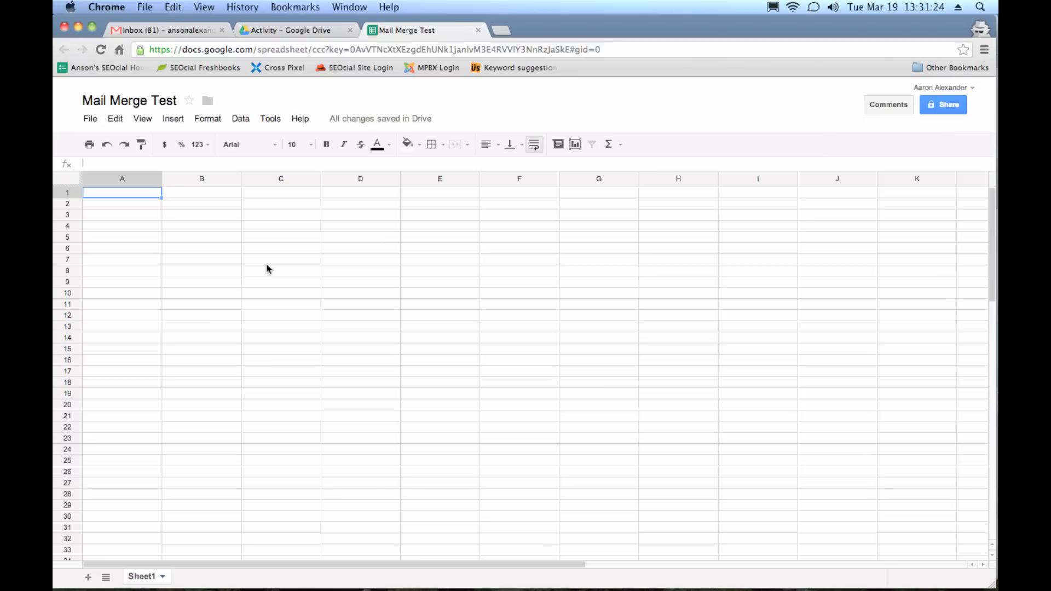
{"action": "mouse_move", "coordinate": [149, 207]}
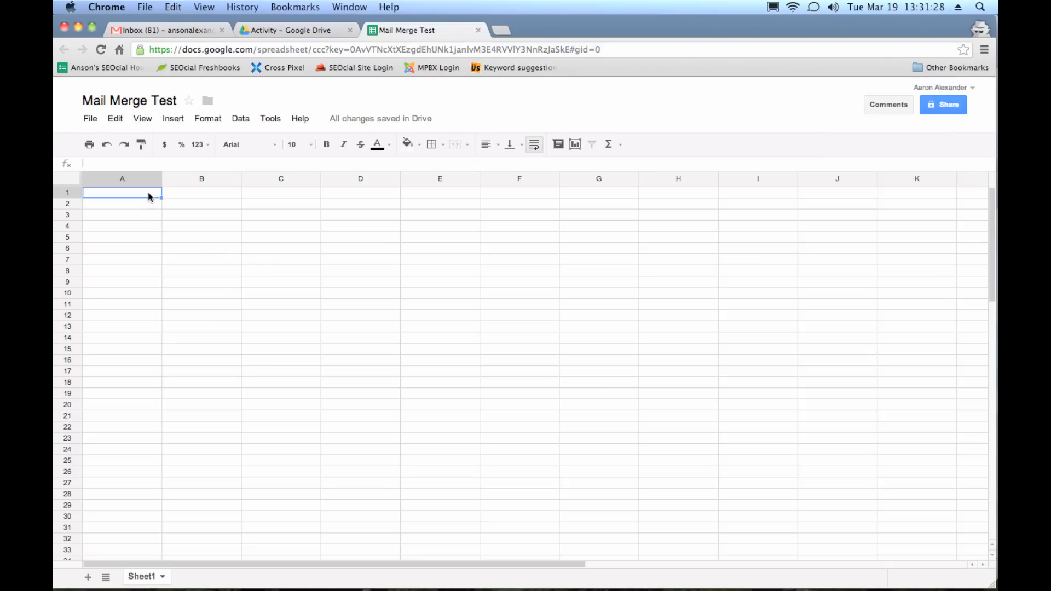
{"action": "mouse_move", "coordinate": [194, 201]}
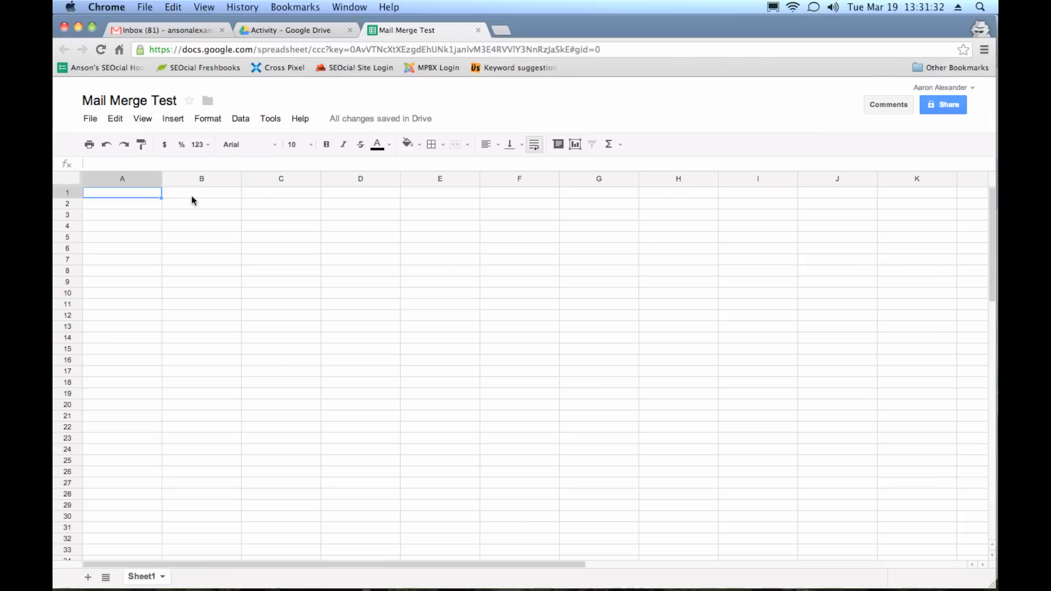
{"action": "mouse_move", "coordinate": [130, 192]}
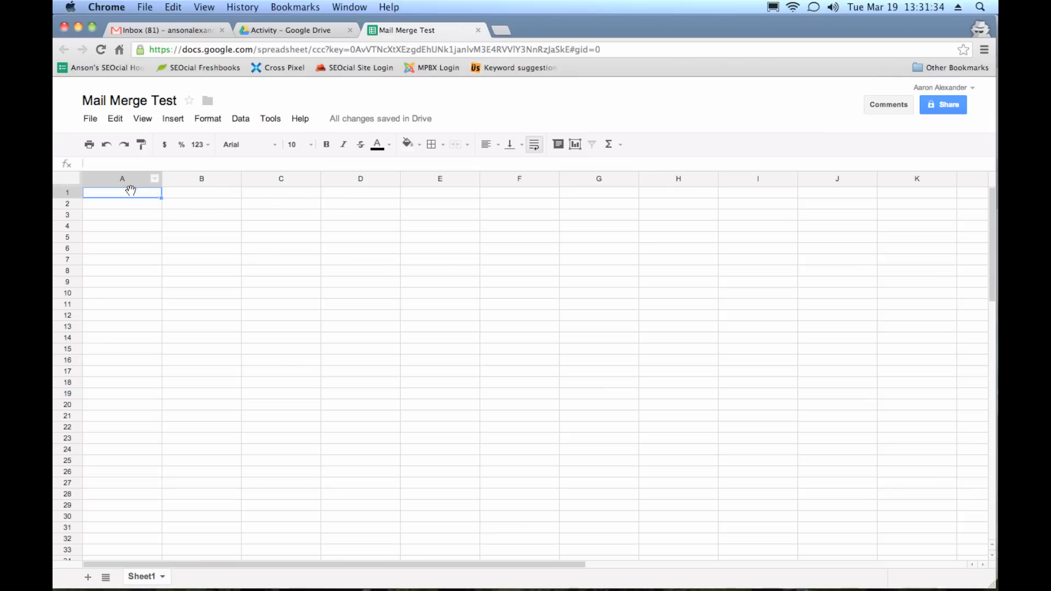
Enter headers Name, Age, Location, Email Address in row 1 and John, Jane, Jim below Name
{"action": "type", "text": "Name"}
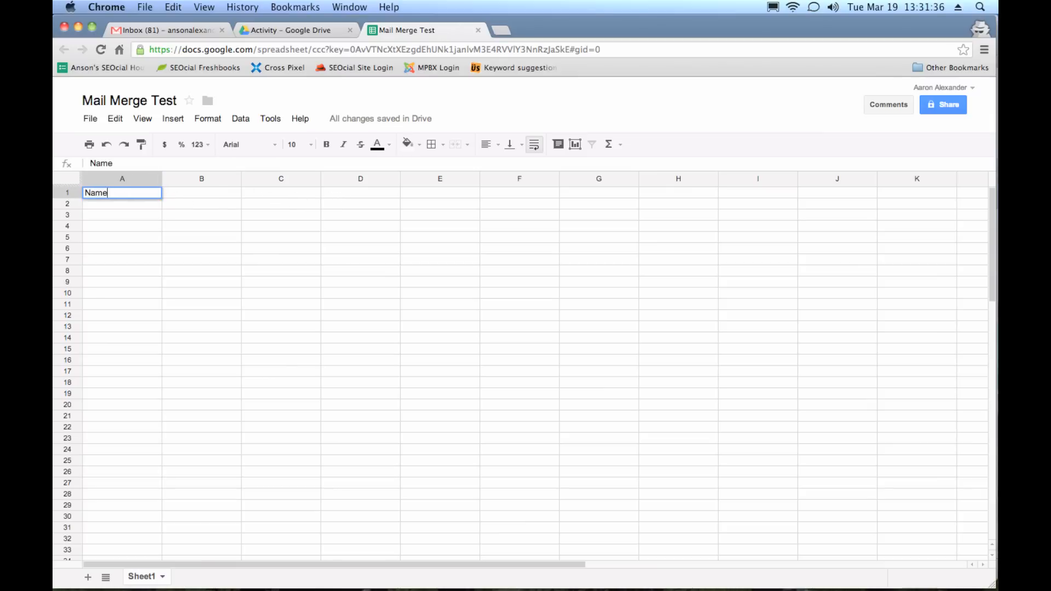
{"action": "type", "text": "Age"}
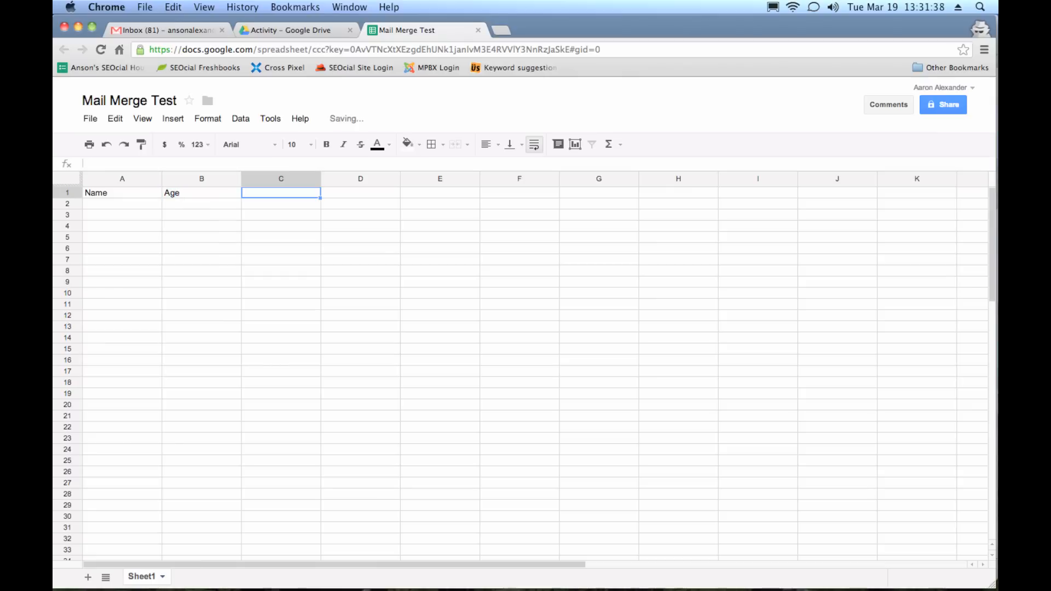
{"action": "type", "text": "Location"}
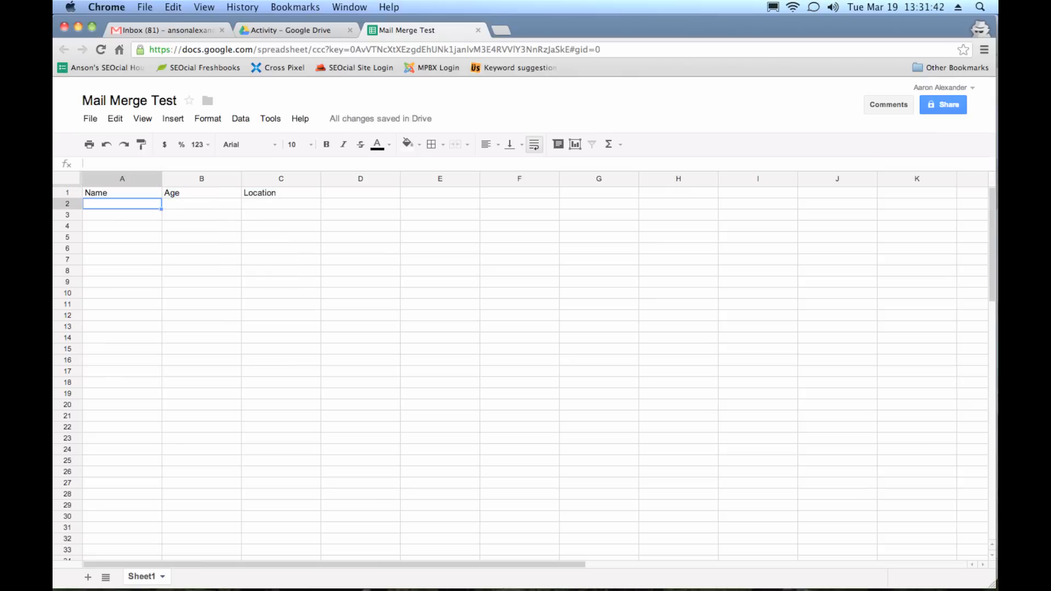
{"action": "type", "text": "J"}
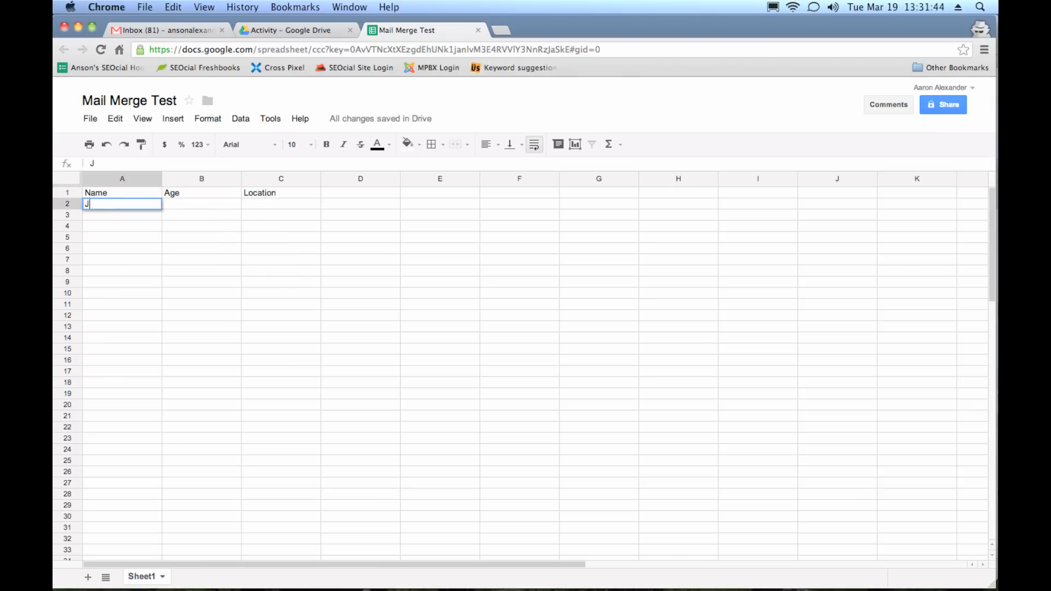
{"action": "type", "text": "ohn"}
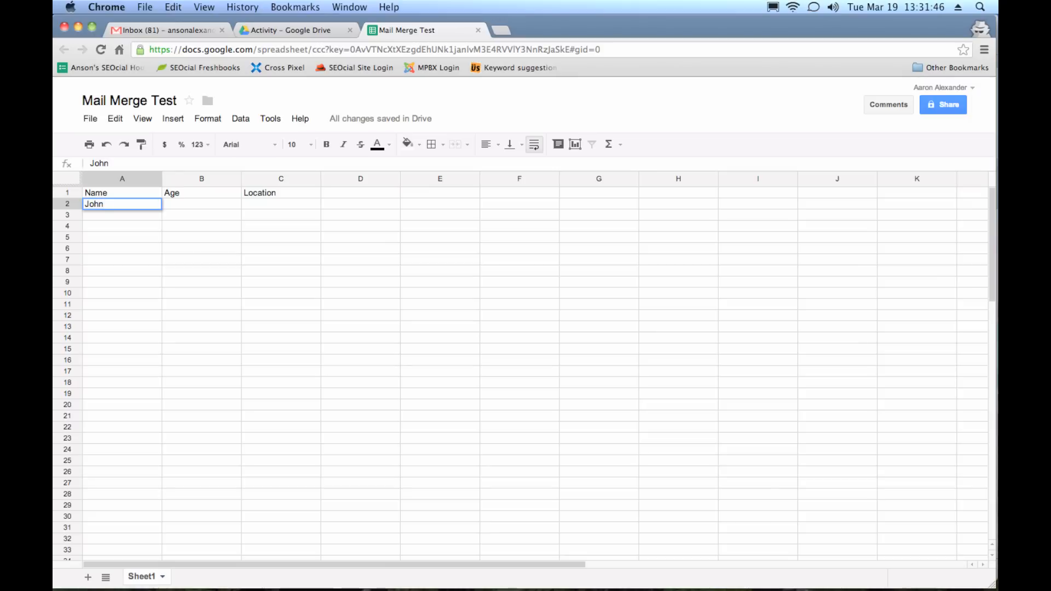
{"action": "type", "text": "Jane"}
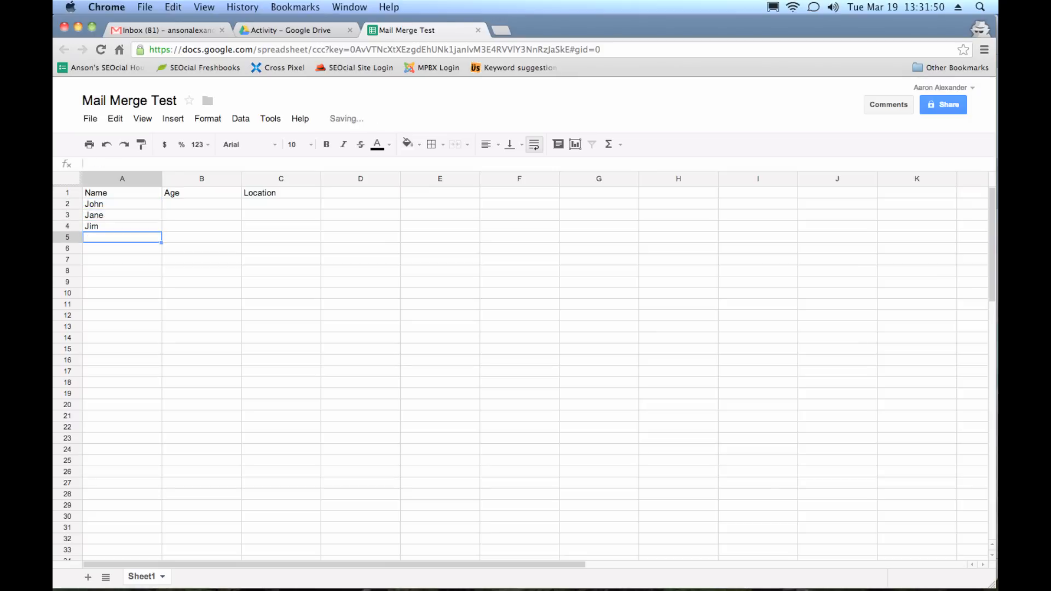
{"action": "left_click", "coordinate": [280, 192]}
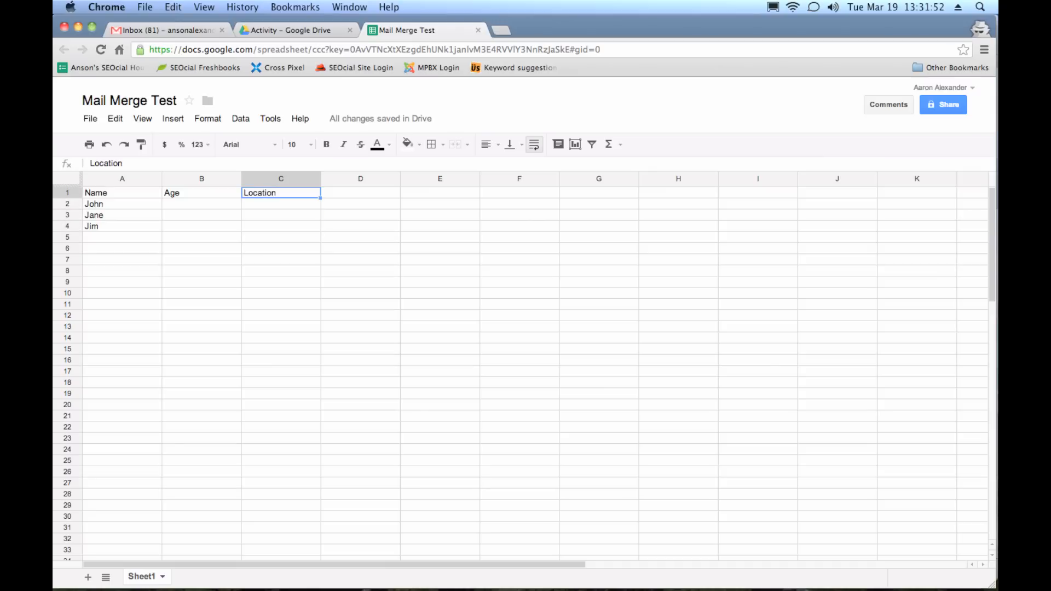
{"action": "type", "text": "Email"}
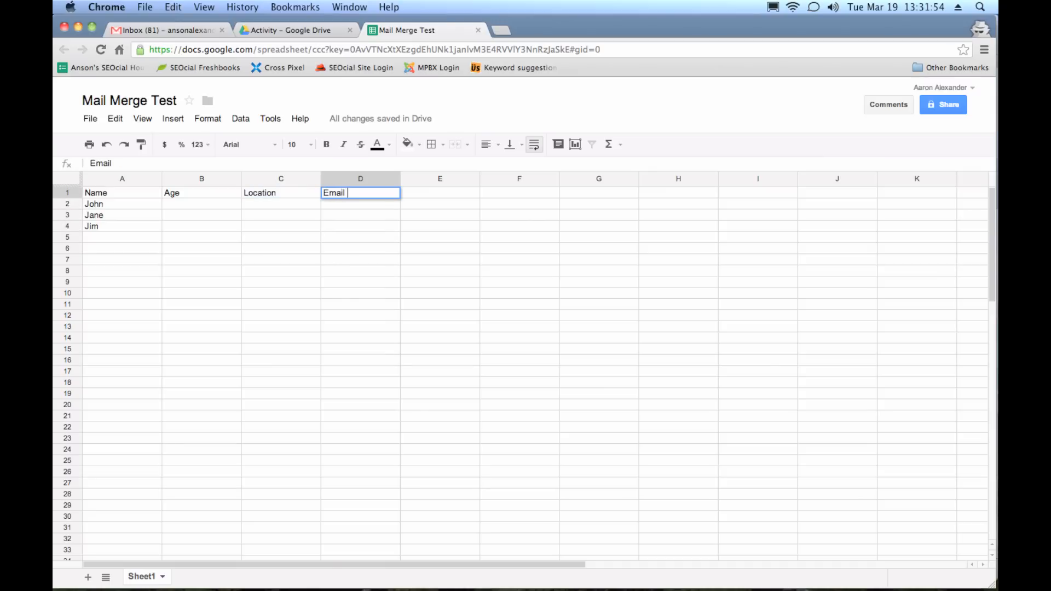
{"action": "type", "text": "Address"}
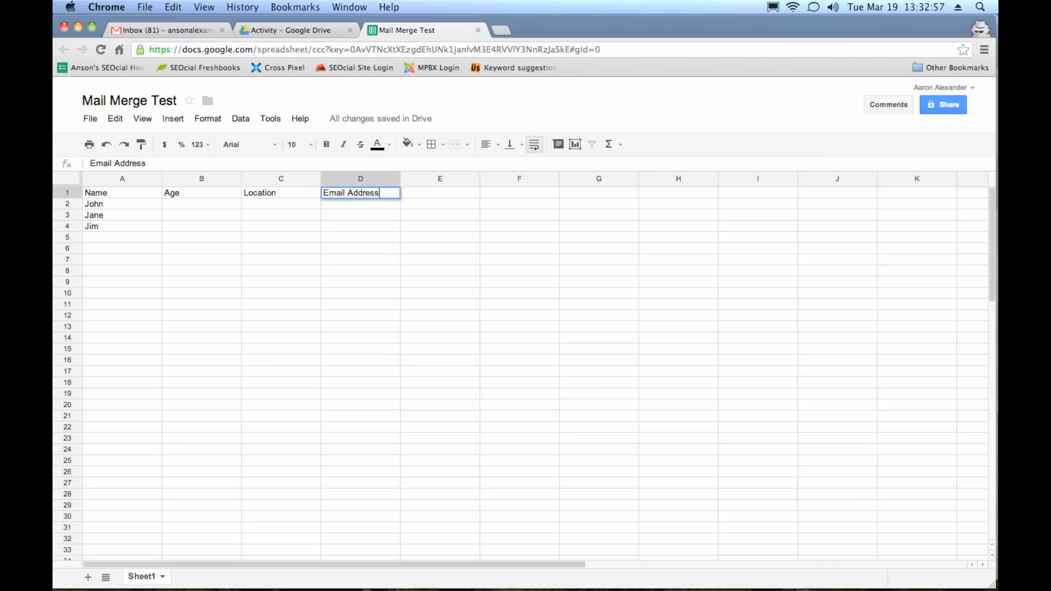
{"action": "key", "text": "Return"}
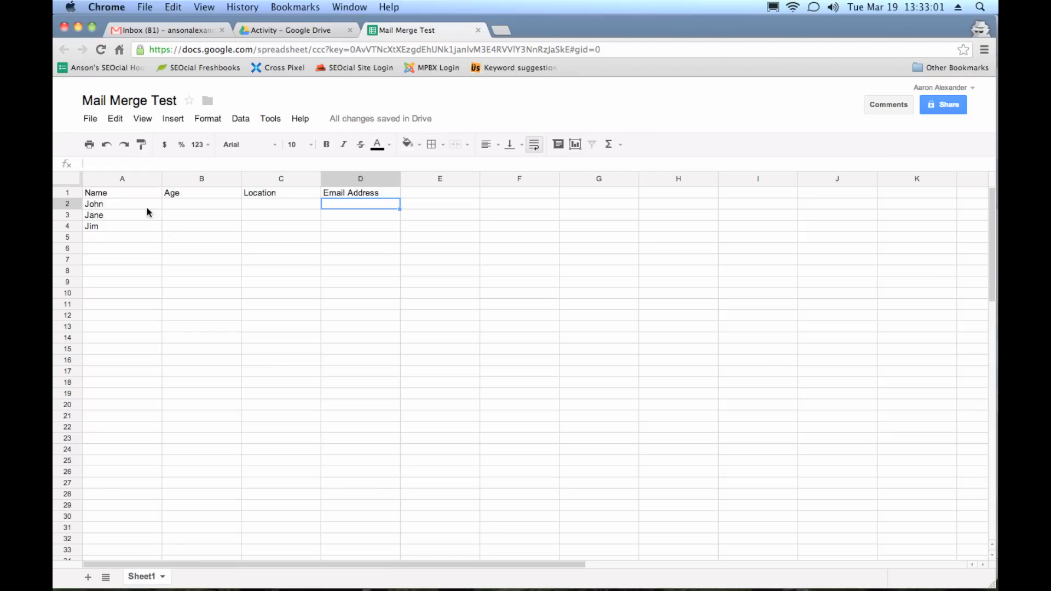
Fill ages 35, 40, 45 in column B and locations US, Canada, Mexico in column C
{"action": "left_click", "coordinate": [201, 204]}
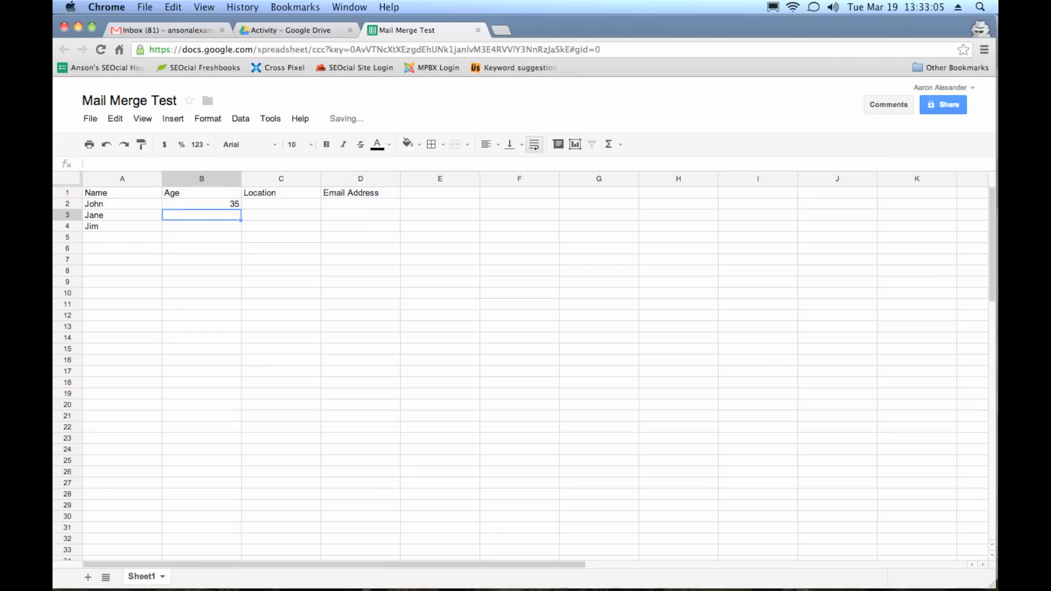
{"action": "type", "text": "45"}
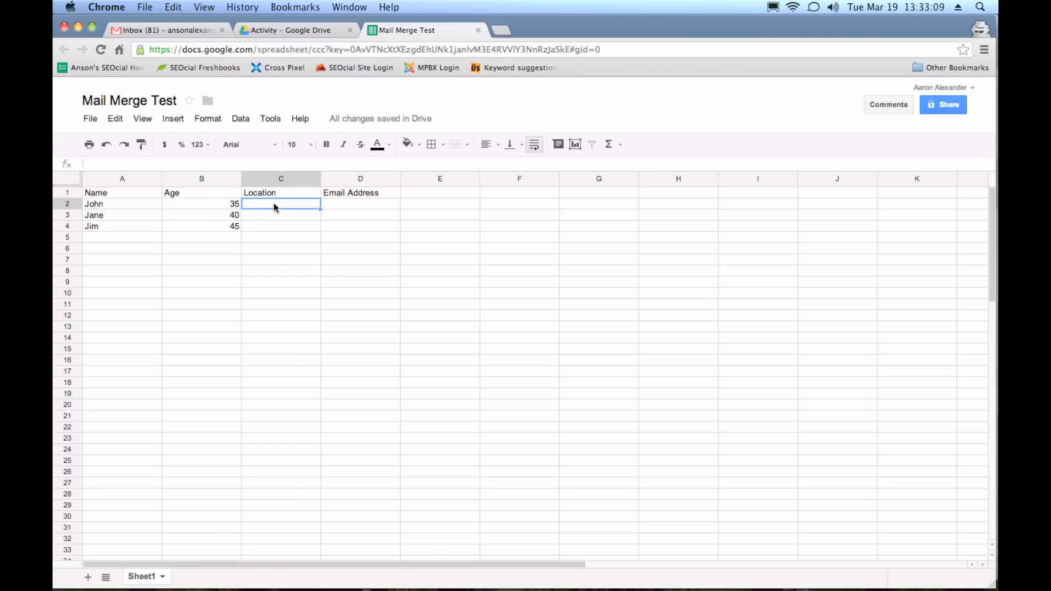
{"action": "type", "text": "US"}
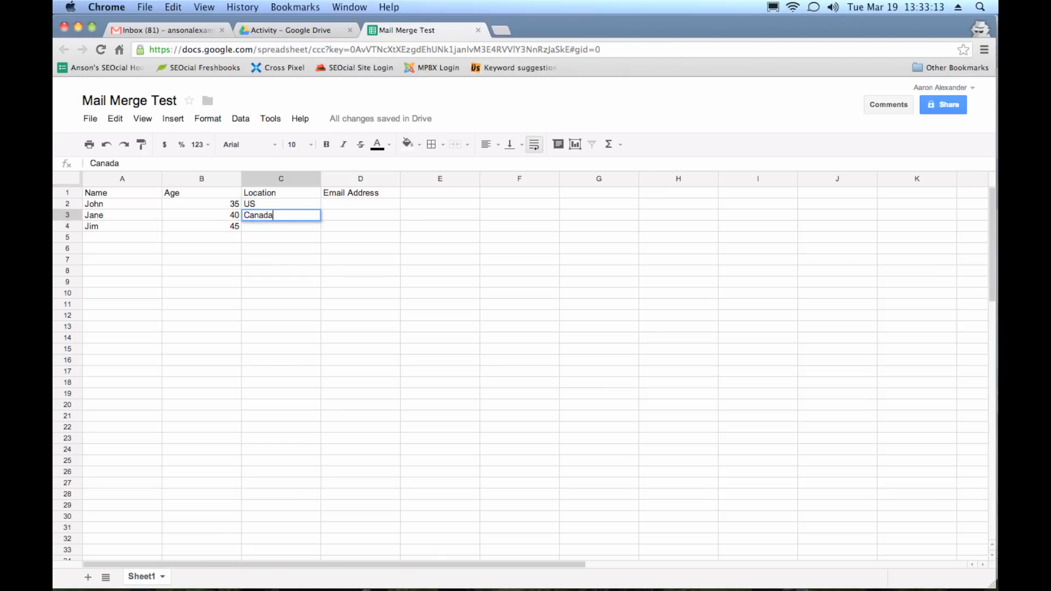
{"action": "type", "text": "Mexico"}
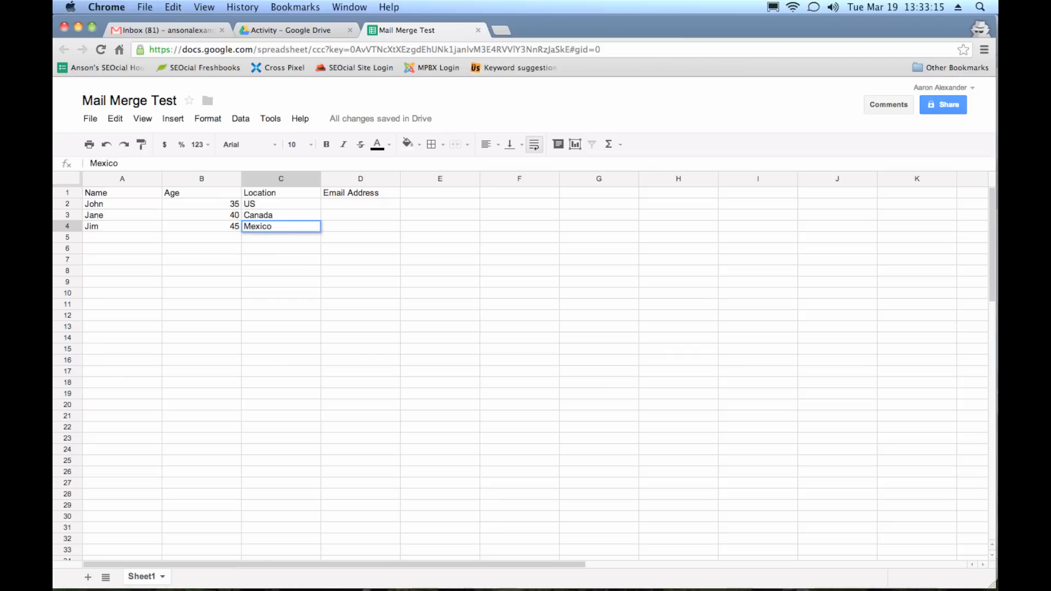
{"action": "left_click", "coordinate": [361, 204]}
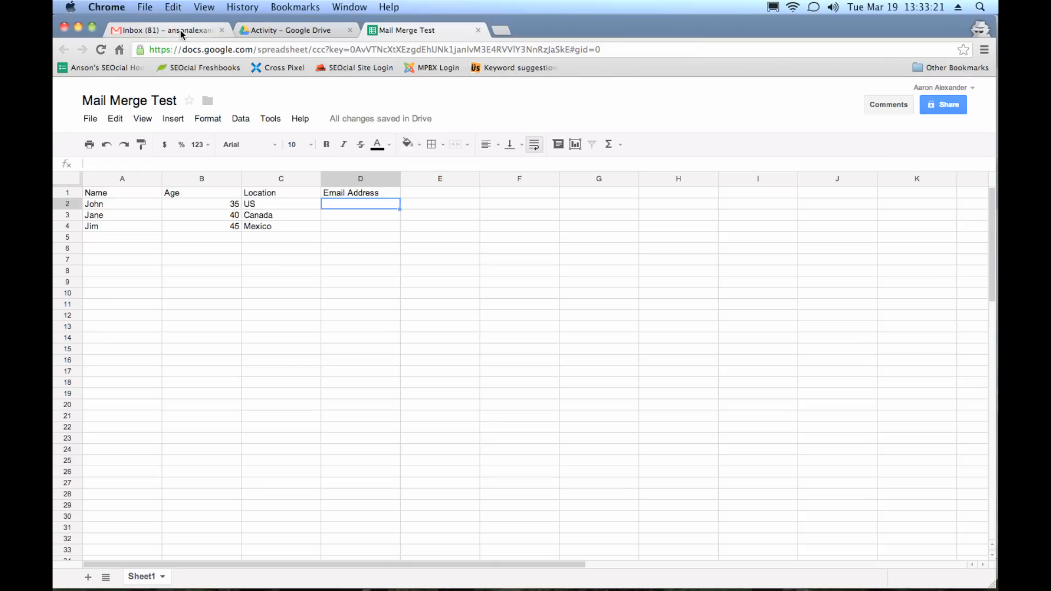
{"action": "mouse_move", "coordinate": [165, 30]}
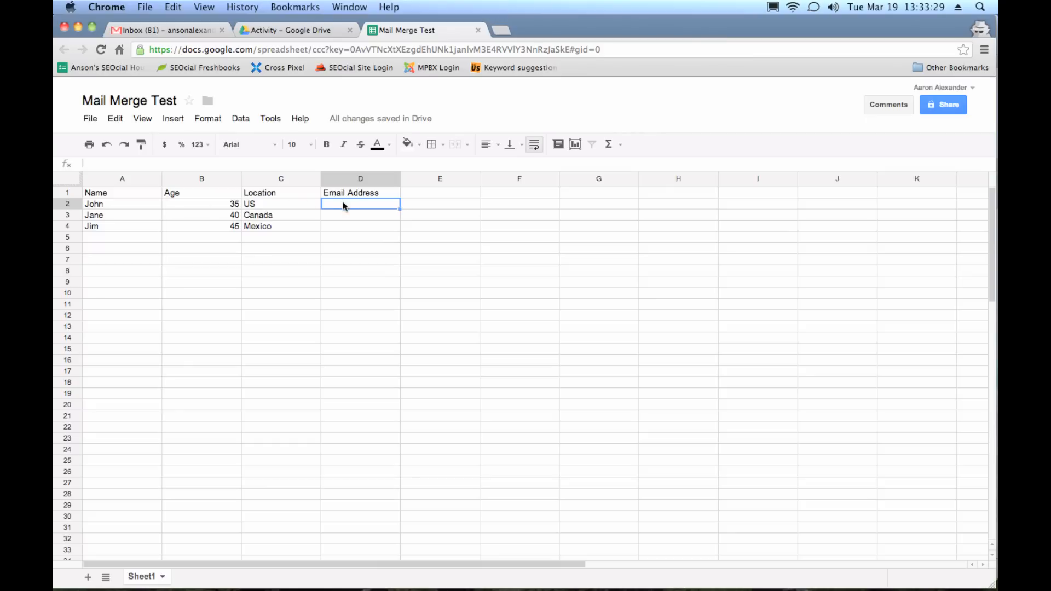
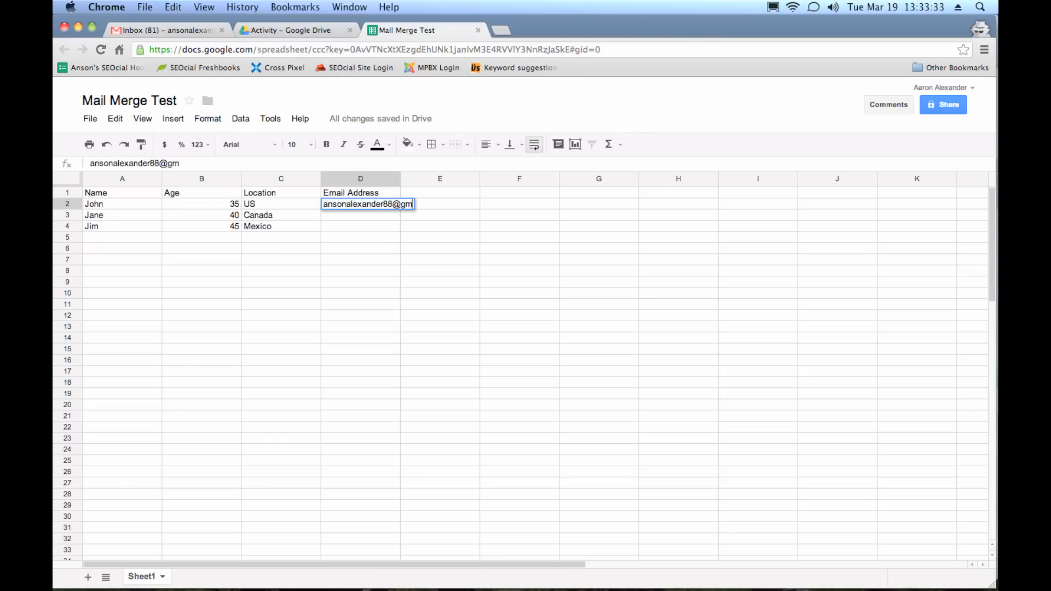
{"action": "key", "text": "Return"}
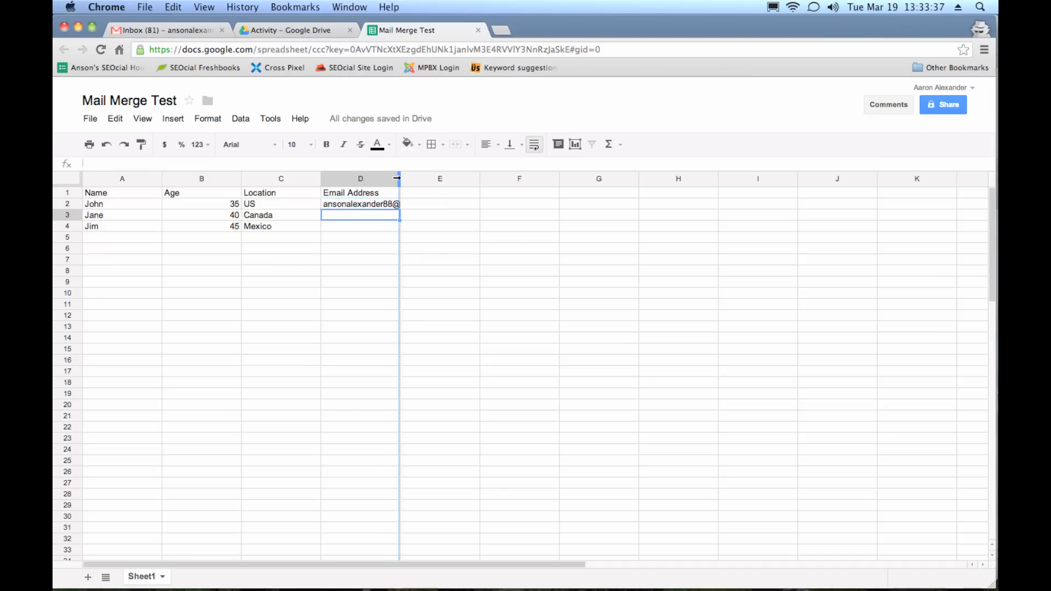
{"action": "left_click_drag", "start_coordinate": [399, 179], "coordinate": [422, 178]}
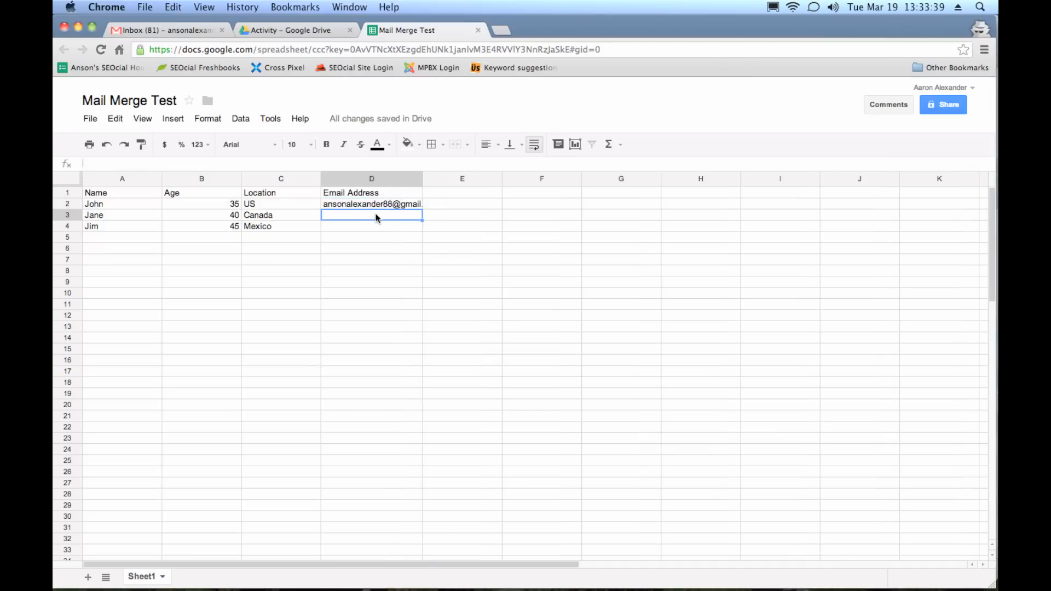
{"action": "type", "text": "jan"}
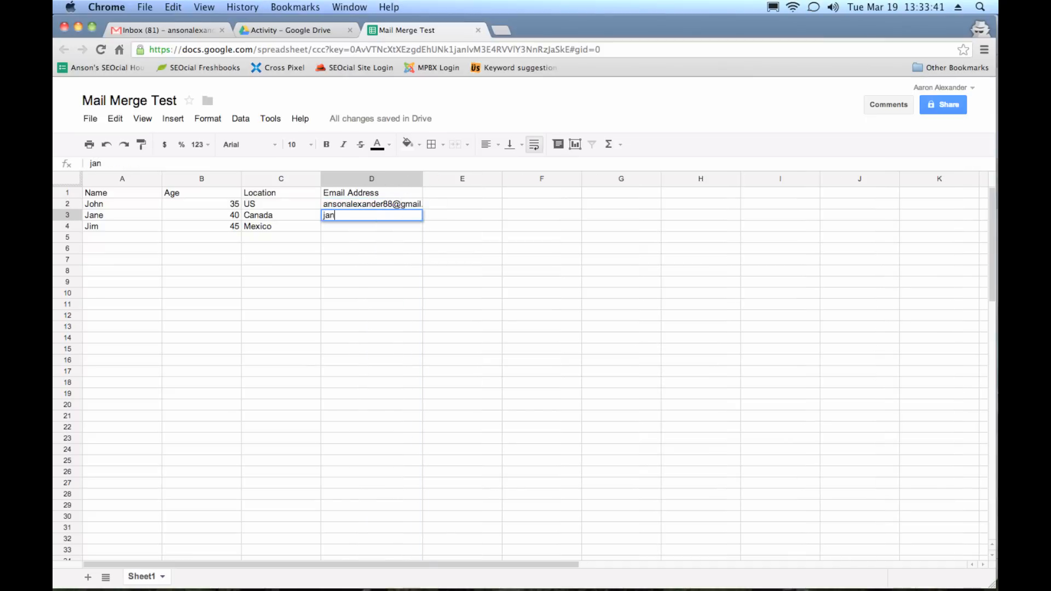
{"action": "type", "text": "jane@examp"}
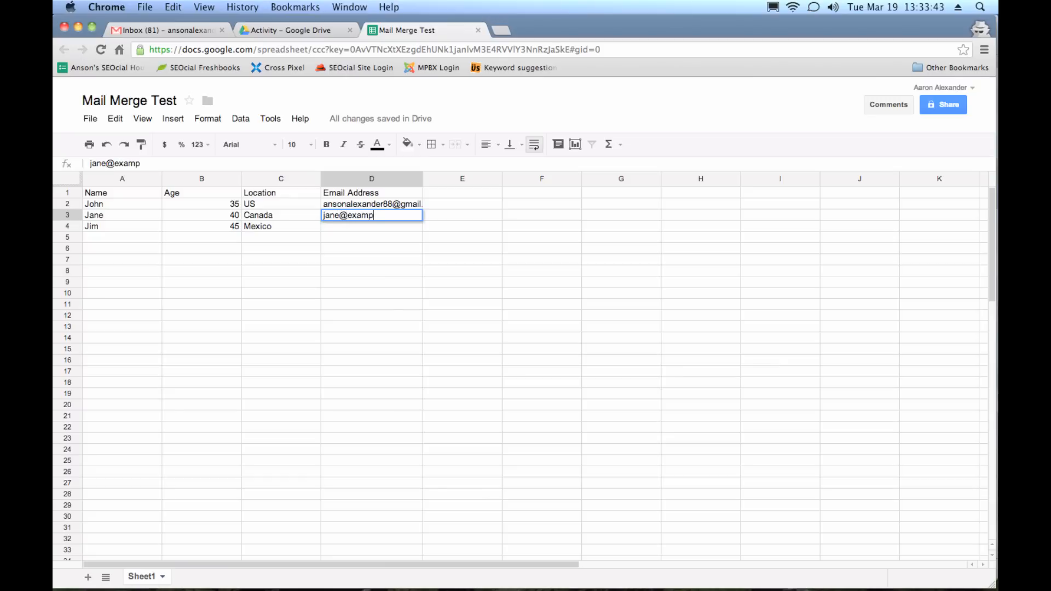
{"action": "key", "text": "Tab"}
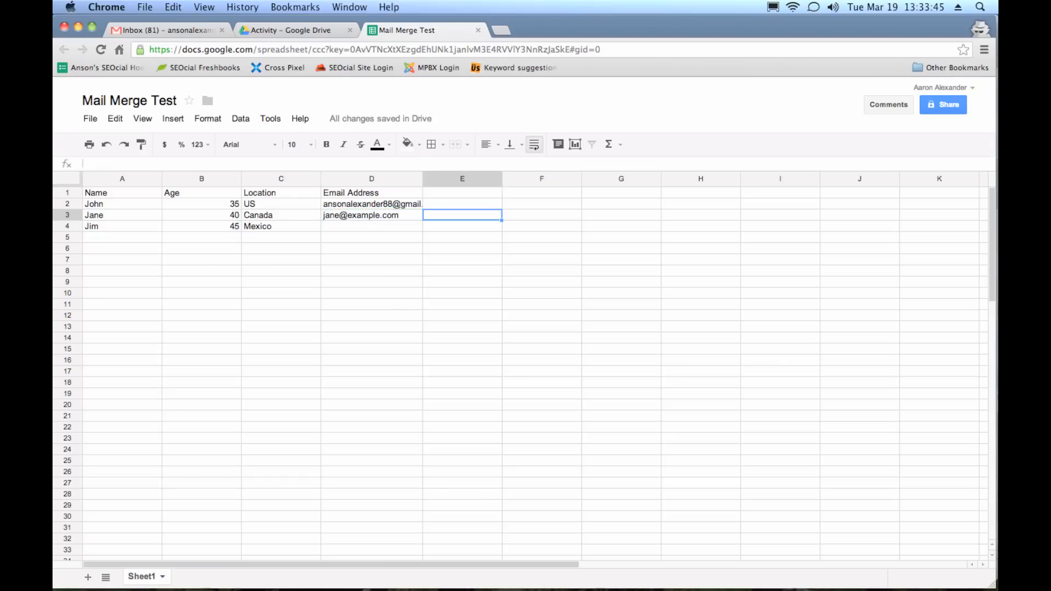
{"action": "type", "text": "jim@"}
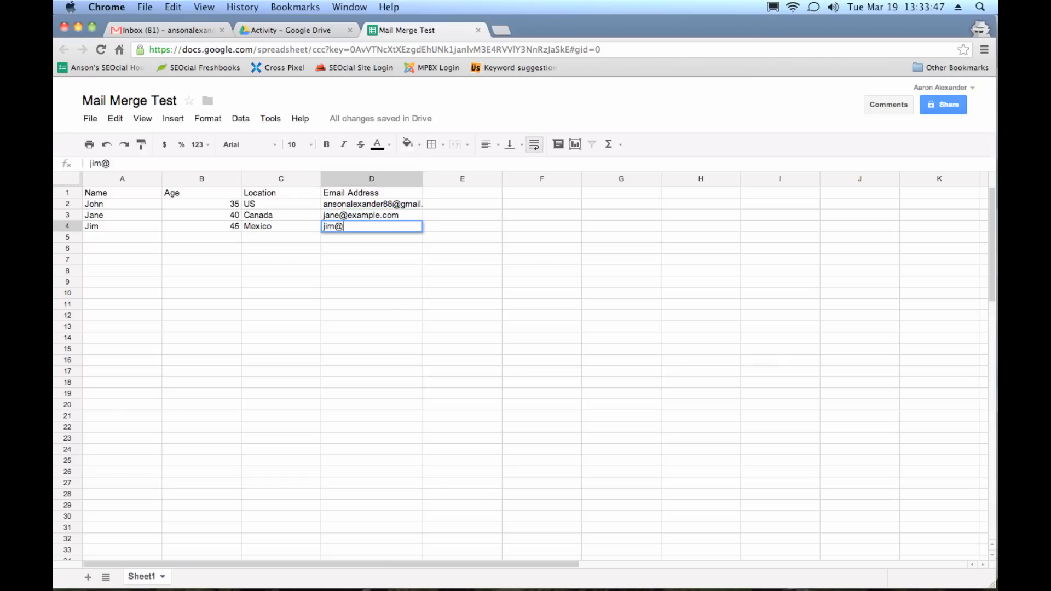
{"action": "type", "text": "example.com"}
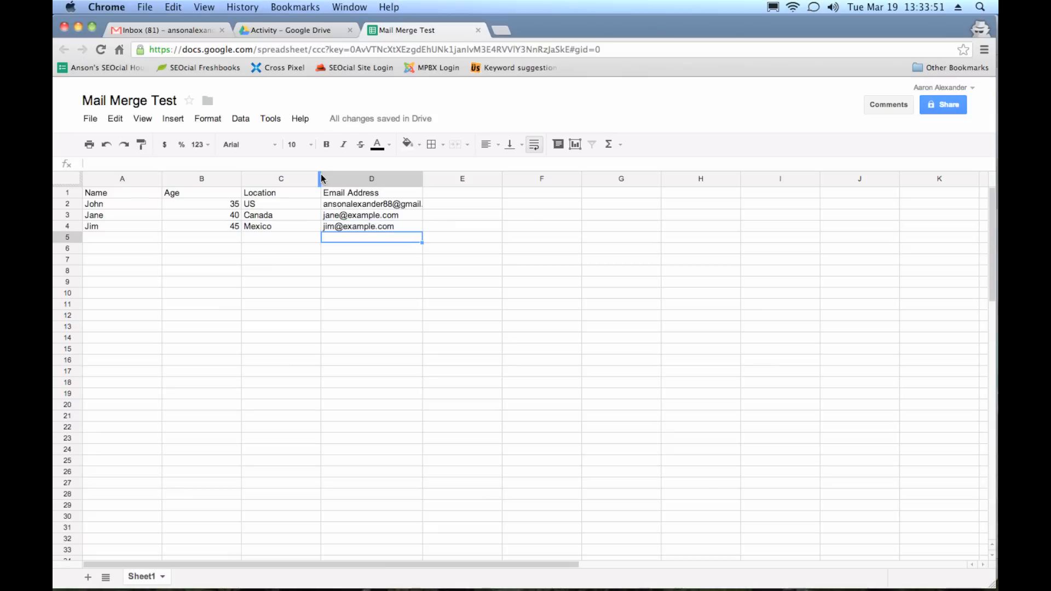
{"action": "mouse_move", "coordinate": [123, 196]}
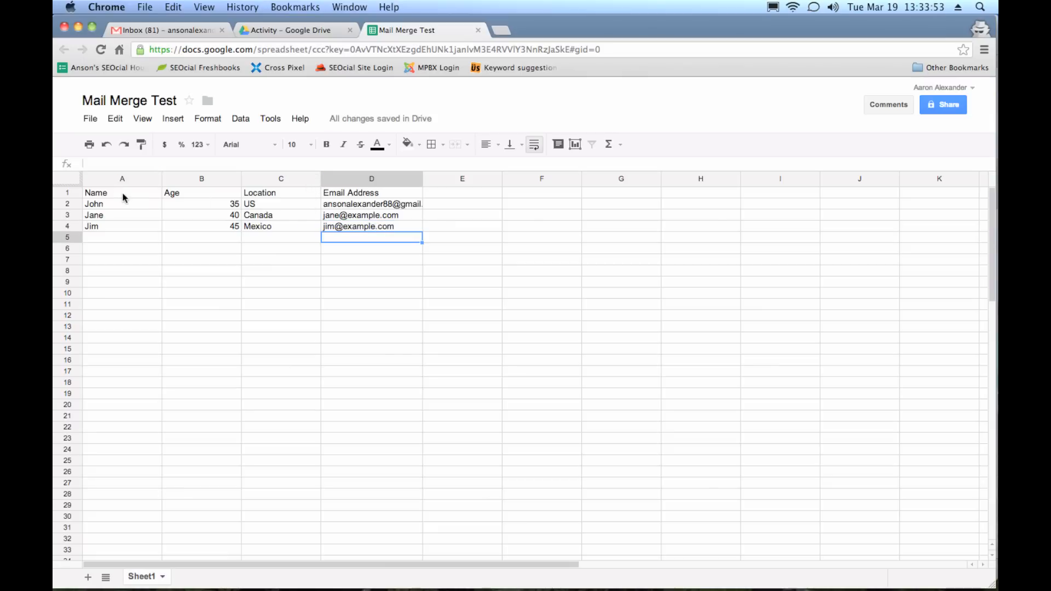
{"action": "mouse_move", "coordinate": [214, 256]}
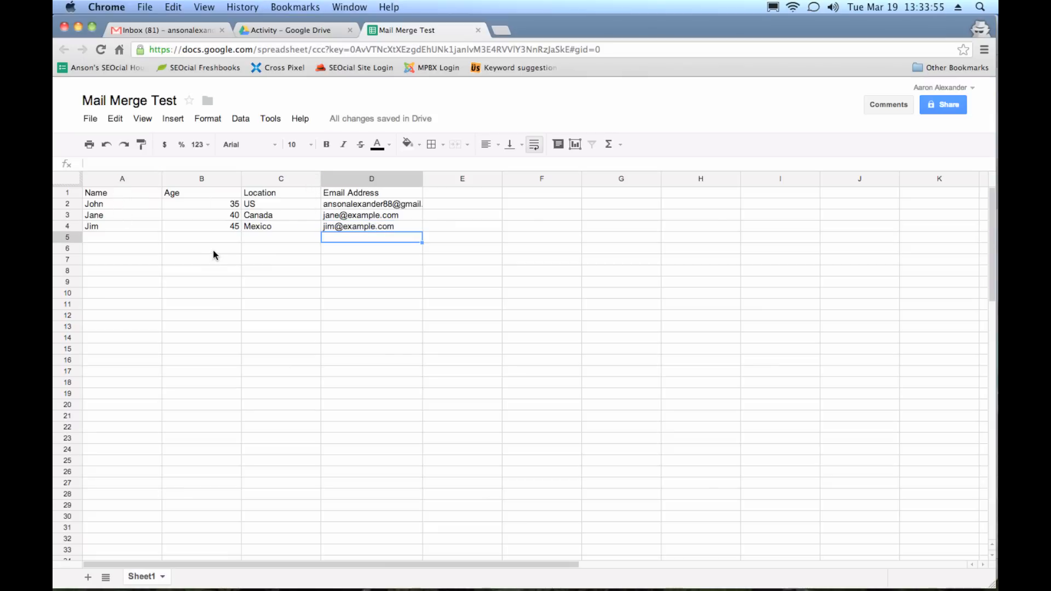
{"action": "mouse_move", "coordinate": [114, 201]}
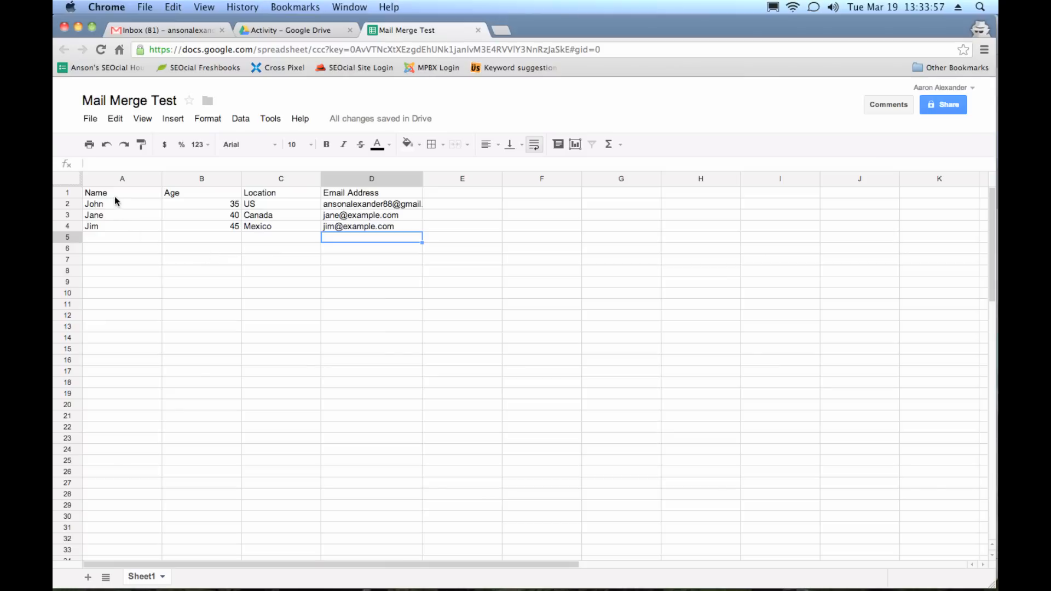
Select the Age and Location header cells, then move to an empty cell
{"action": "left_click", "coordinate": [201, 193]}
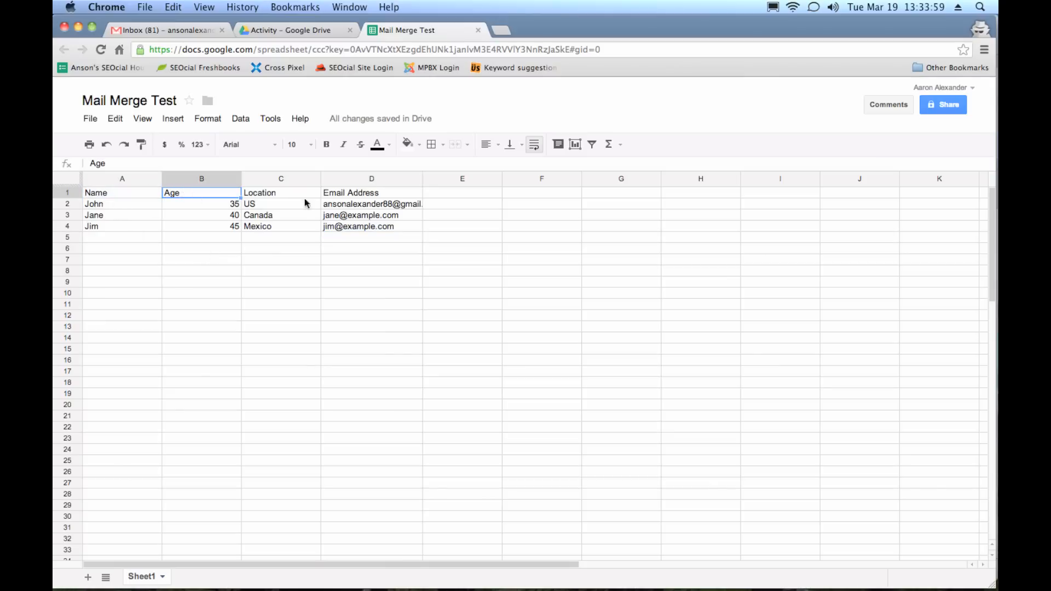
{"action": "left_click", "coordinate": [280, 192]}
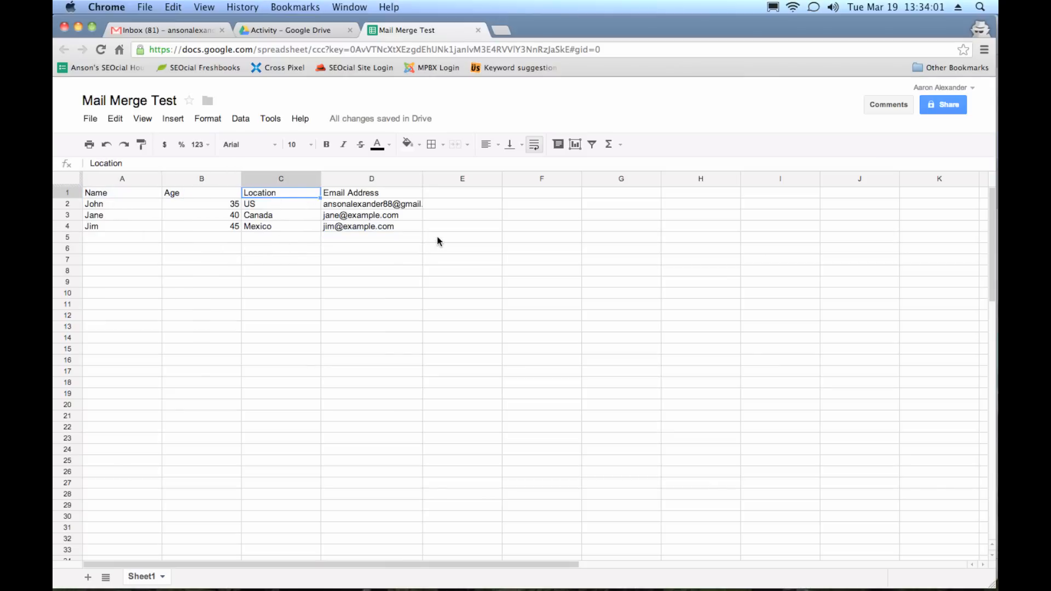
{"action": "left_click", "coordinate": [461, 237]}
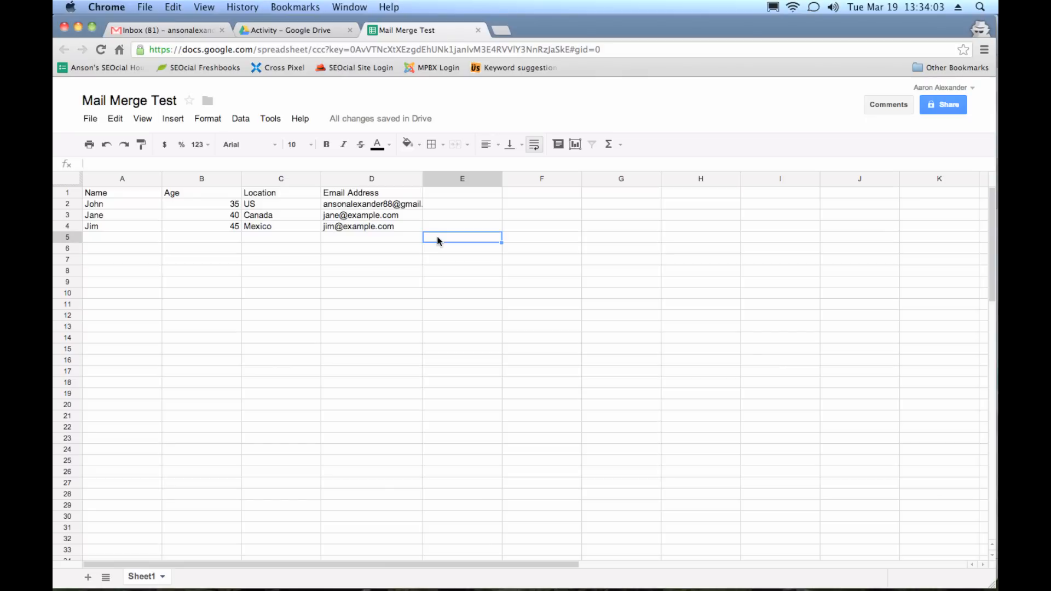
{"action": "mouse_move", "coordinate": [263, 136]}
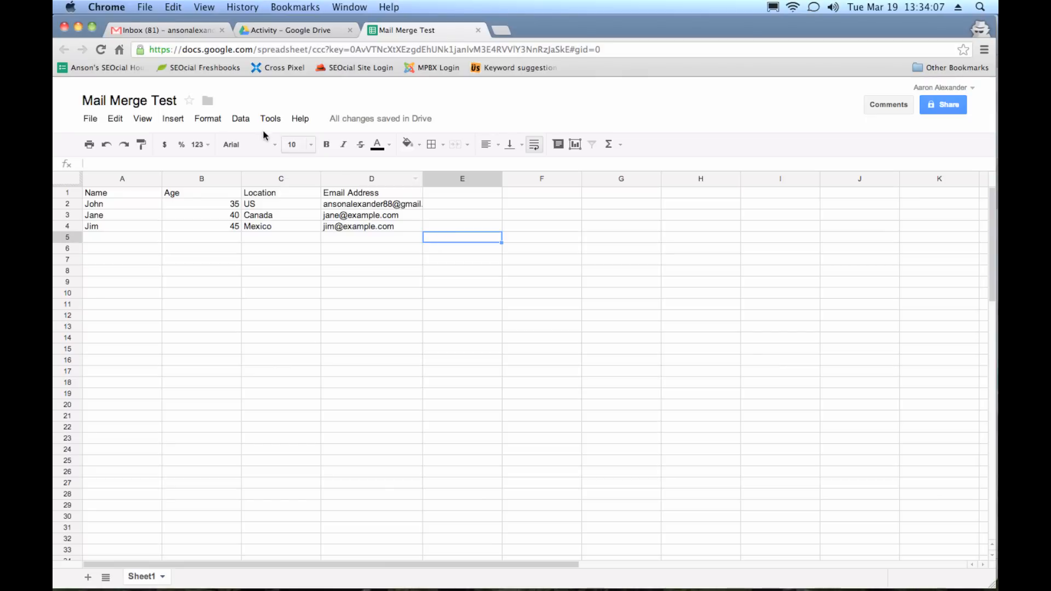
Search the Script gallery for 'yet another' and install Yet Another Mail Merge
{"action": "left_click", "coordinate": [270, 119]}
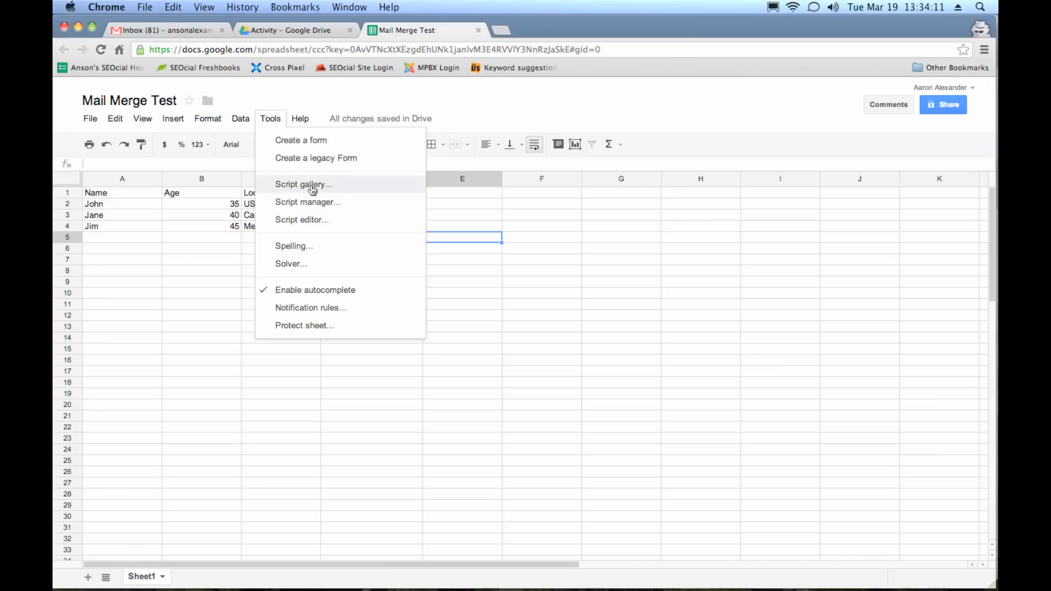
{"action": "left_click", "coordinate": [302, 184]}
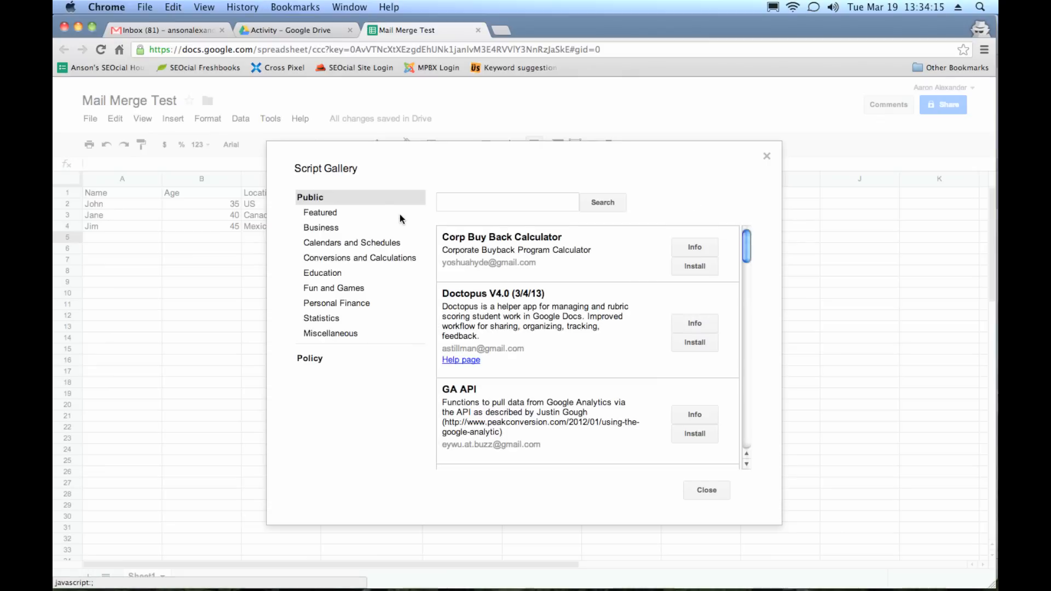
{"action": "left_click", "coordinate": [506, 202]}
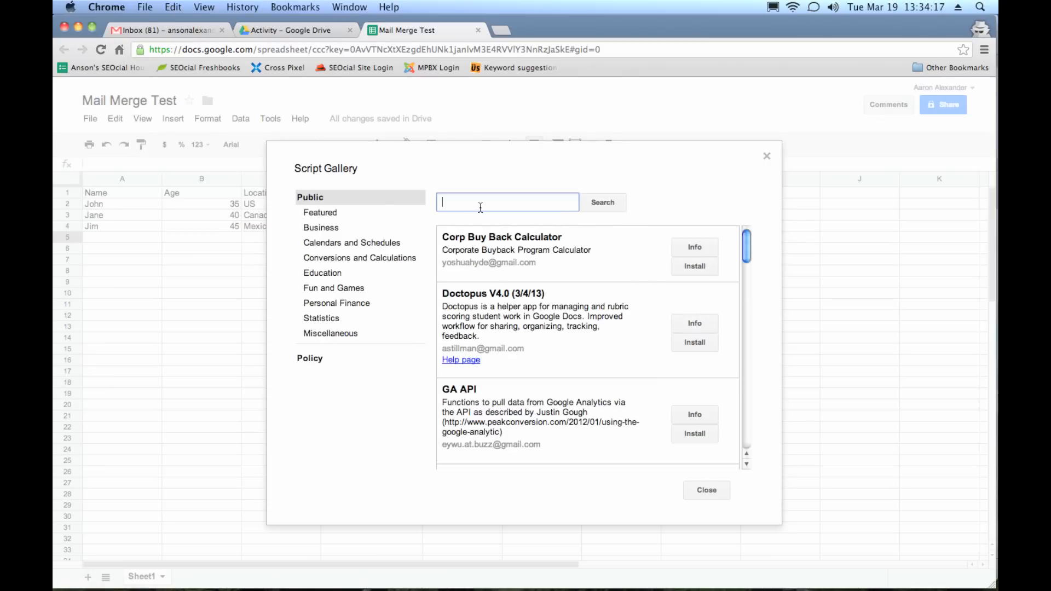
{"action": "type", "text": "yet another"}
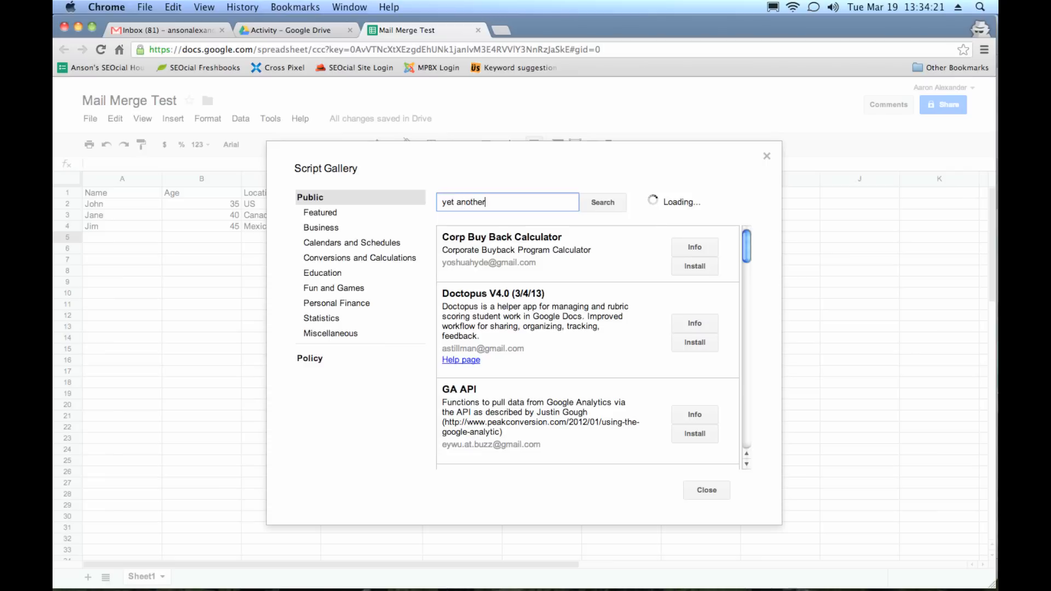
{"action": "left_click", "coordinate": [601, 203]}
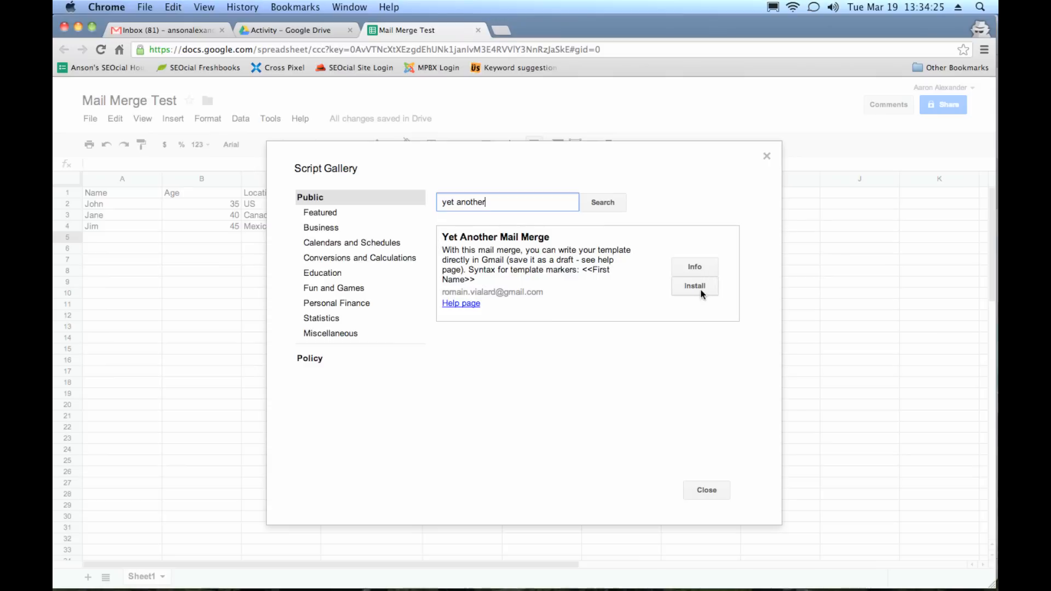
{"action": "left_click", "coordinate": [695, 286]}
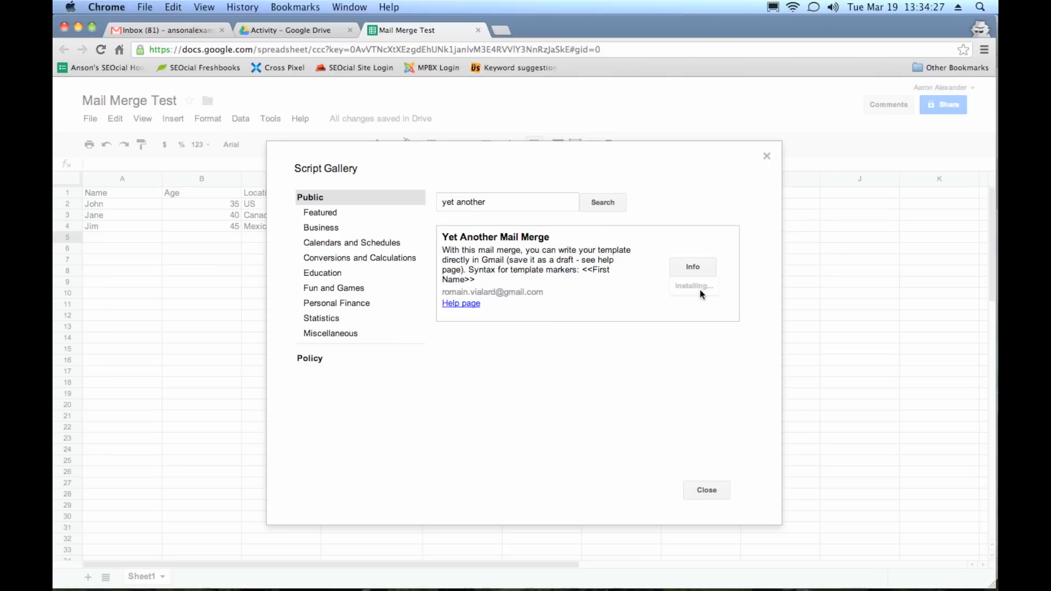
{"action": "mouse_move", "coordinate": [582, 271]}
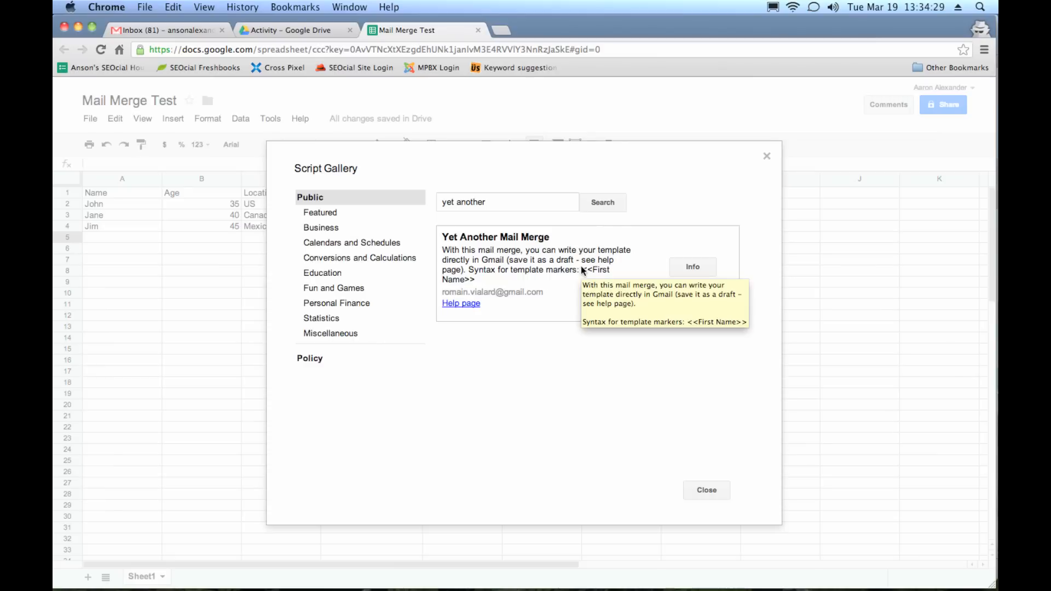
{"action": "mouse_move", "coordinate": [673, 335]}
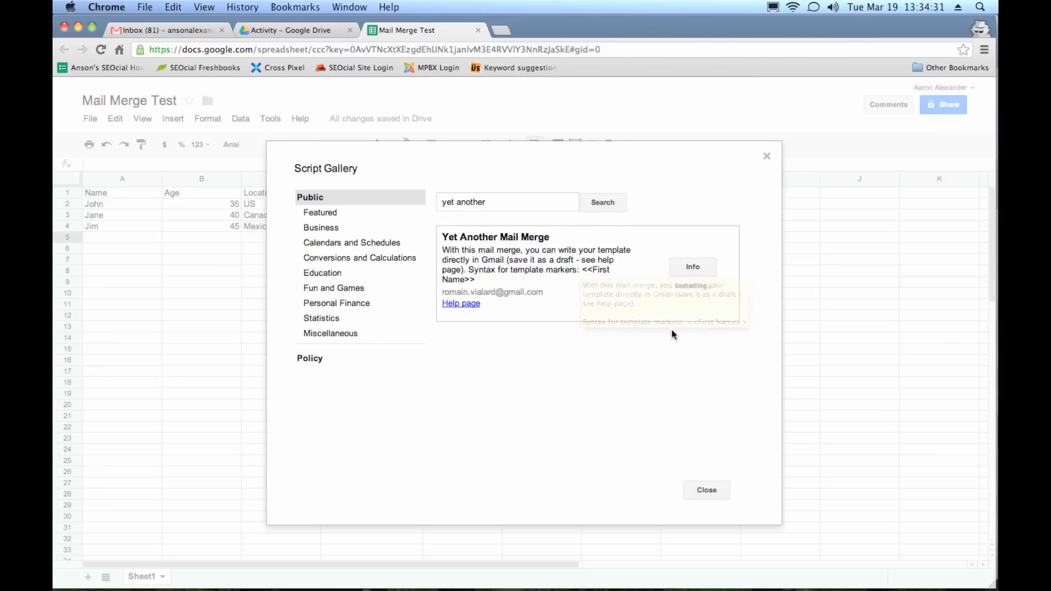
Authorize Yet Another Mail Merge with Gmail and Contacts access, then close the Script Gallery
{"action": "left_click", "coordinate": [692, 267]}
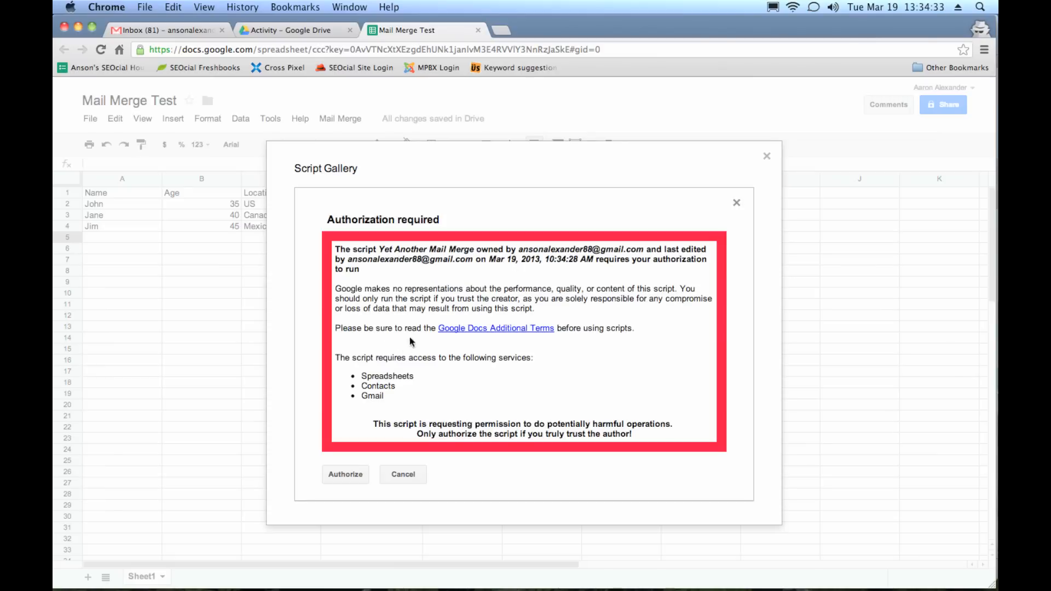
{"action": "left_click", "coordinate": [346, 474]}
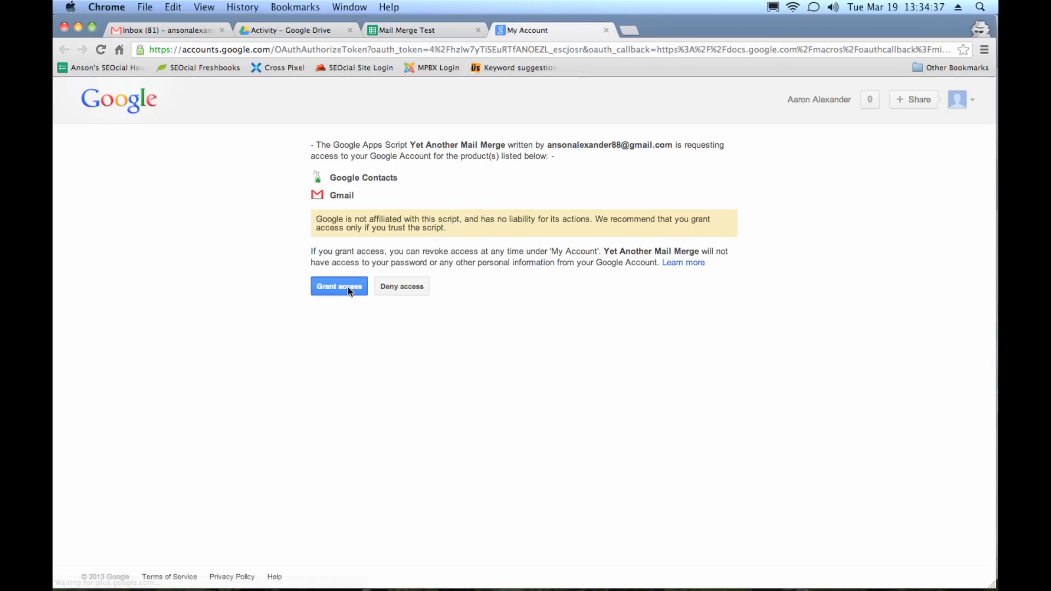
{"action": "left_click", "coordinate": [338, 286]}
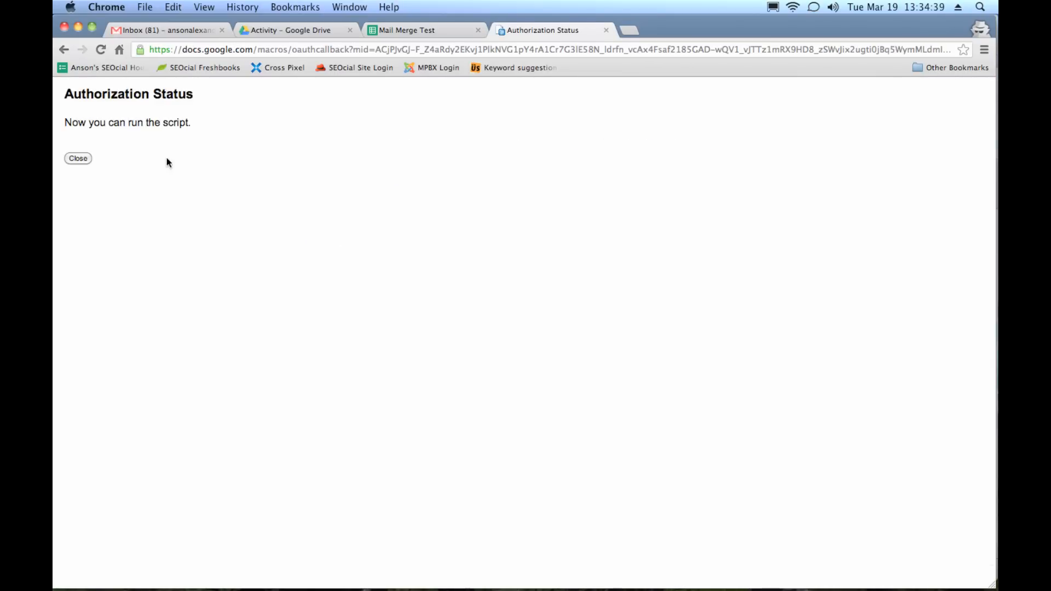
{"action": "left_click", "coordinate": [78, 159]}
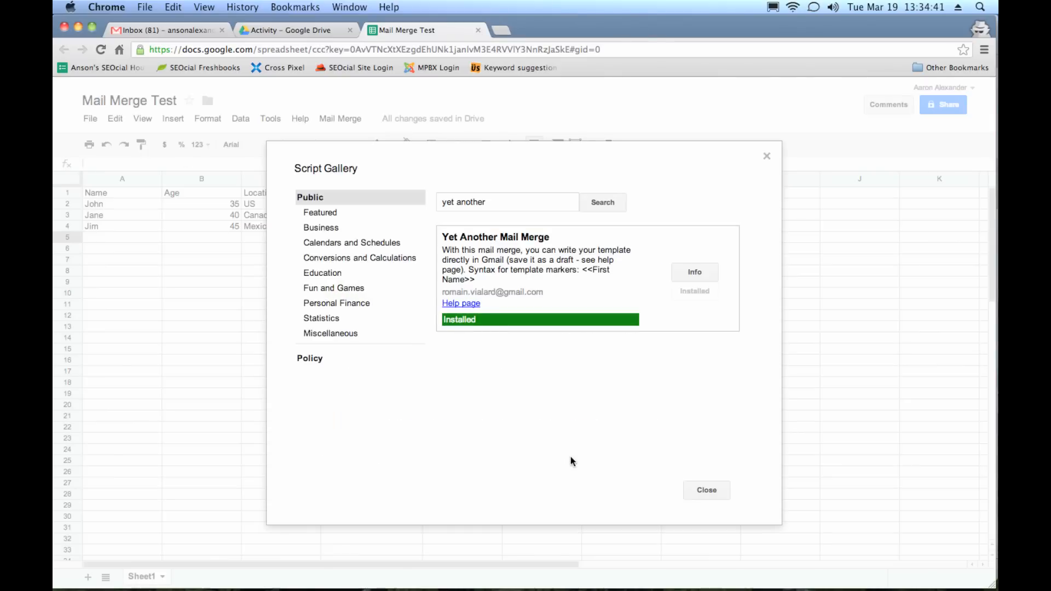
{"action": "mouse_move", "coordinate": [705, 490]}
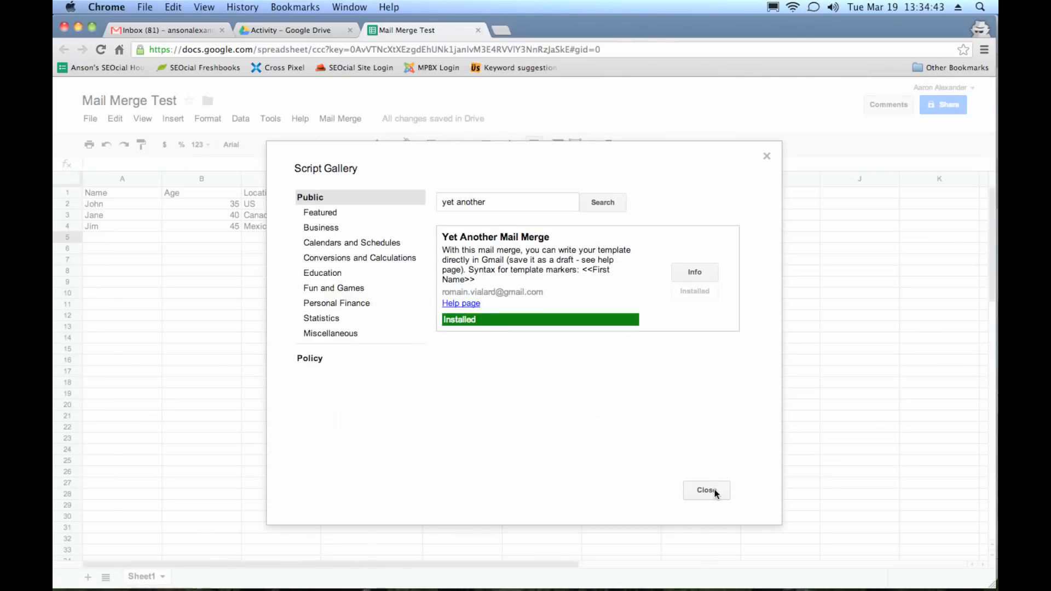
{"action": "left_click", "coordinate": [706, 490]}
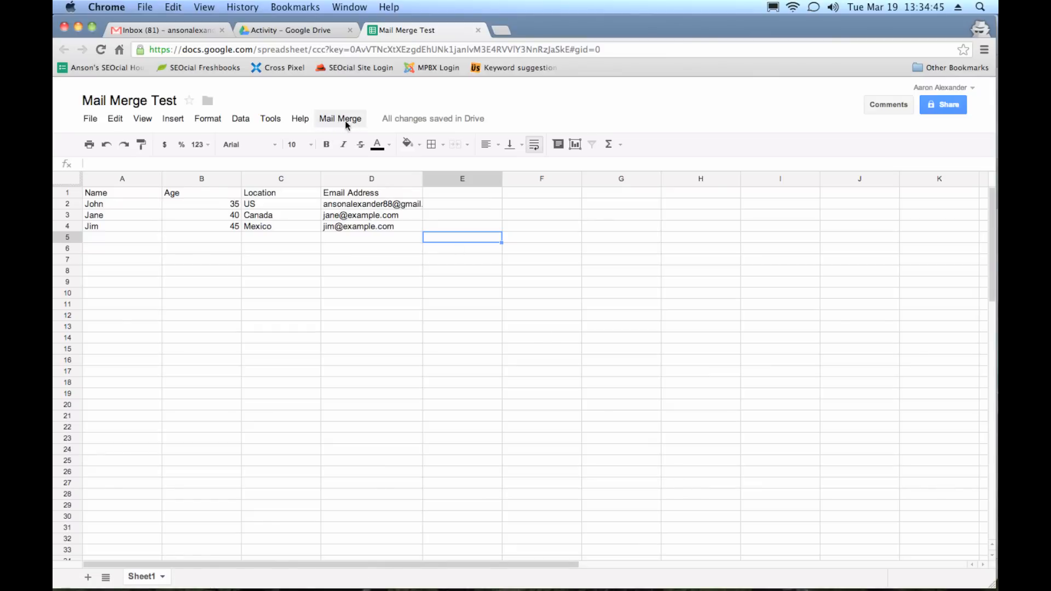
{"action": "left_click", "coordinate": [341, 119]}
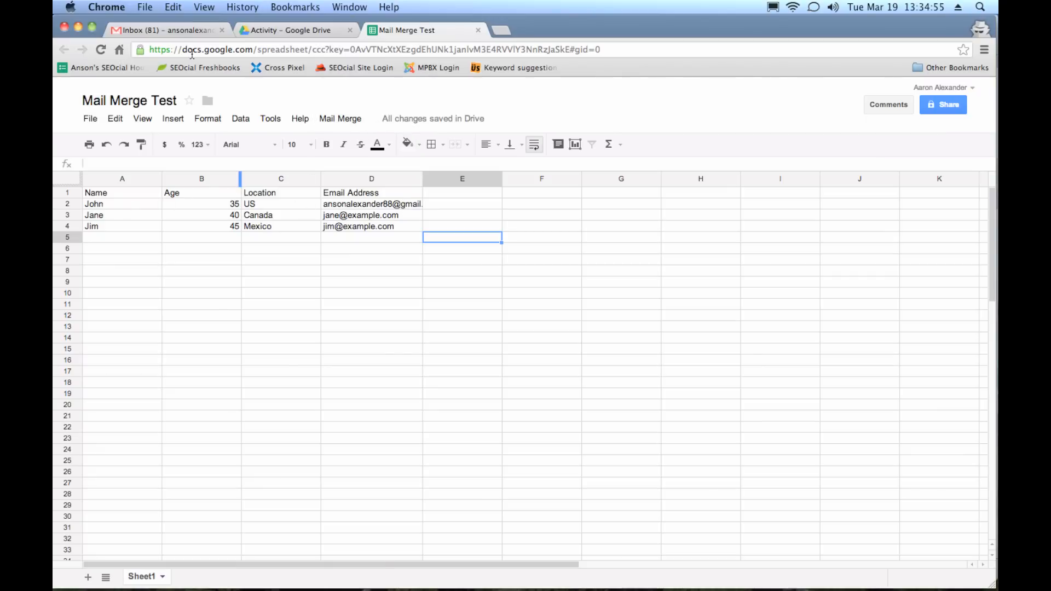
Compose a new Gmail message in the classic window with the subject 'Hello'
{"action": "left_click", "coordinate": [165, 30]}
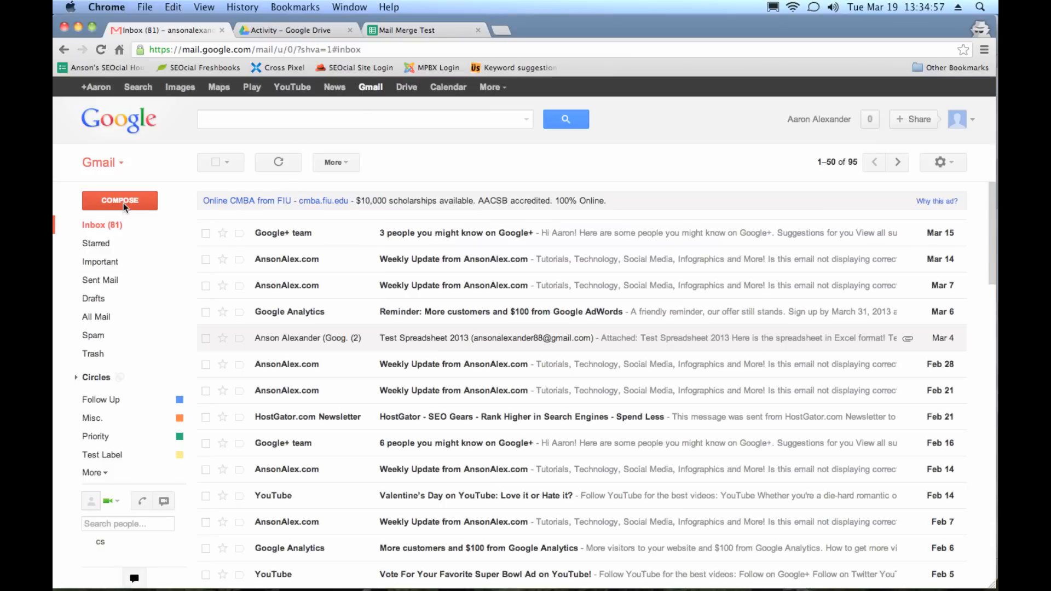
{"action": "left_click", "coordinate": [119, 201]}
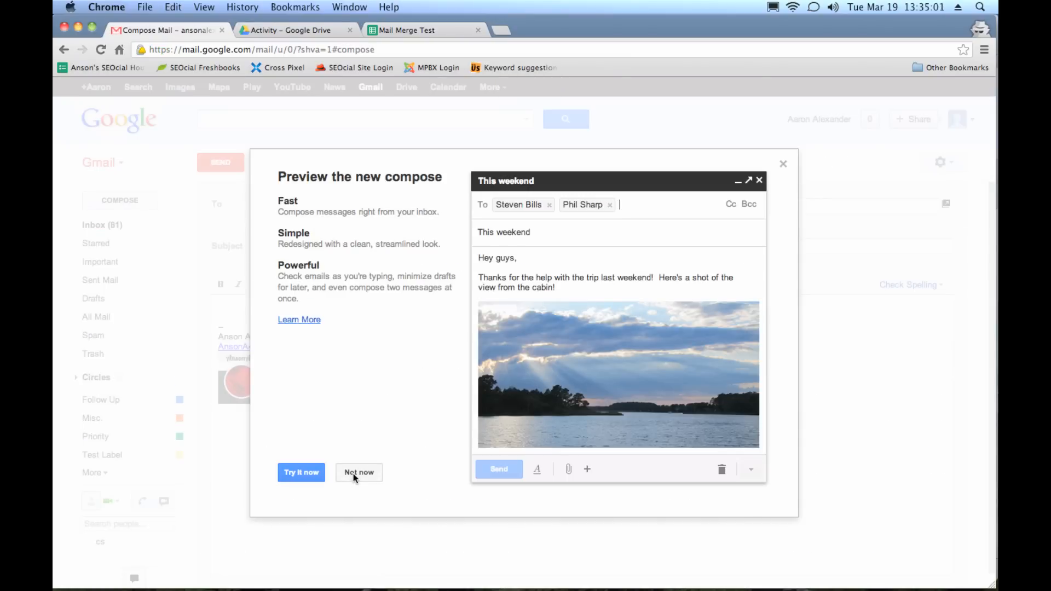
{"action": "left_click", "coordinate": [358, 472]}
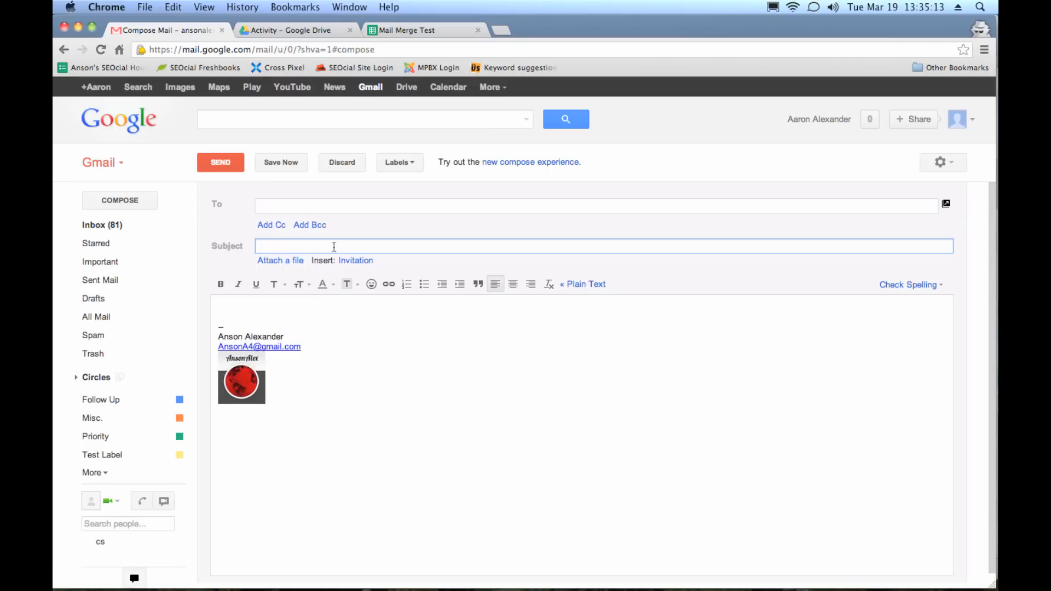
{"action": "type", "text": "Hello"}
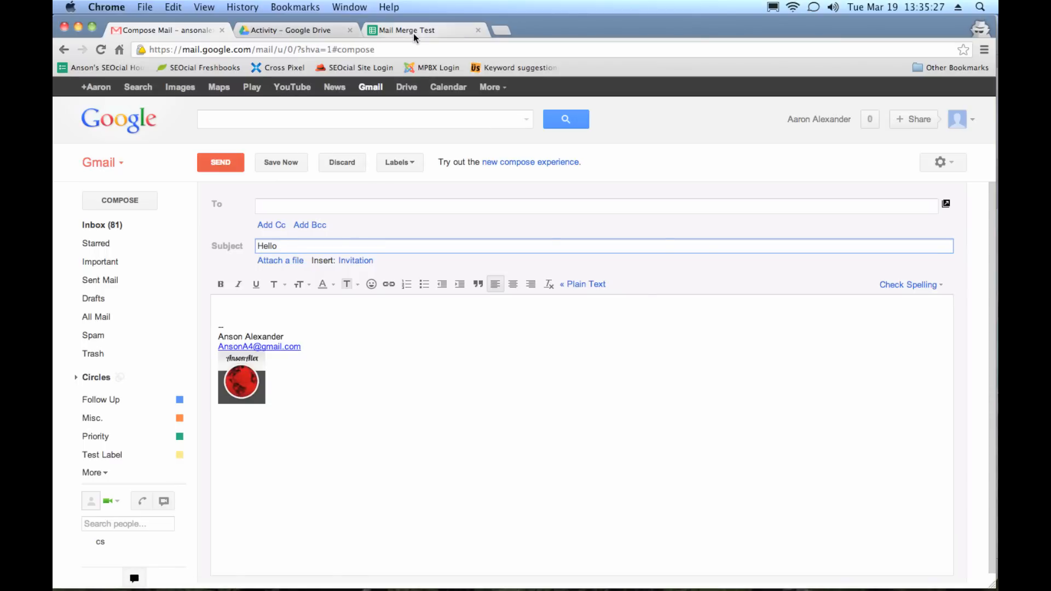
Check the Name heading in the sheet, then append $%Name% to the draft subject
{"action": "left_click", "coordinate": [422, 30]}
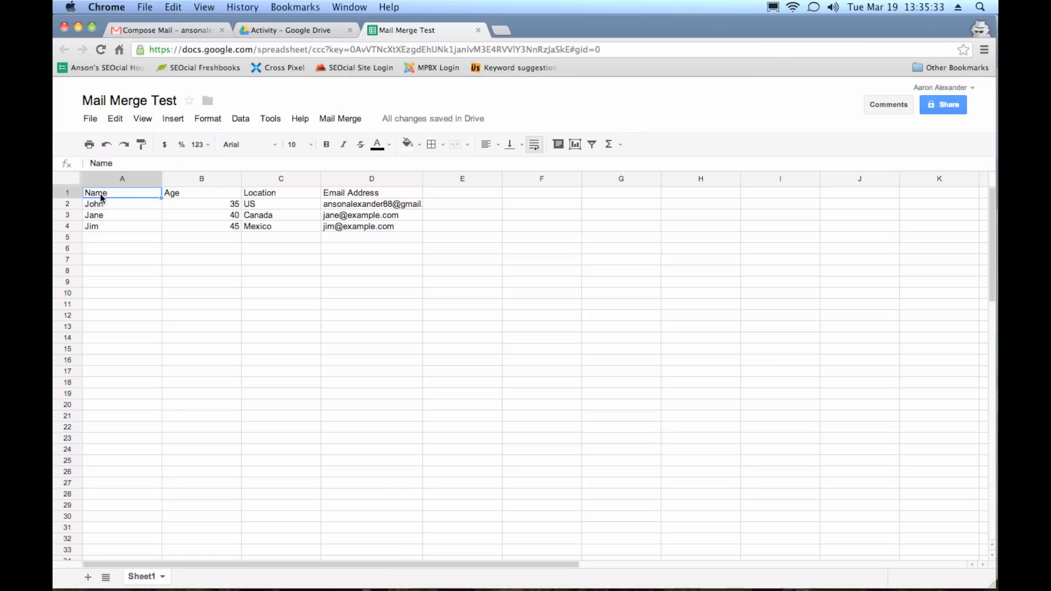
{"action": "left_click", "coordinate": [164, 30]}
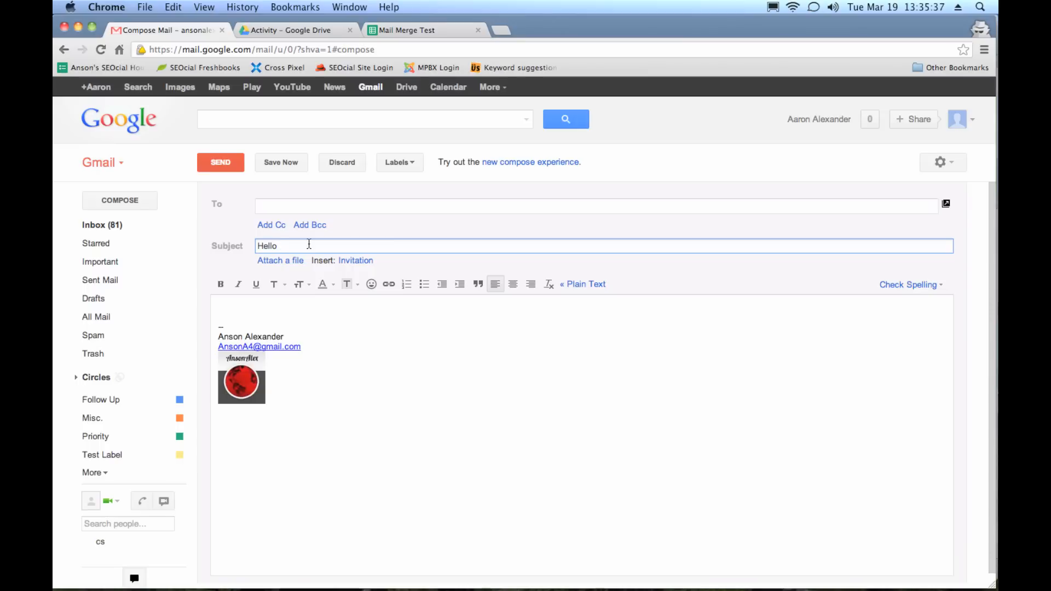
{"action": "type", "text": "$"}
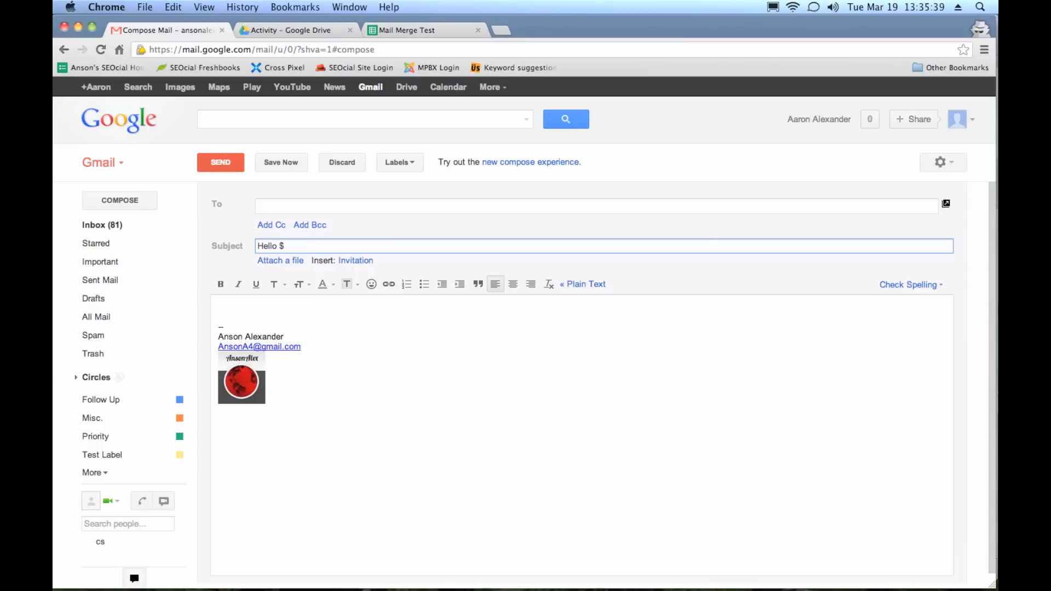
{"action": "type", "text": "%"}
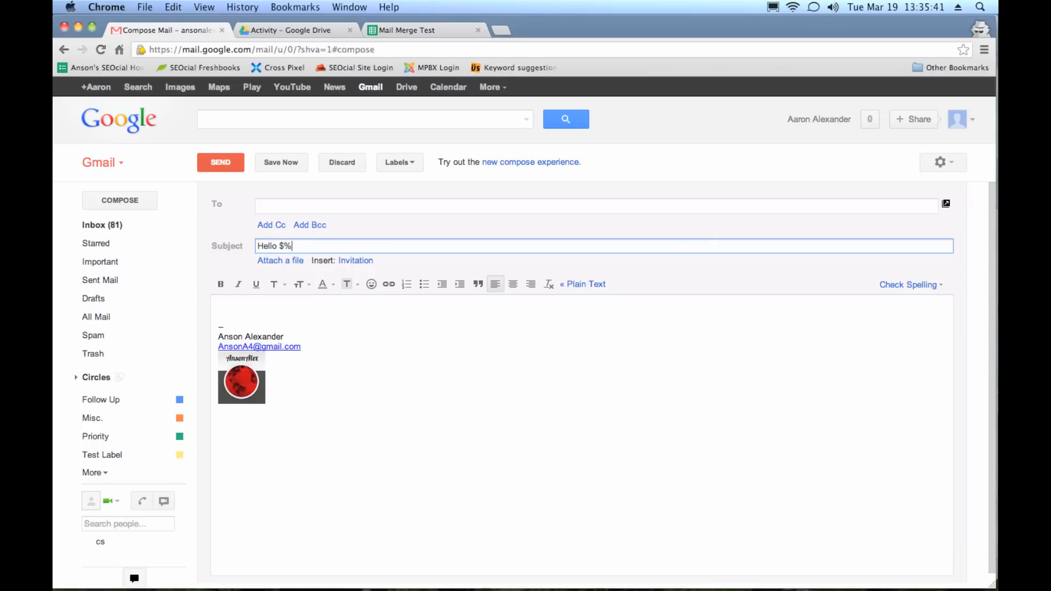
{"action": "type", "text": "Na"}
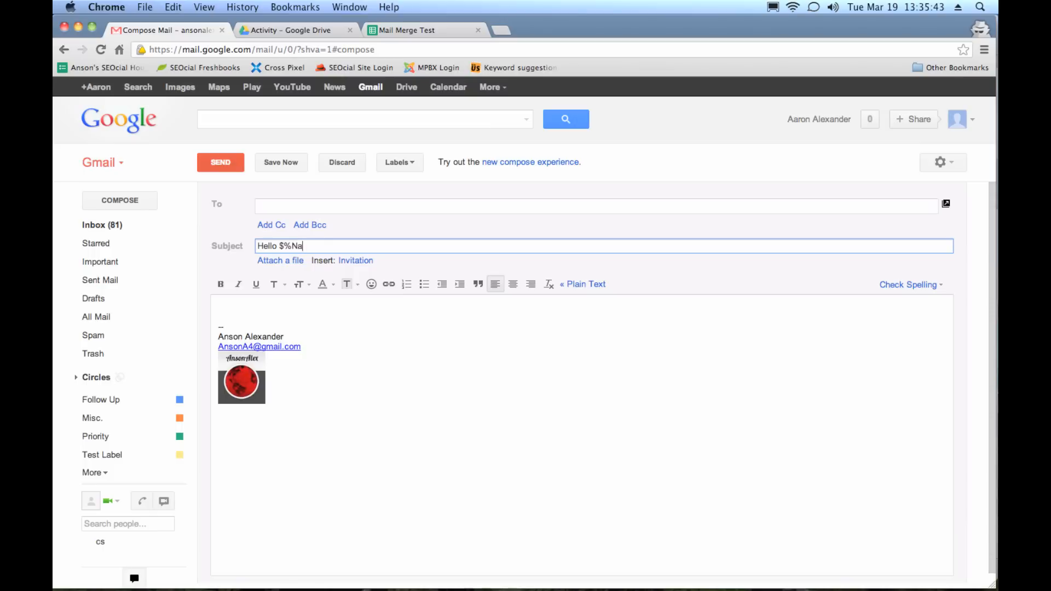
{"action": "type", "text": "me%"}
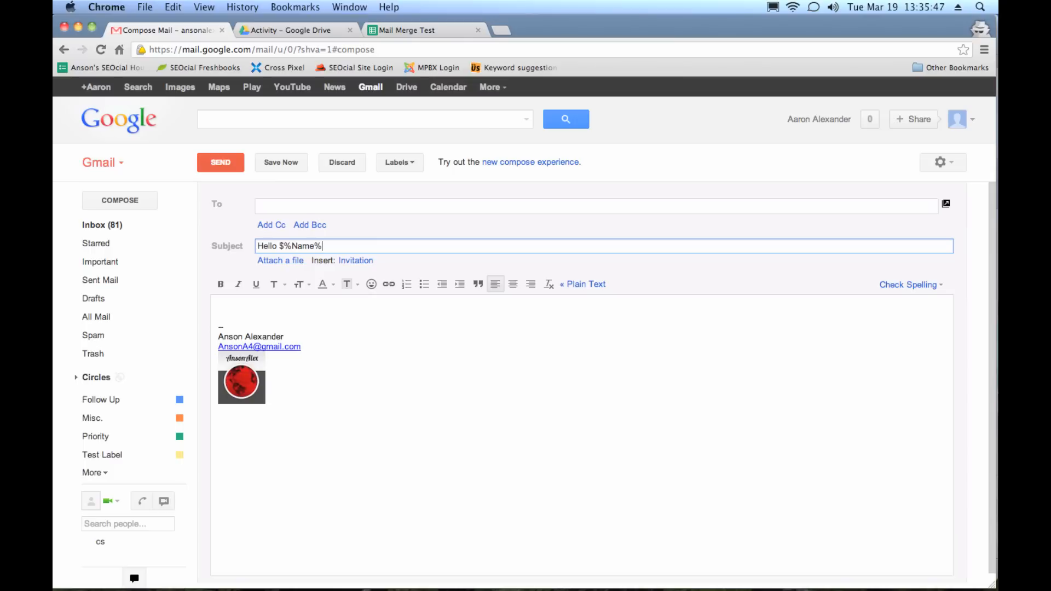
{"action": "left_click", "coordinate": [370, 307]}
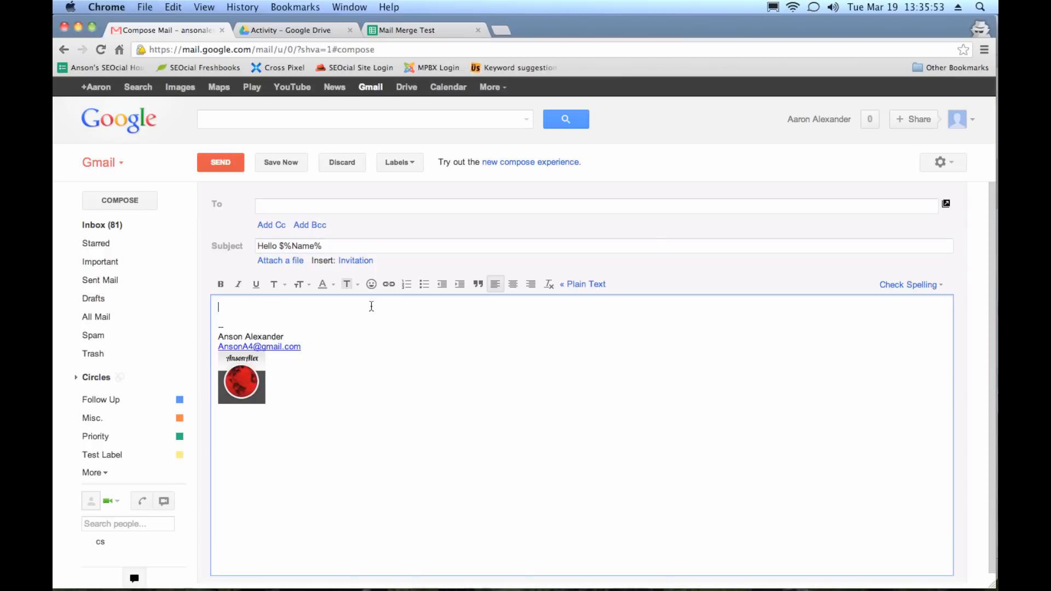
Start the body with 'I know that you are $%Age%' after checking the Age heading
{"action": "type", "text": "I"}
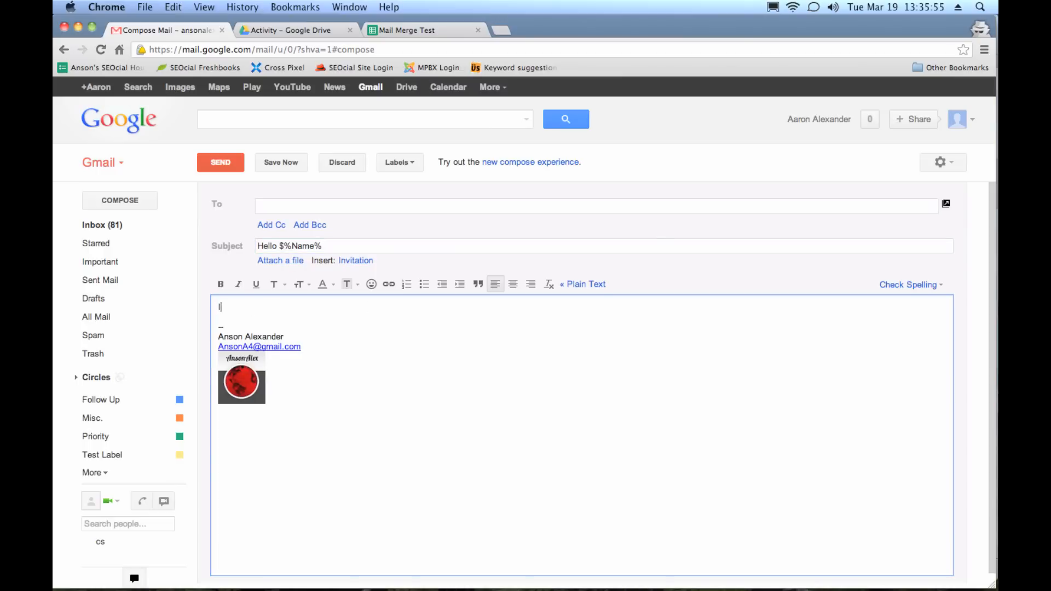
{"action": "type", "text": "I know that you are"}
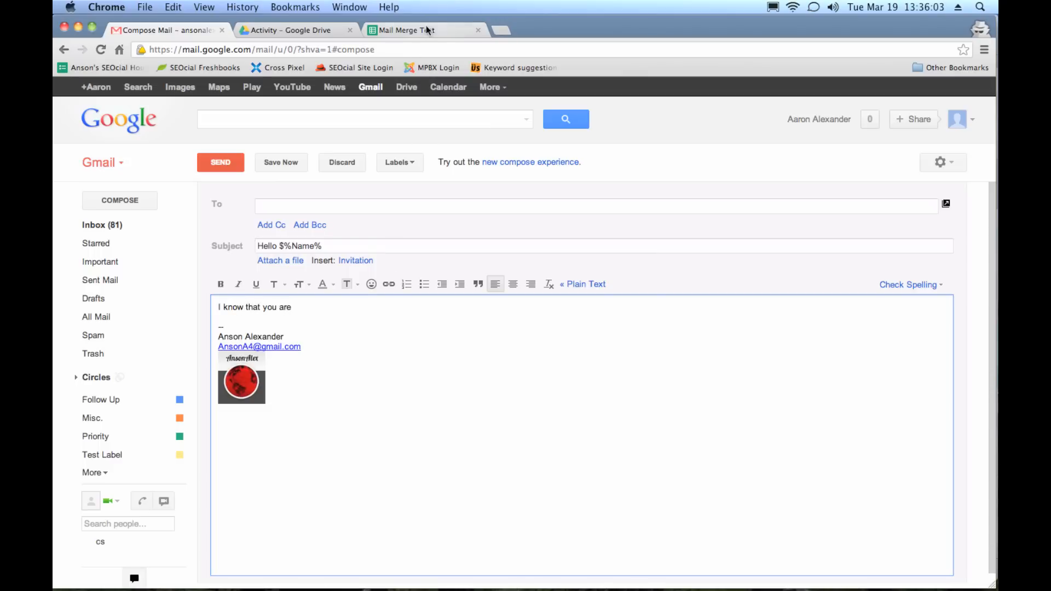
{"action": "left_click", "coordinate": [406, 31]}
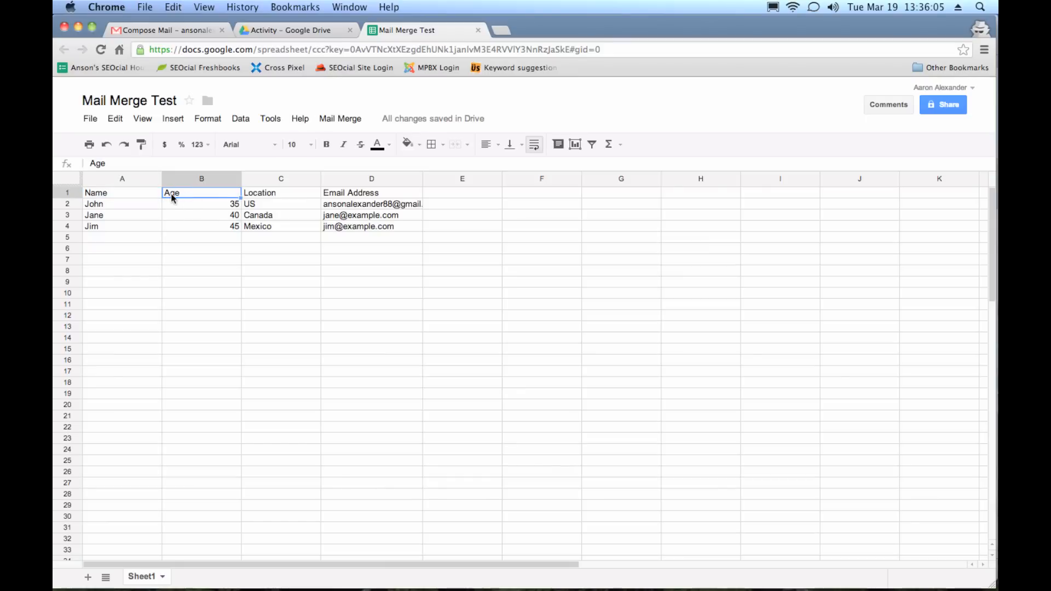
{"action": "left_click", "coordinate": [166, 29]}
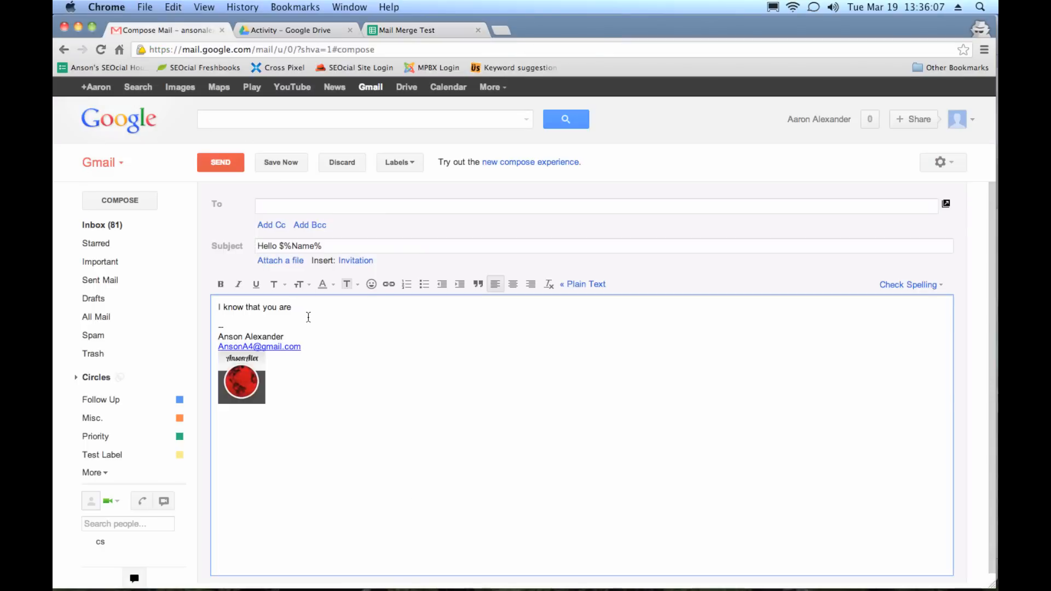
{"action": "type", "text": "$%"}
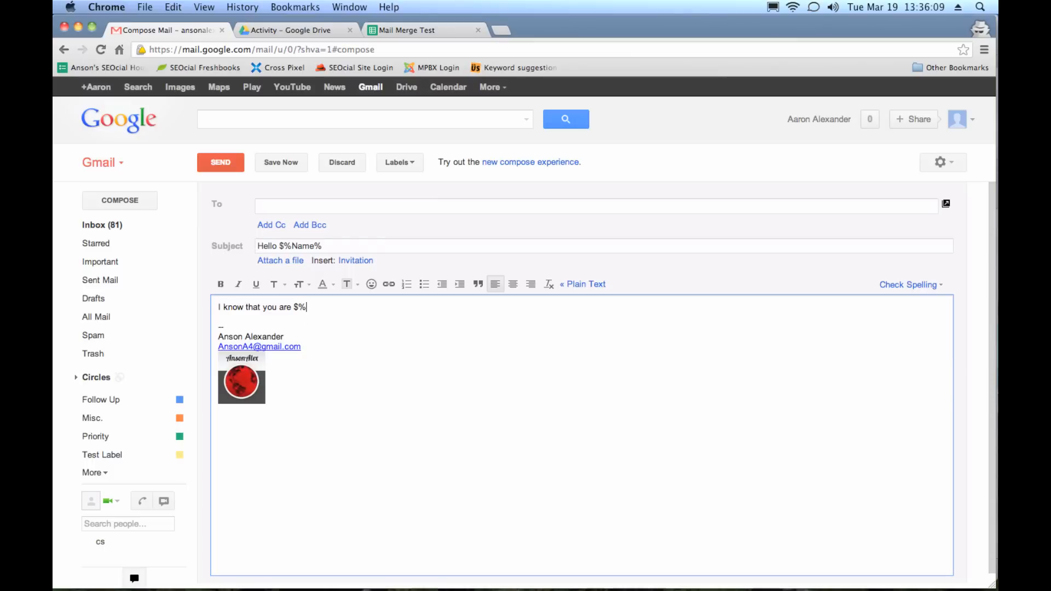
{"action": "type", "text": "Age"}
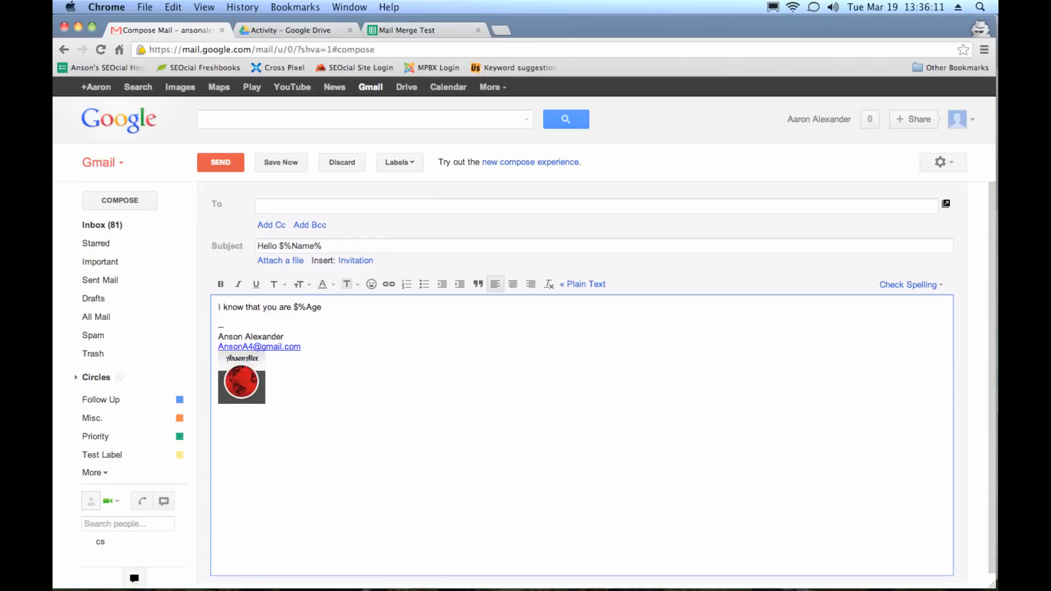
{"action": "type", "text": "%"}
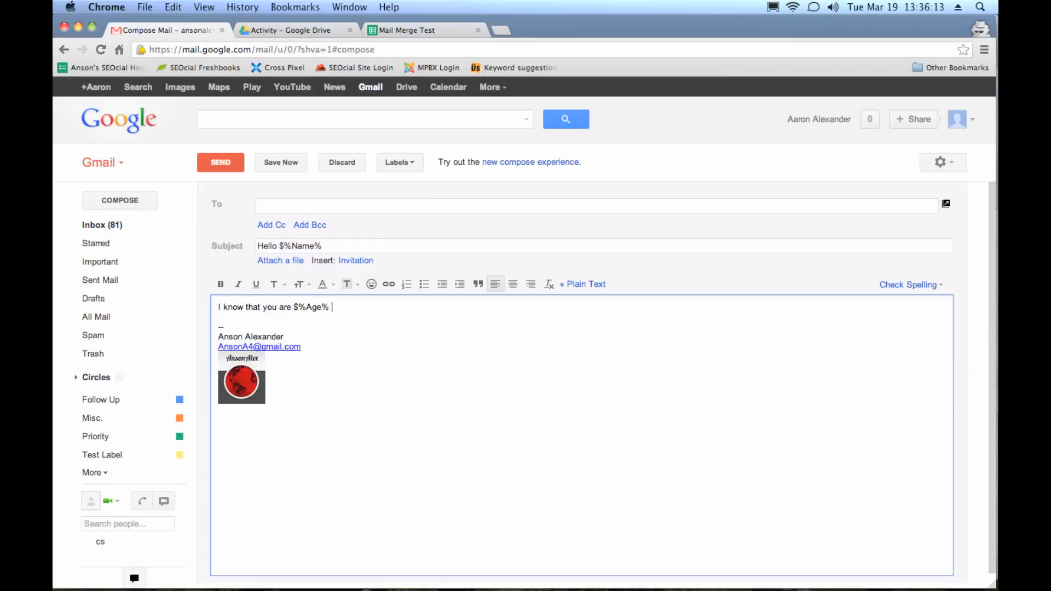
Finish the sentence with 'years old and that you are located in $%Location%.'
{"action": "type", "text": "years old"}
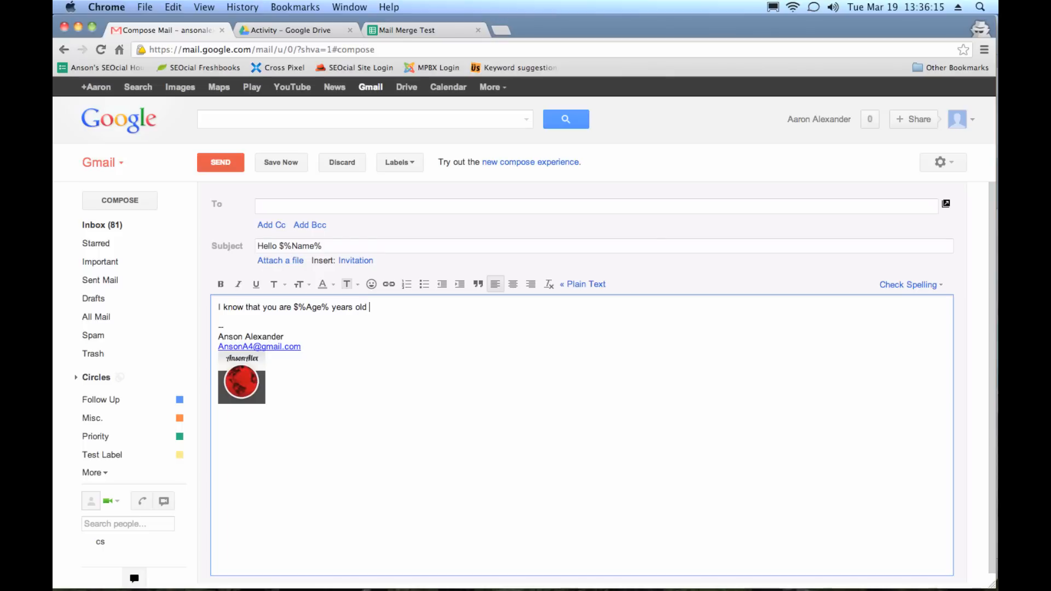
{"action": "type", "text": "and that you are locat"}
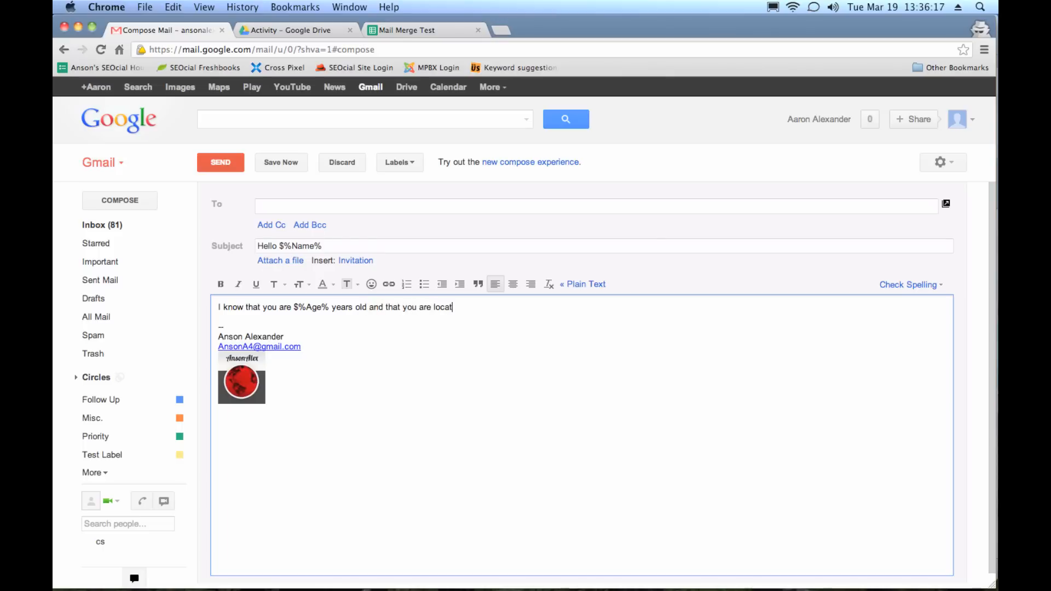
{"action": "type", "text": "ed in"}
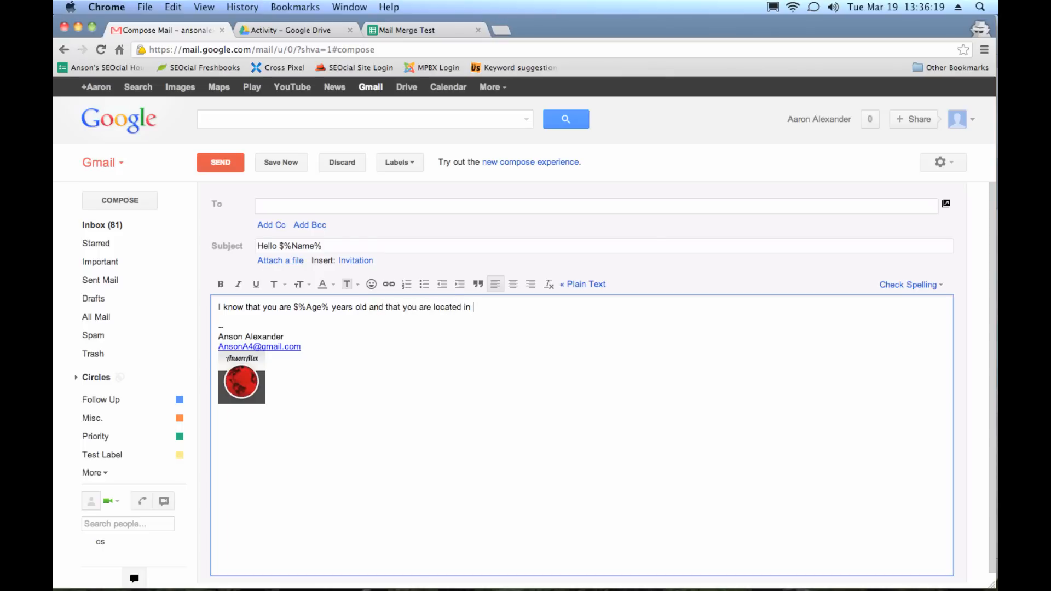
{"action": "type", "text": "$%L"}
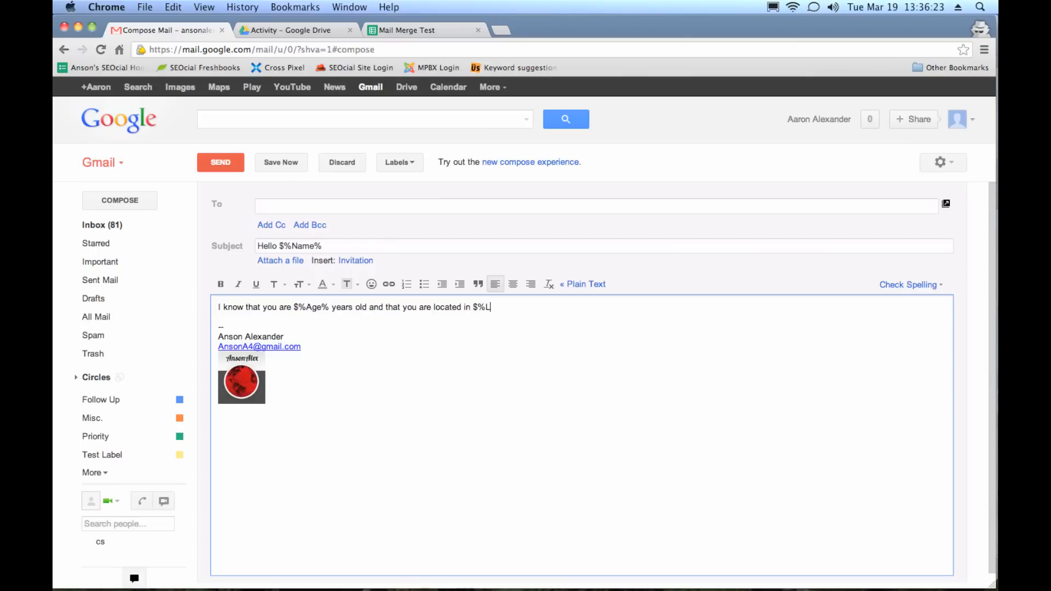
{"action": "type", "text": "ocation%"}
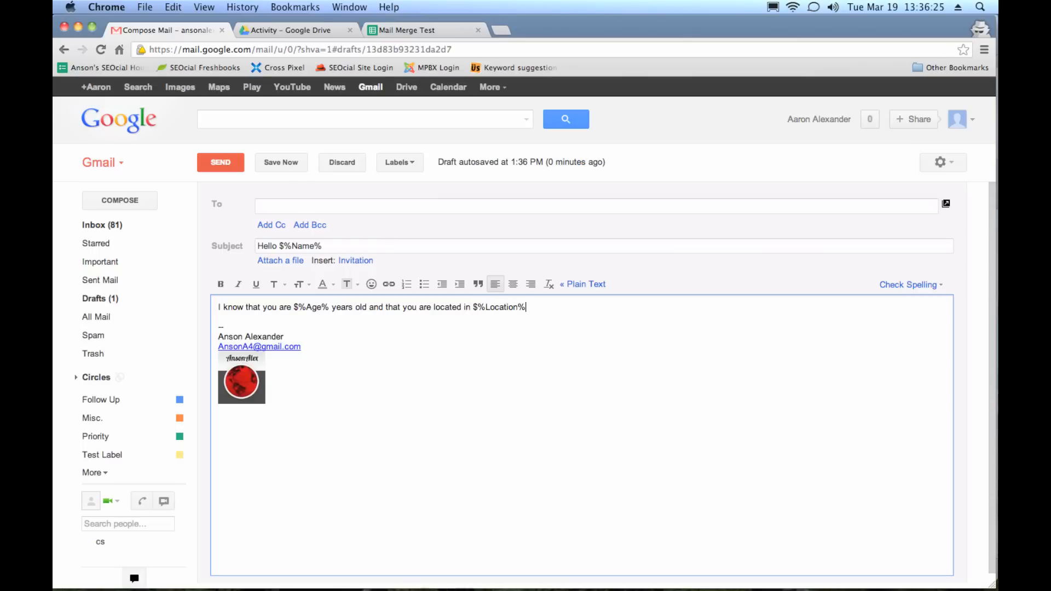
{"action": "type", "text": "."}
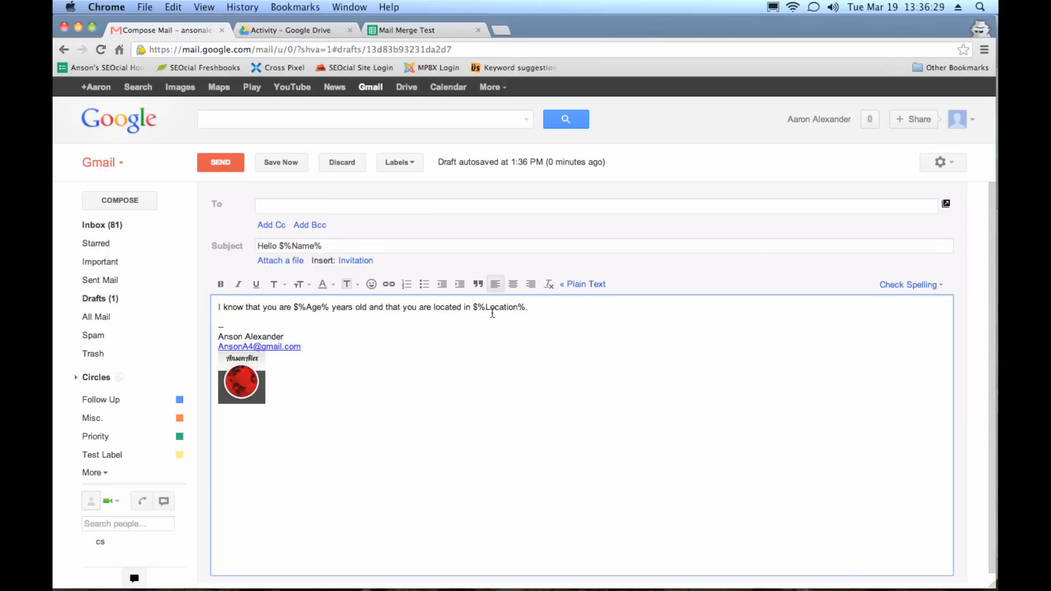
{"action": "mouse_move", "coordinate": [431, 60]}
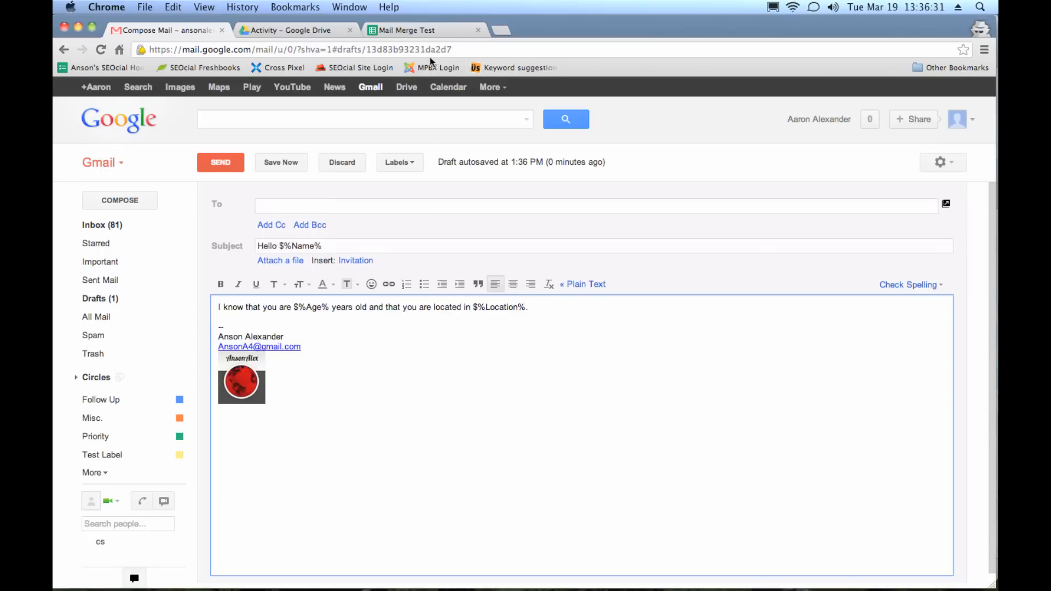
{"action": "left_click", "coordinate": [422, 31]}
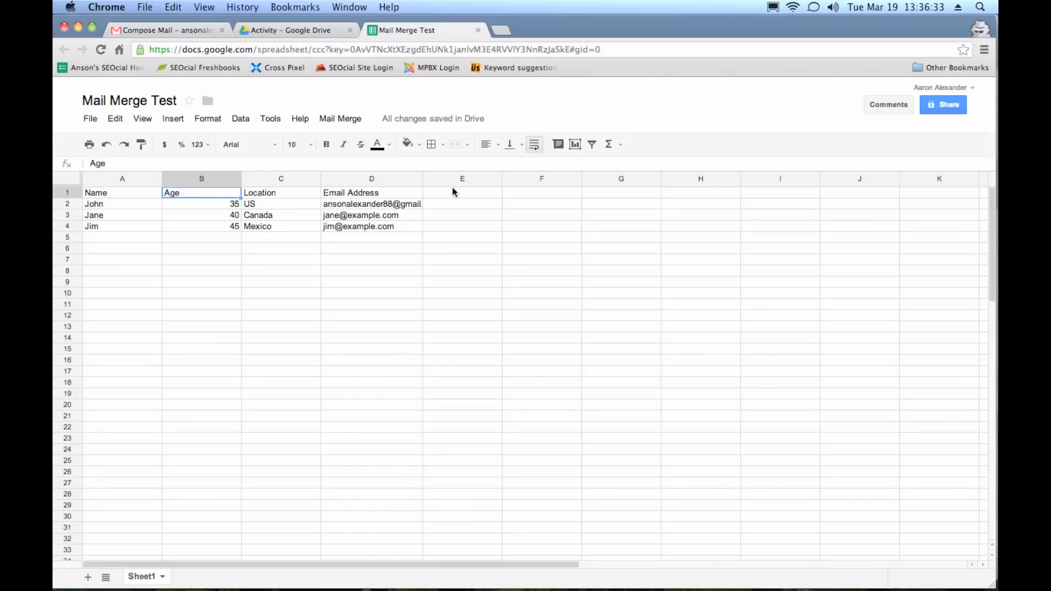
{"action": "mouse_move", "coordinate": [251, 74]}
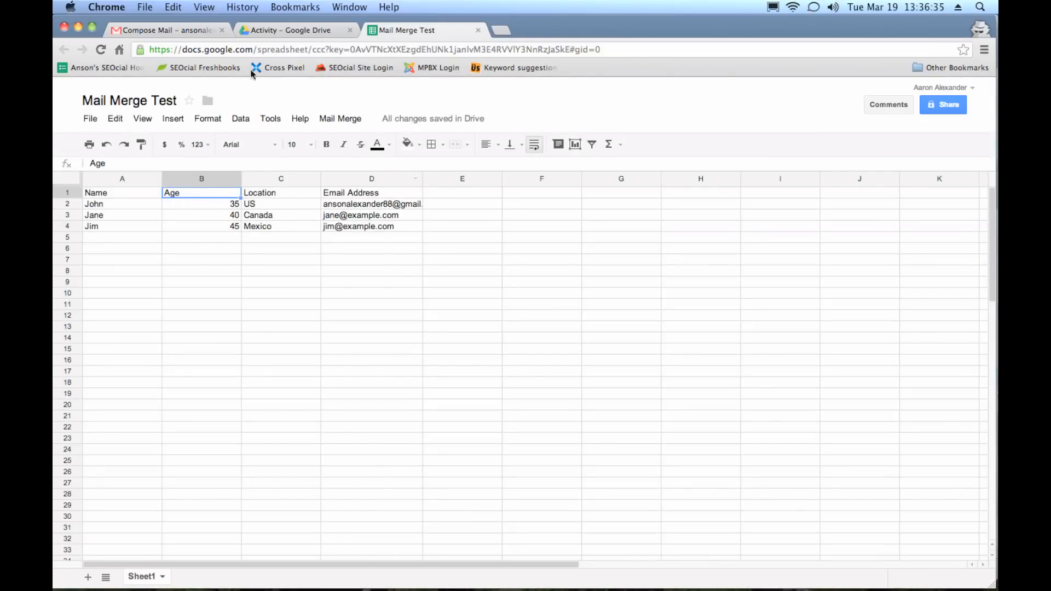
Save the Hello $%Name% Gmail draft template, then switch to the Mail Merge Test sheet
{"action": "left_click", "coordinate": [164, 30]}
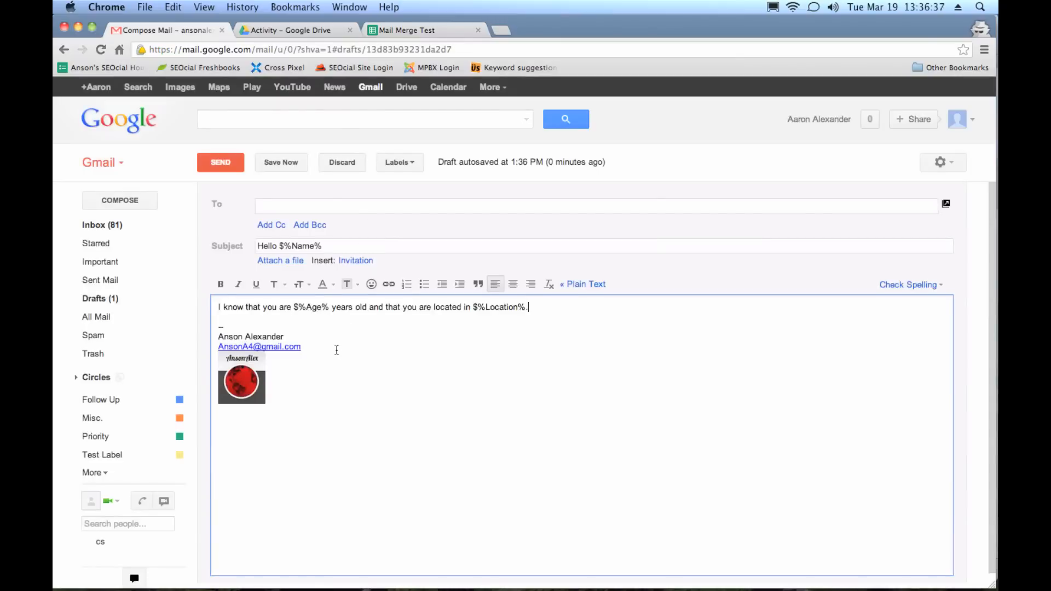
{"action": "mouse_move", "coordinate": [324, 183]}
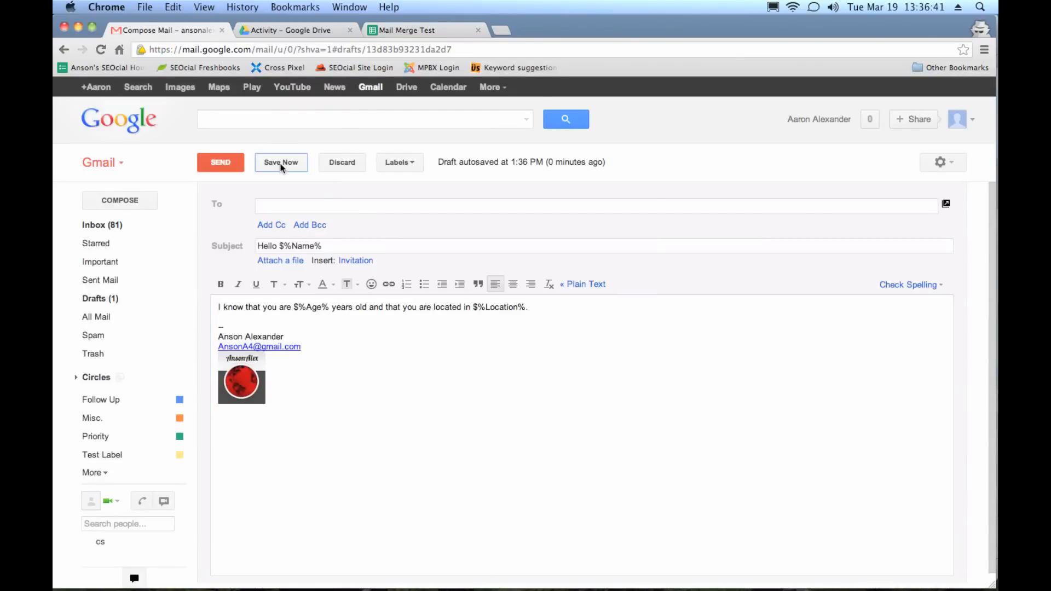
{"action": "left_click", "coordinate": [281, 162]}
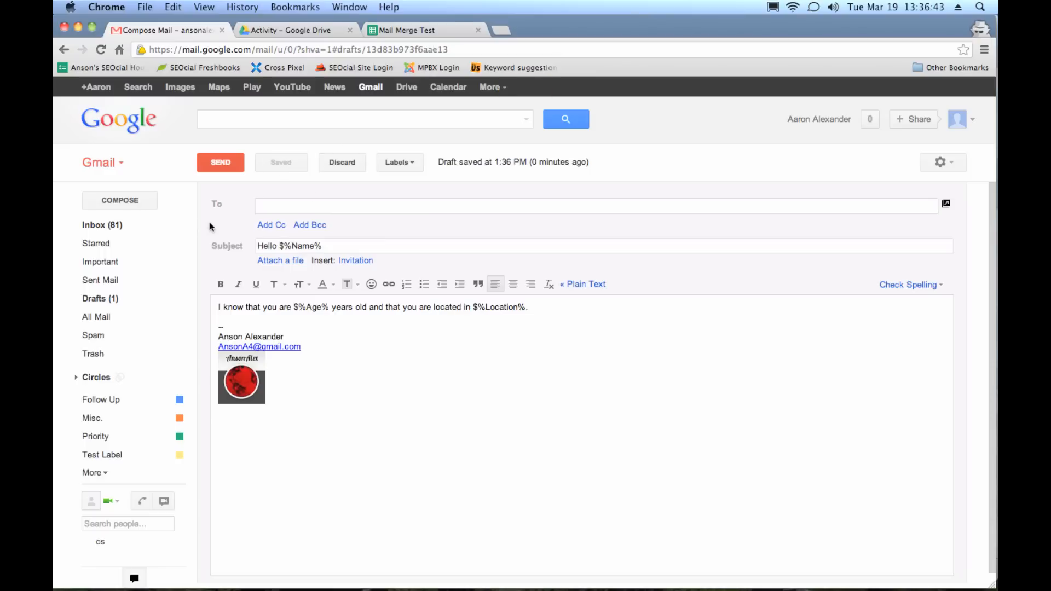
{"action": "mouse_move", "coordinate": [426, 30]}
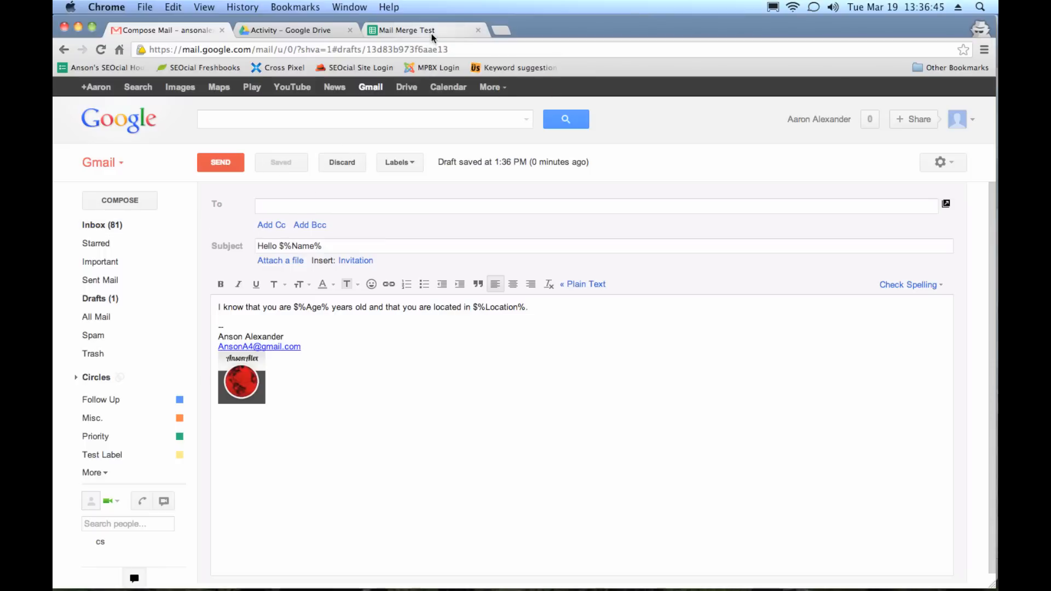
{"action": "left_click", "coordinate": [422, 30]}
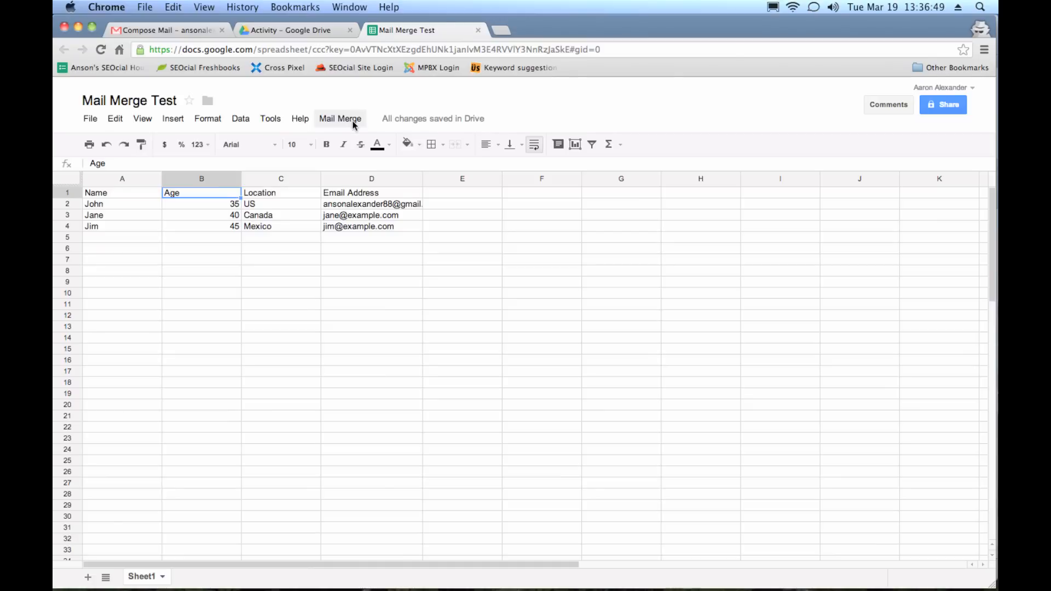
Send a Standard Merge using the Hello $%Name% template, with sender name Anson Alexander
{"action": "left_click", "coordinate": [340, 119]}
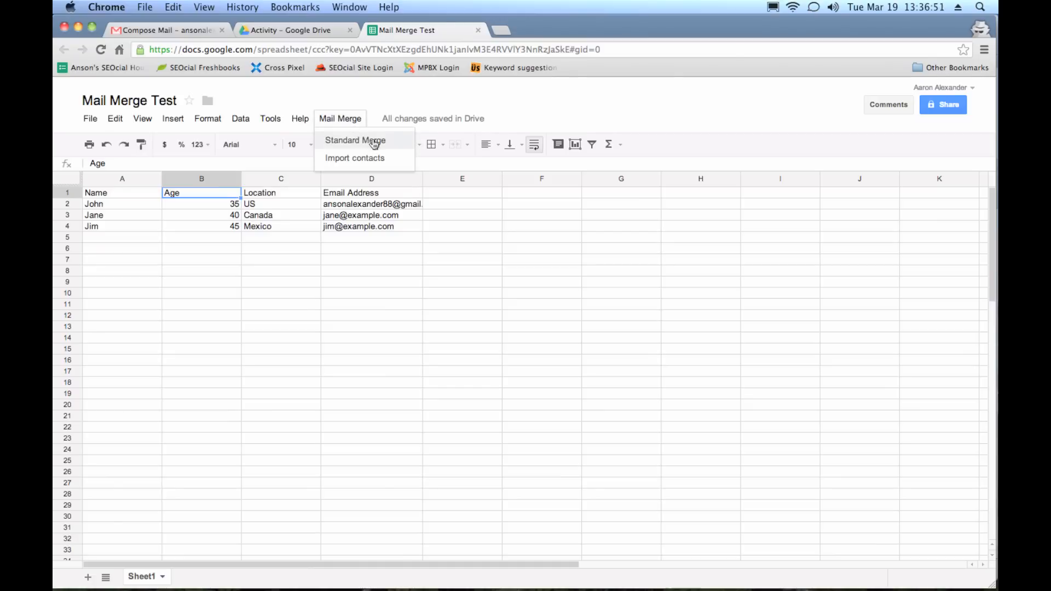
{"action": "left_click", "coordinate": [354, 140]}
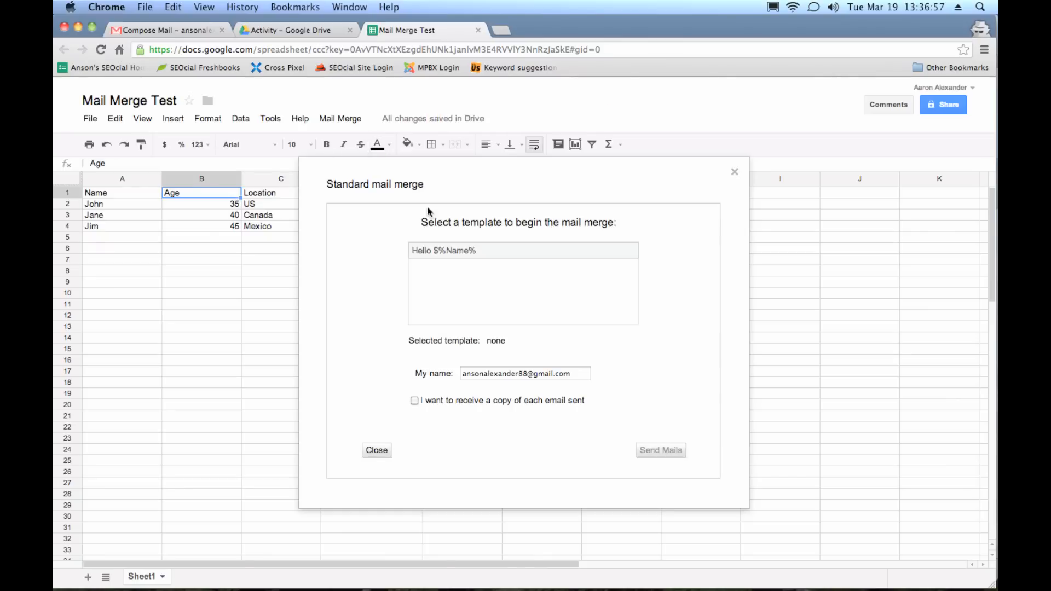
{"action": "mouse_move", "coordinate": [442, 257]}
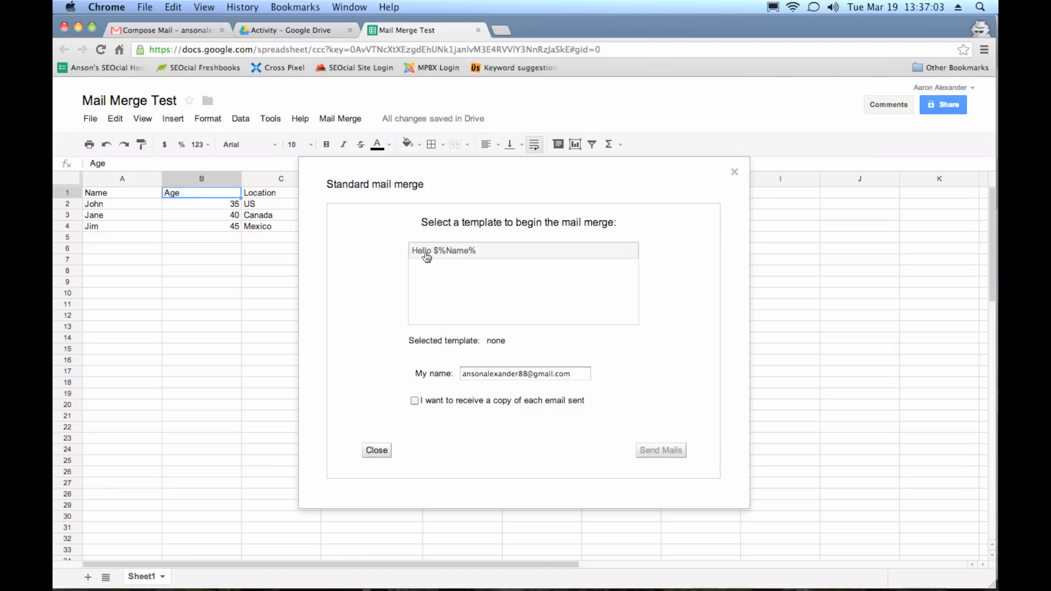
{"action": "left_click", "coordinate": [444, 250]}
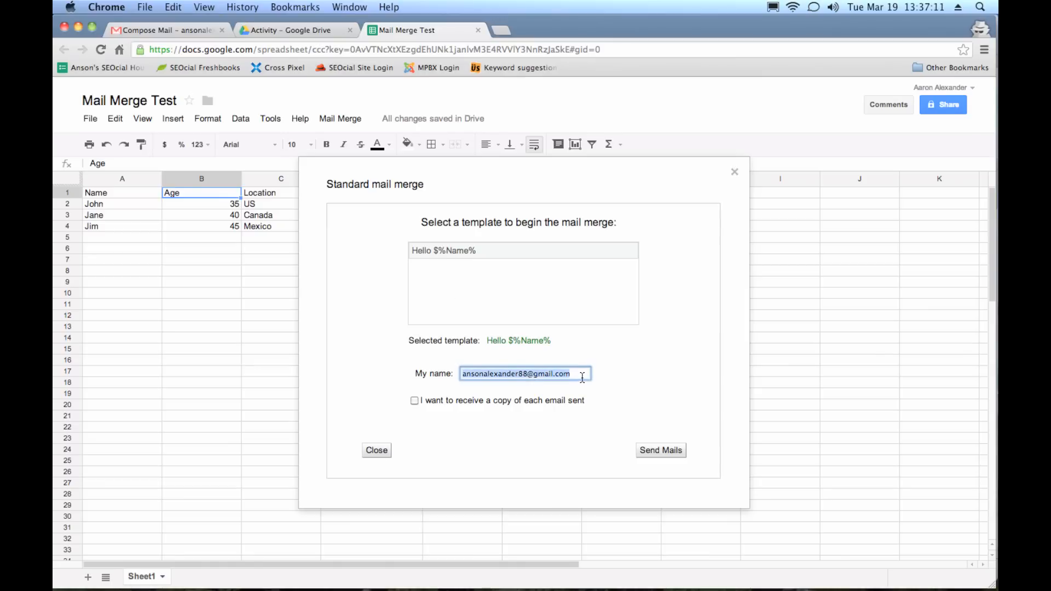
{"action": "type", "text": "Anson Ale"}
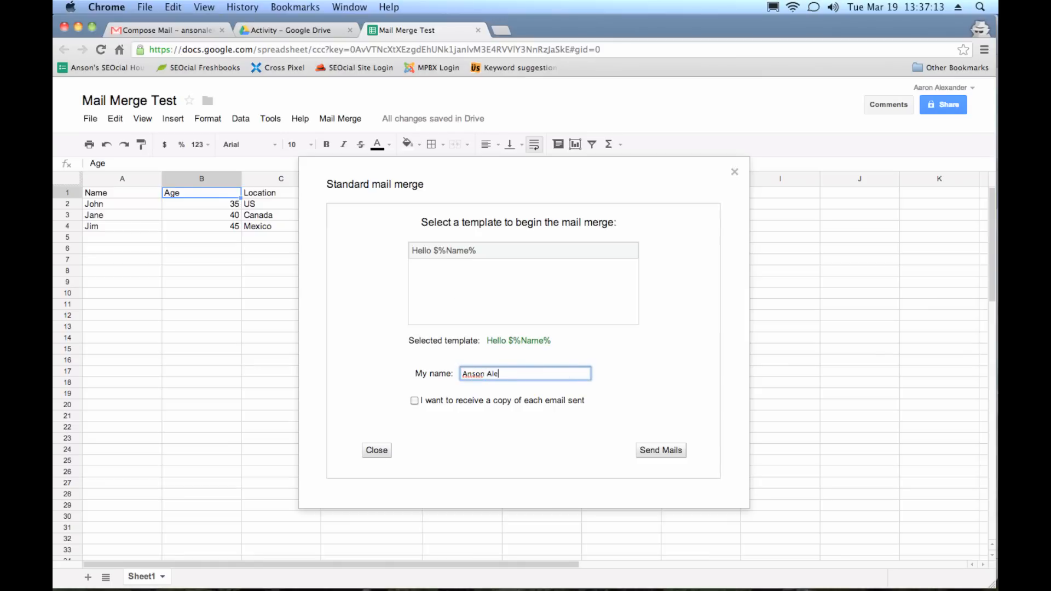
{"action": "type", "text": "xander"}
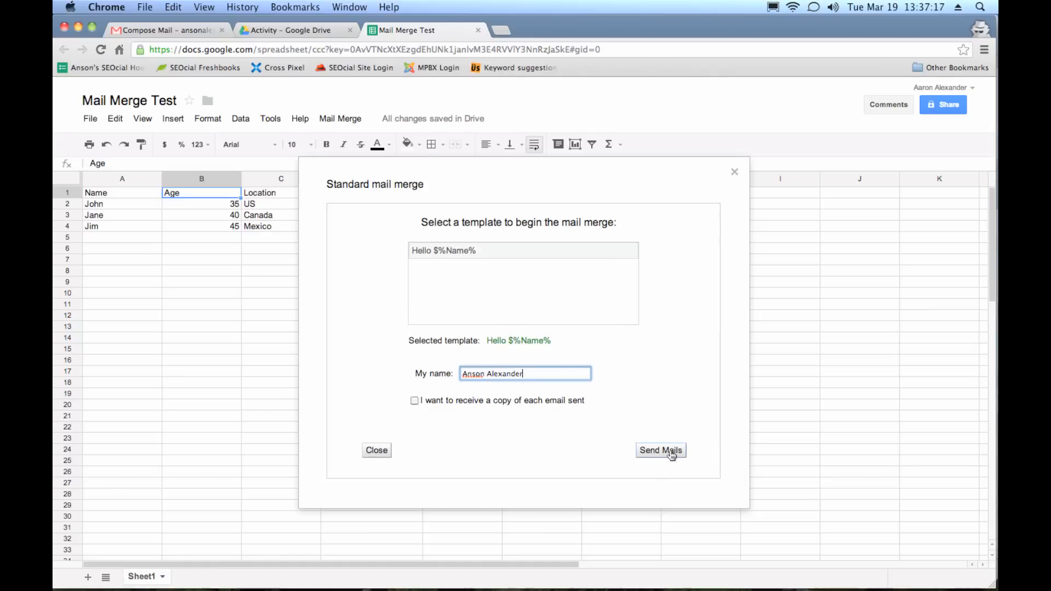
{"action": "left_click", "coordinate": [661, 451]}
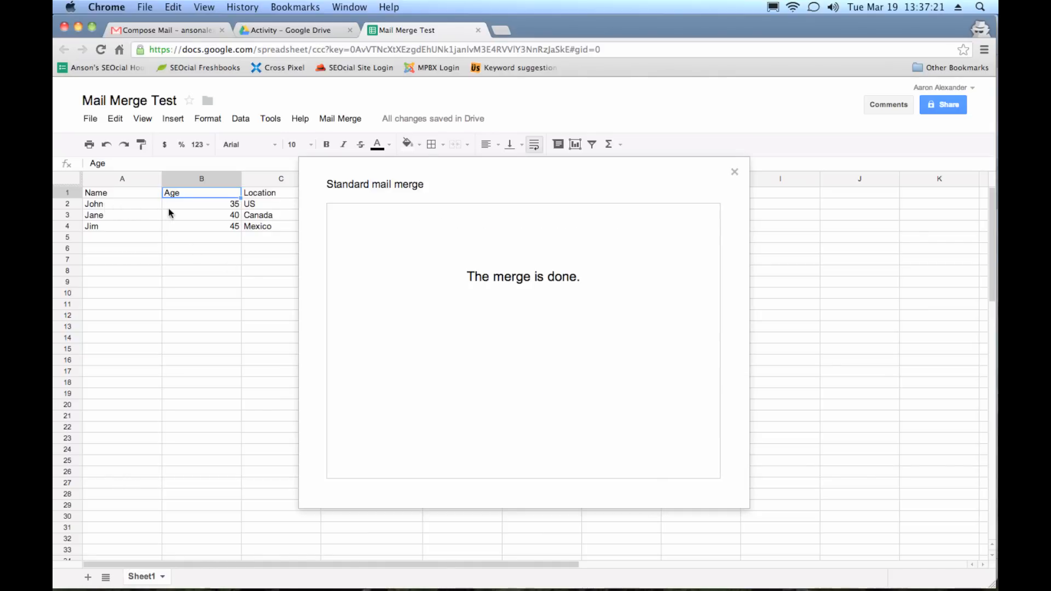
{"action": "mouse_move", "coordinate": [263, 209]}
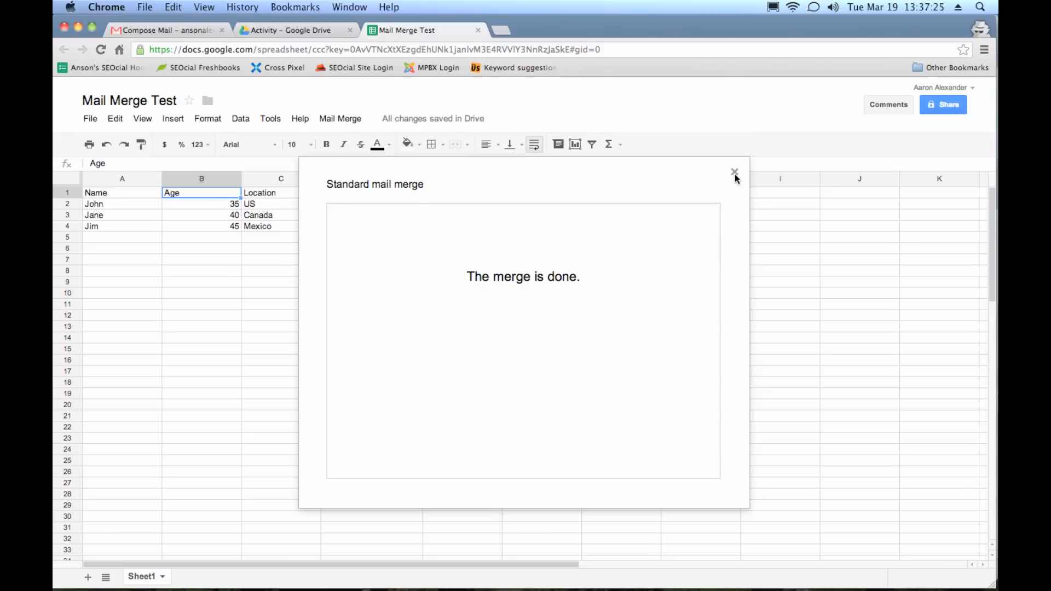
Close the merge completion dialog to reveal the Merge status column showing Done
{"action": "left_click", "coordinate": [735, 173]}
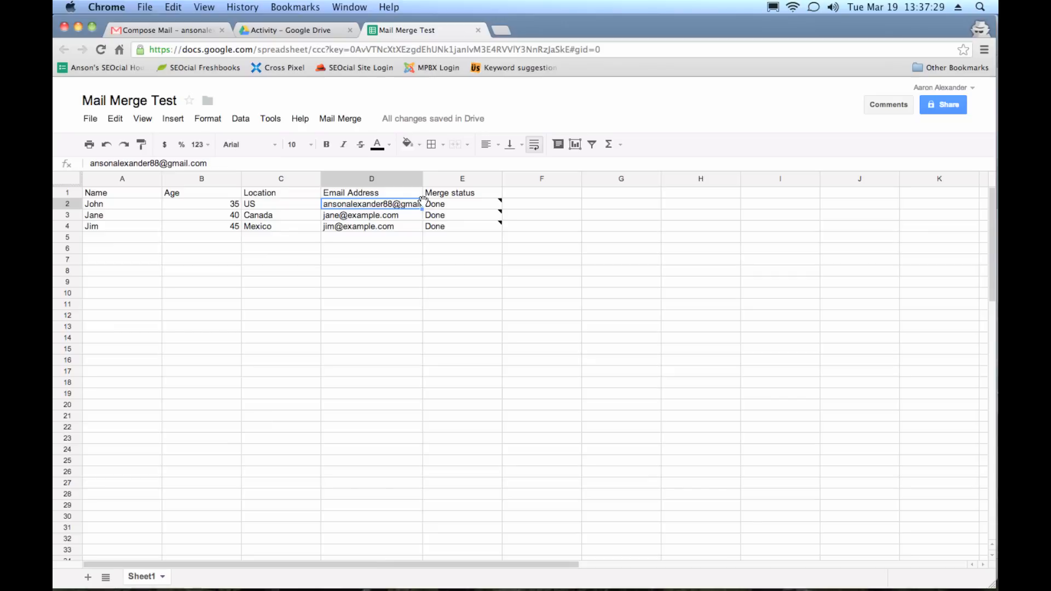
{"action": "mouse_move", "coordinate": [447, 203]}
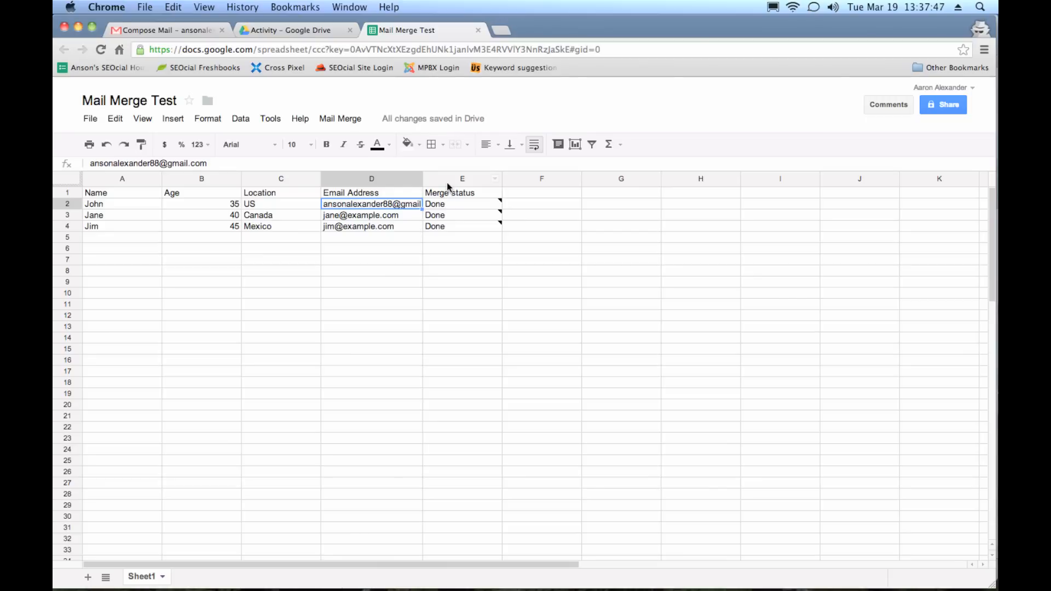
Delete the Merge status column E and switch to the Gmail inbox
{"action": "left_click", "coordinate": [461, 179]}
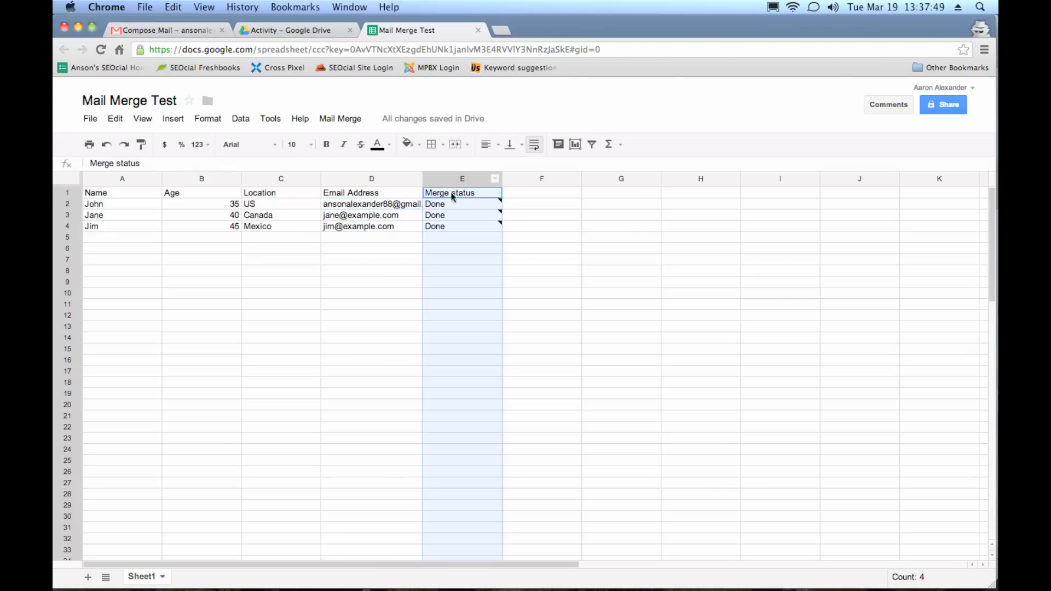
{"action": "mouse_move", "coordinate": [459, 178]}
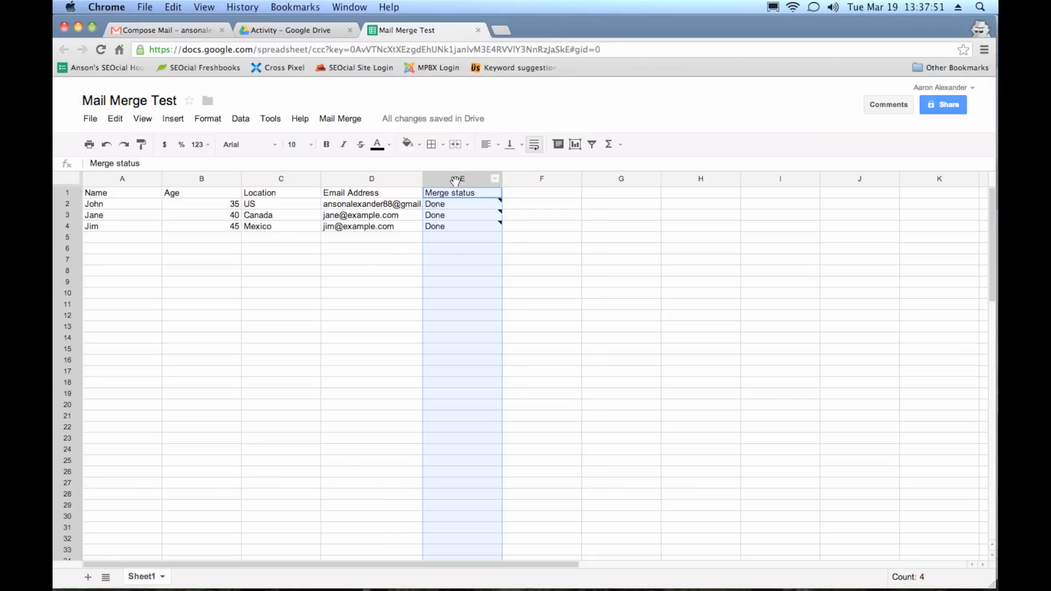
{"action": "right_click", "coordinate": [461, 193]}
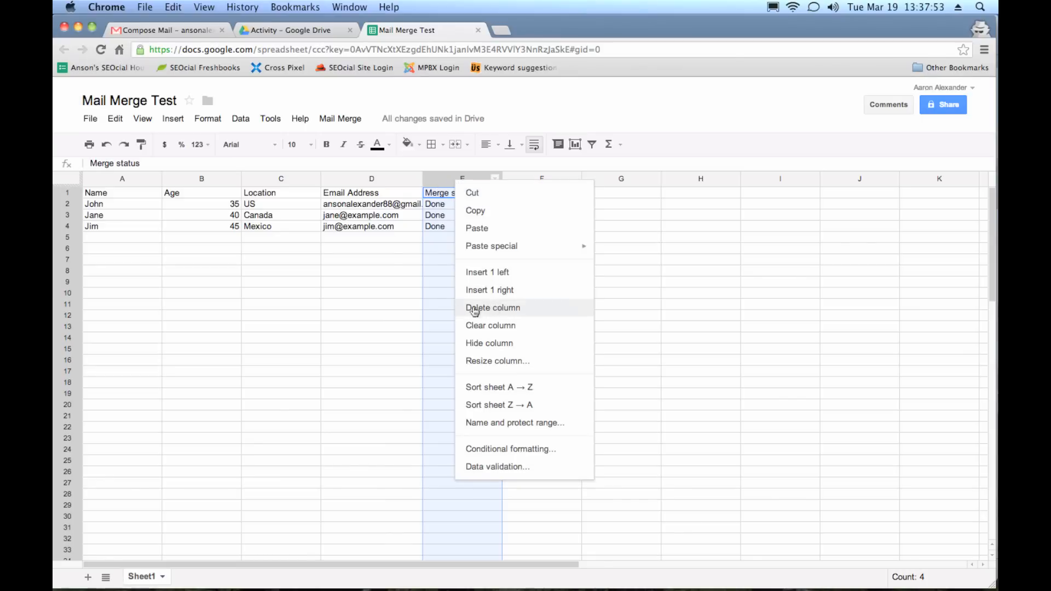
{"action": "left_click", "coordinate": [493, 307]}
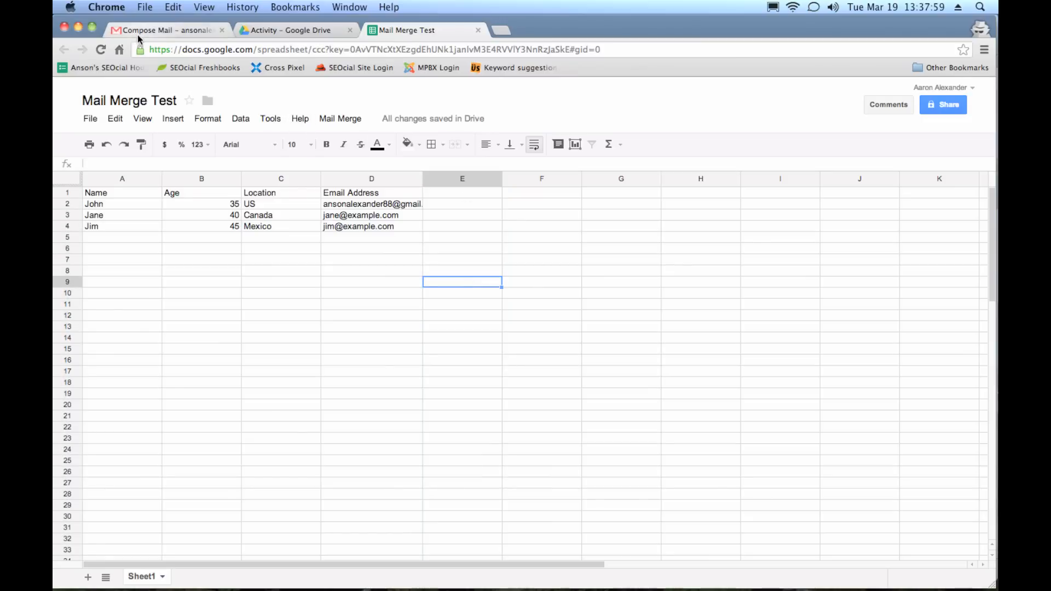
{"action": "left_click", "coordinate": [168, 30]}
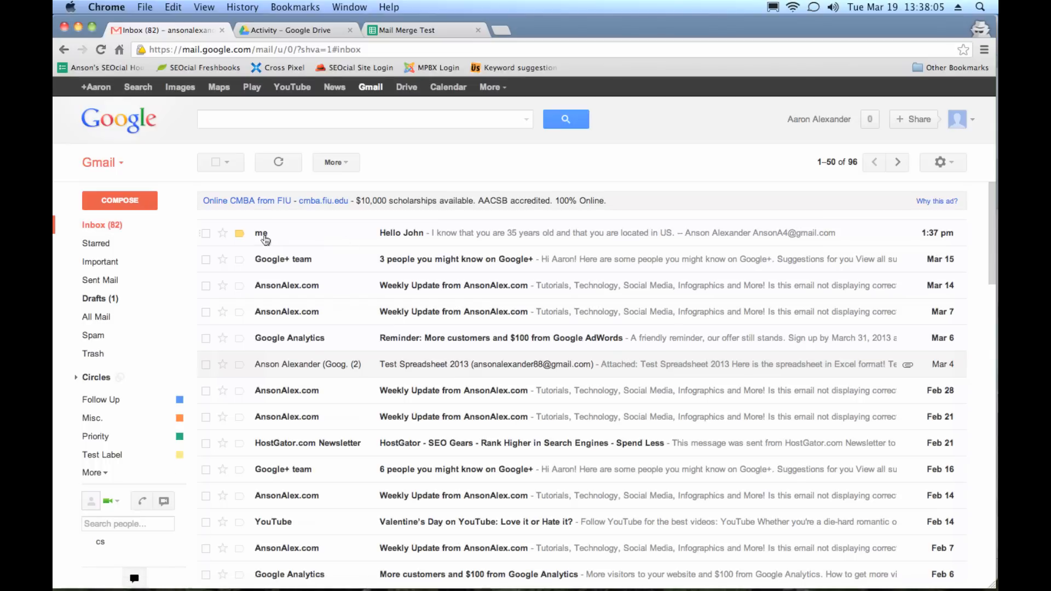
{"action": "mouse_move", "coordinate": [404, 240]}
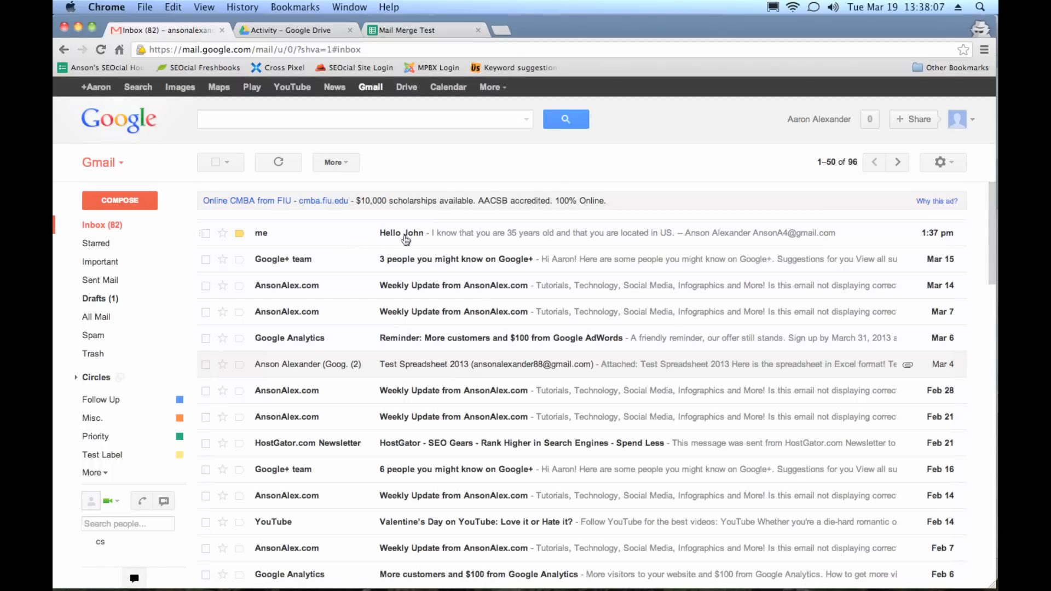
Read the Hello John email stating age 35 and location US, then return to the sheet
{"action": "left_click", "coordinate": [403, 233]}
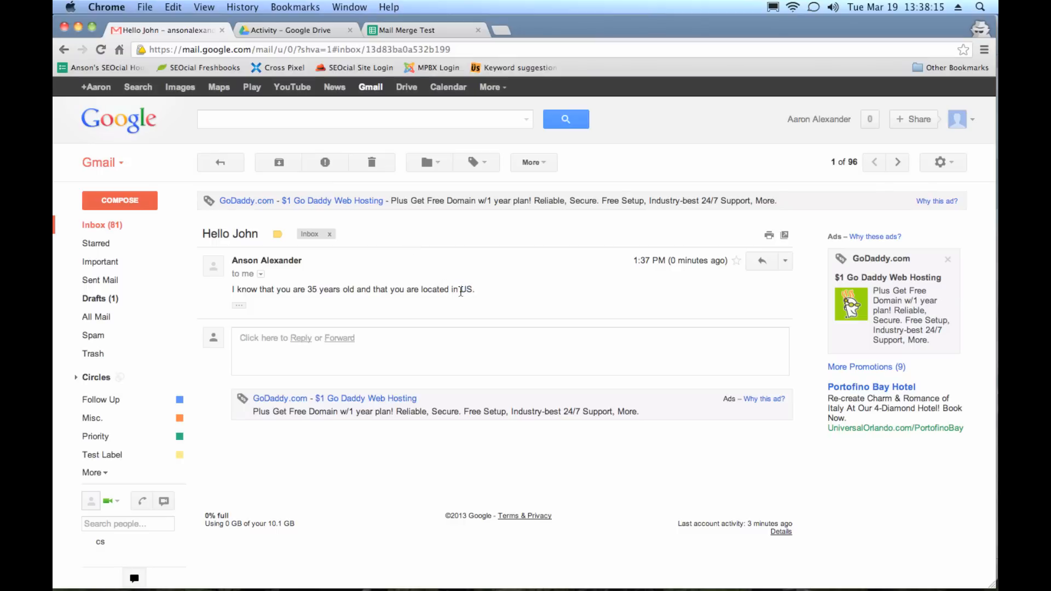
{"action": "mouse_move", "coordinate": [449, 274]}
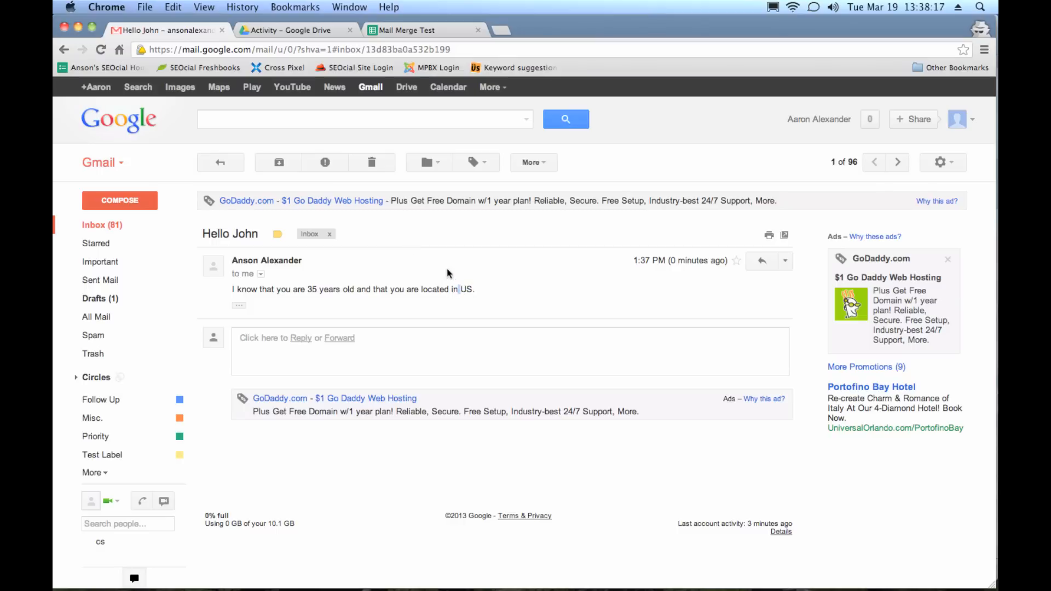
{"action": "left_click", "coordinate": [425, 30]}
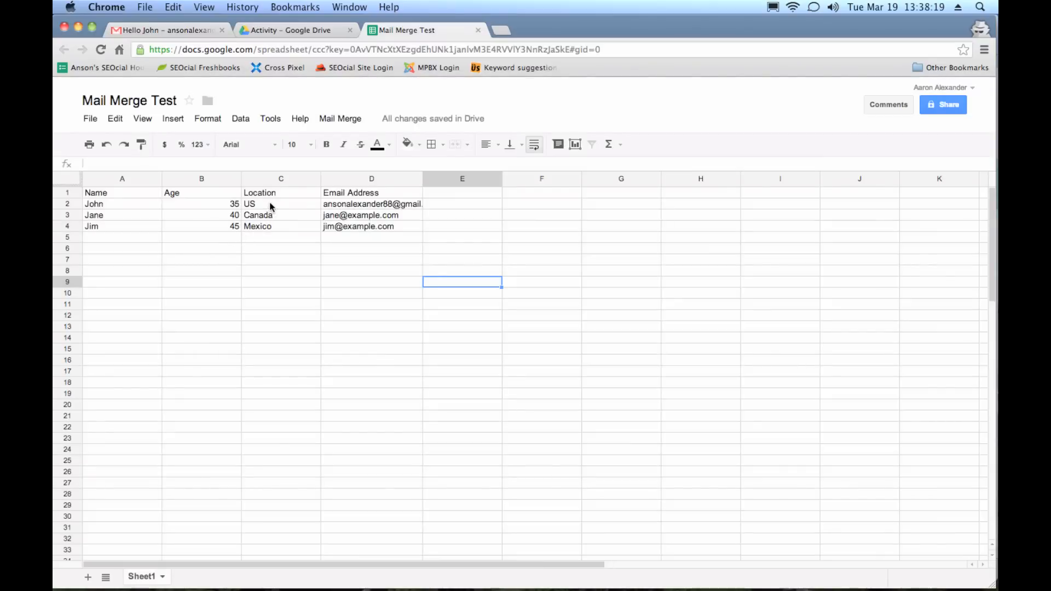
Change John's Location in C2 to 'the US' and check cells C3 and C4
{"action": "left_click", "coordinate": [280, 204]}
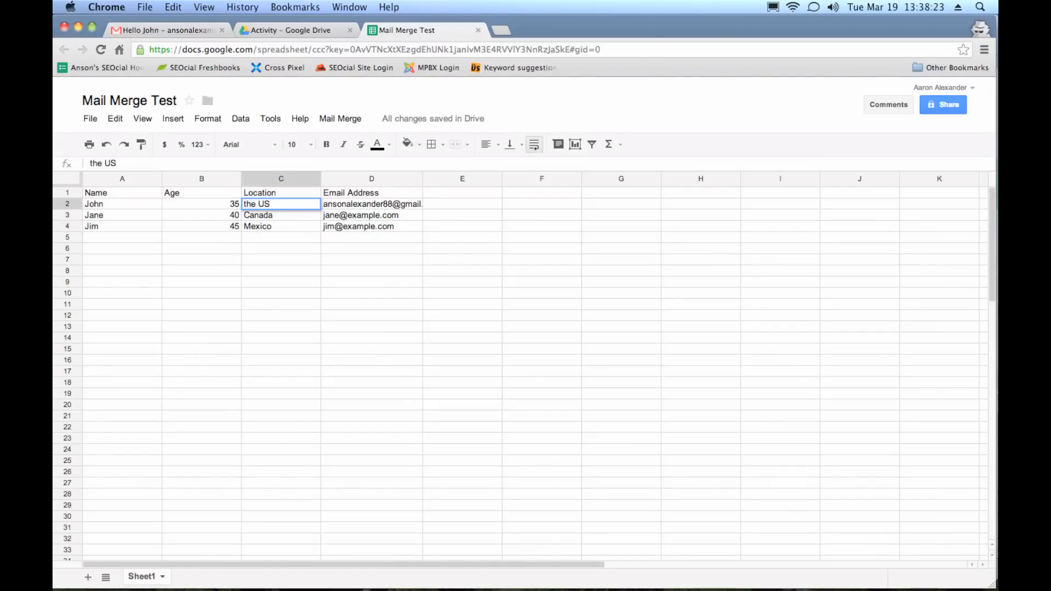
{"action": "left_click", "coordinate": [280, 215]}
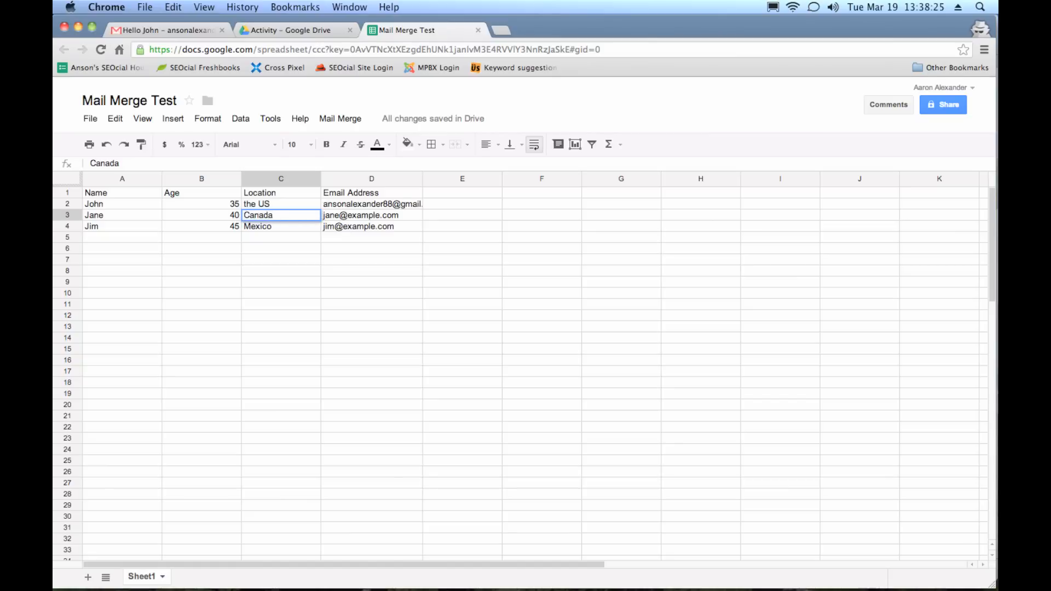
{"action": "left_click", "coordinate": [280, 226]}
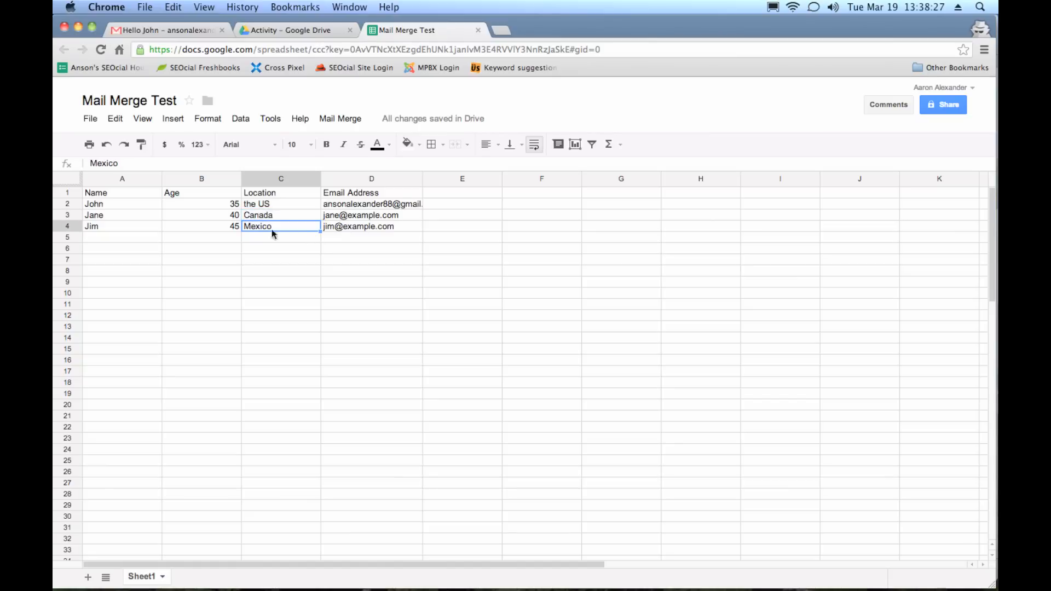
{"action": "mouse_move", "coordinate": [256, 210]}
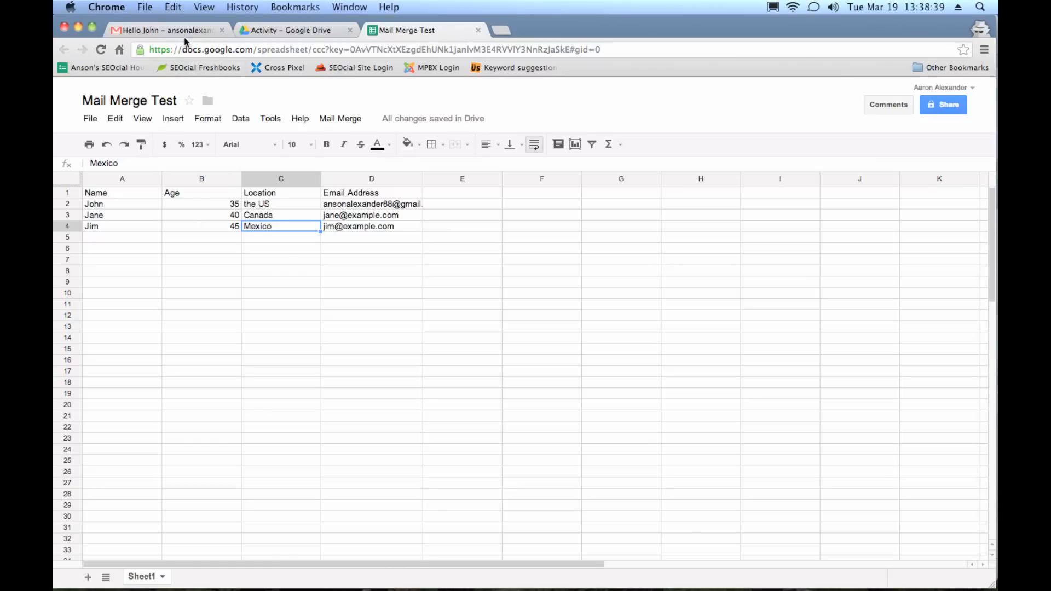
{"action": "mouse_move", "coordinate": [166, 31]}
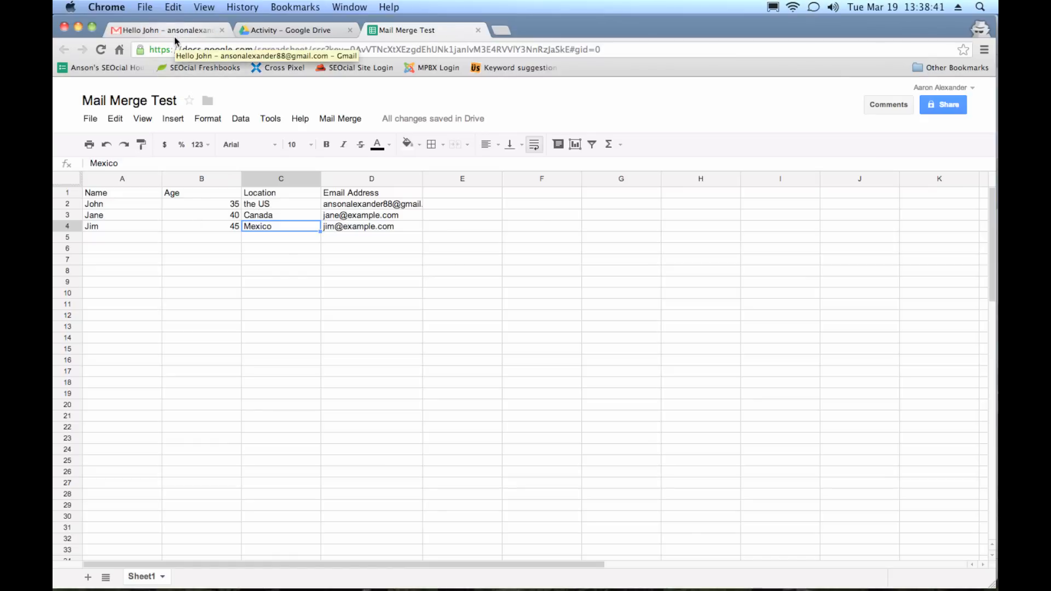